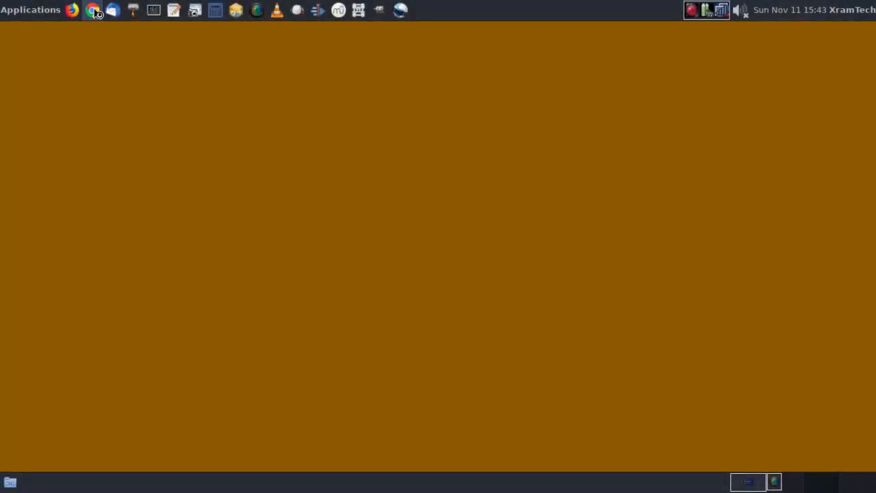
Step: Launch Chrome and search Google for 'epson v300'
click(95, 9)
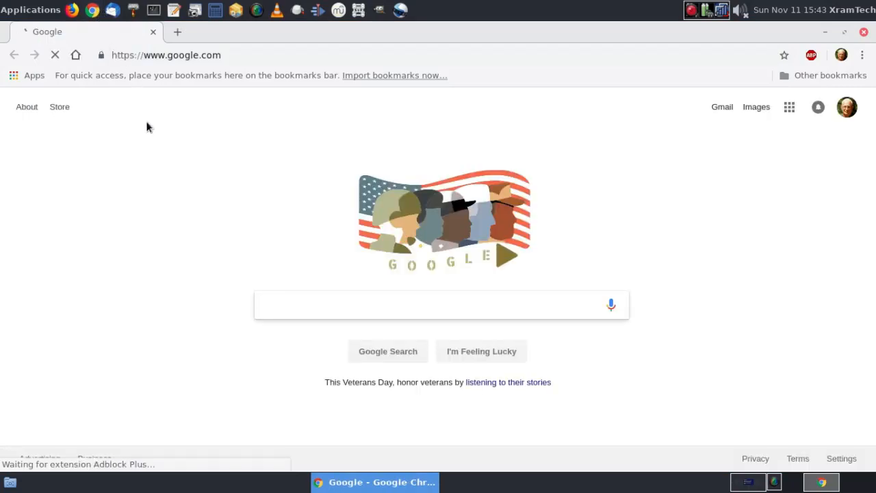
click(438, 305)
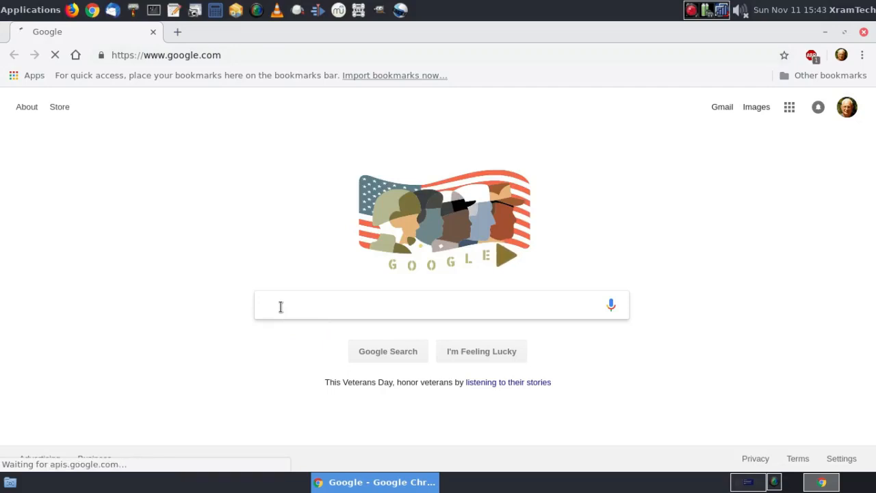
text(epsq)
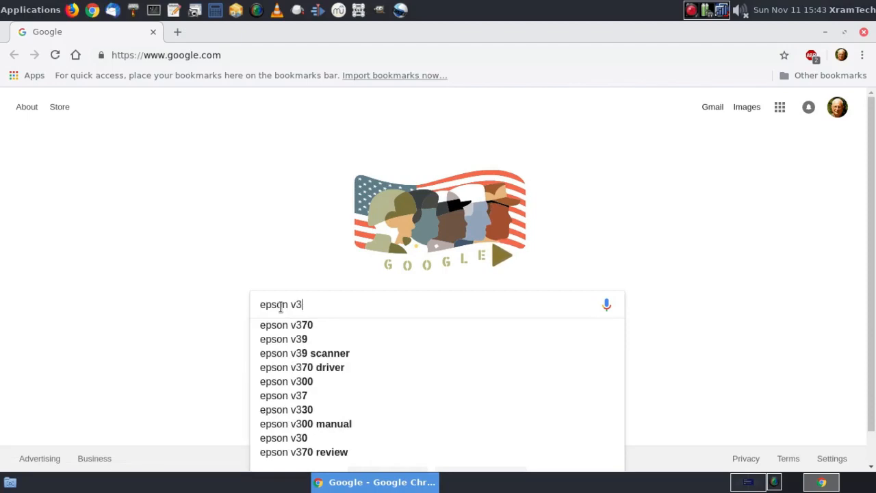
text(00)
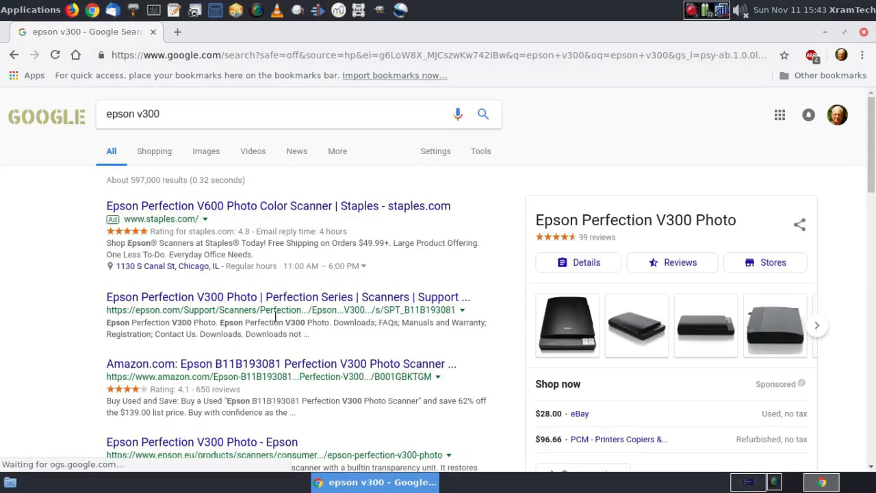
mouse_move(250, 296)
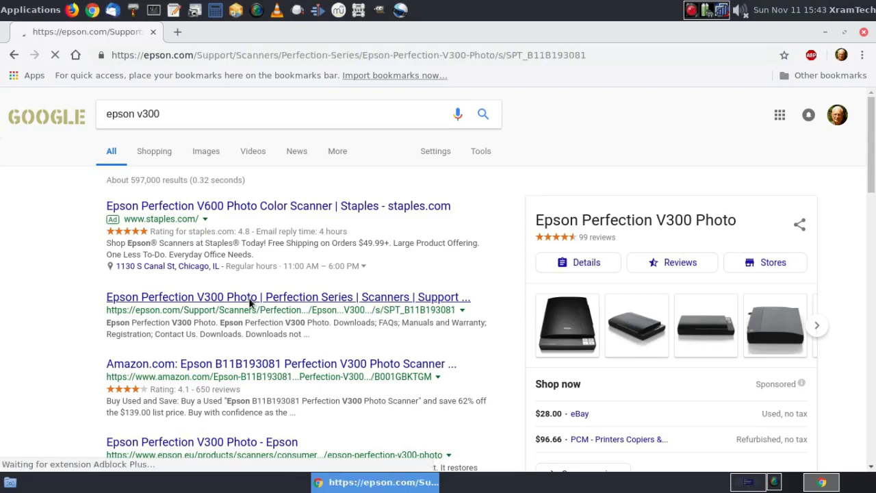
Step: Open the Perfection V300 Photo support page and expand its downloads operating-system list
click(288, 296)
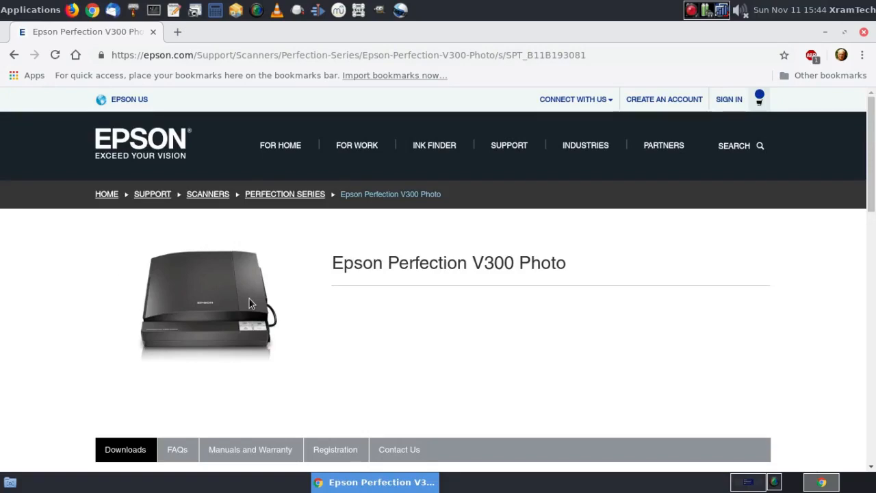
scroll(down, 3)
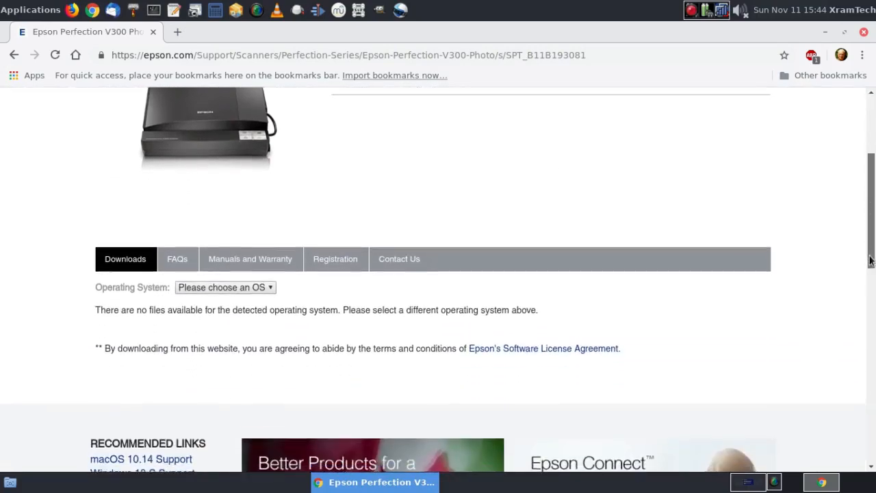
scroll(down, 3)
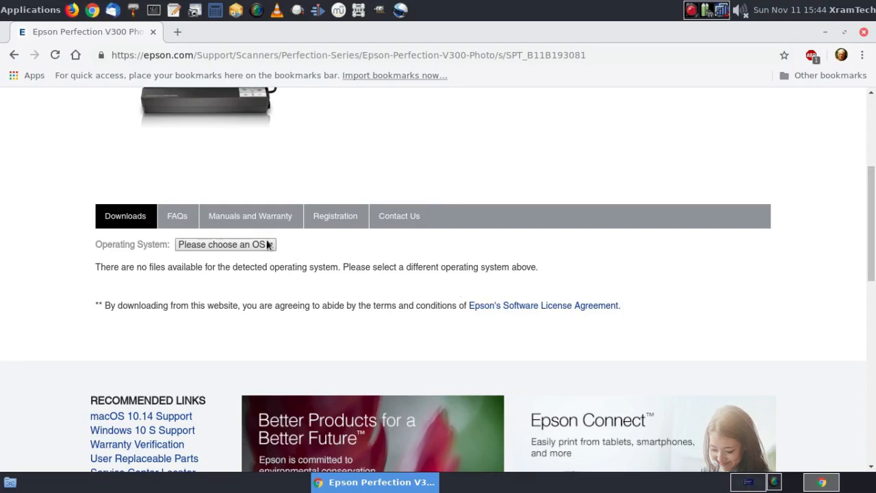
click(225, 244)
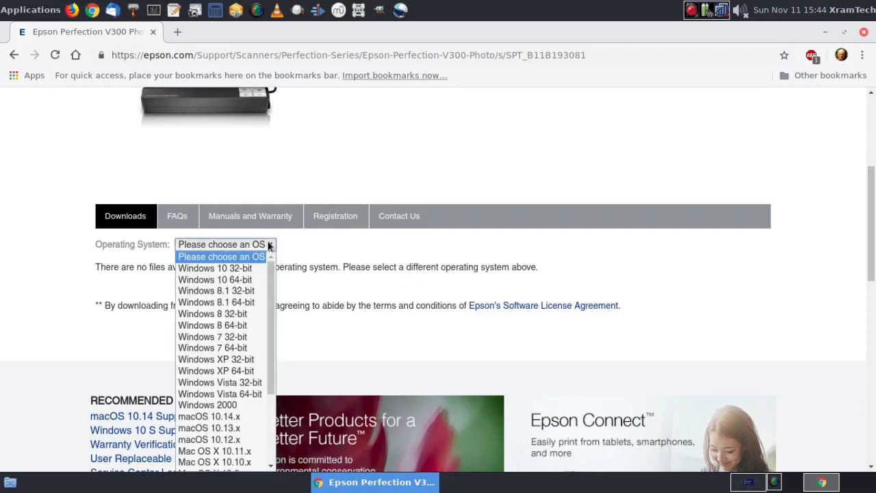
mouse_move(313, 269)
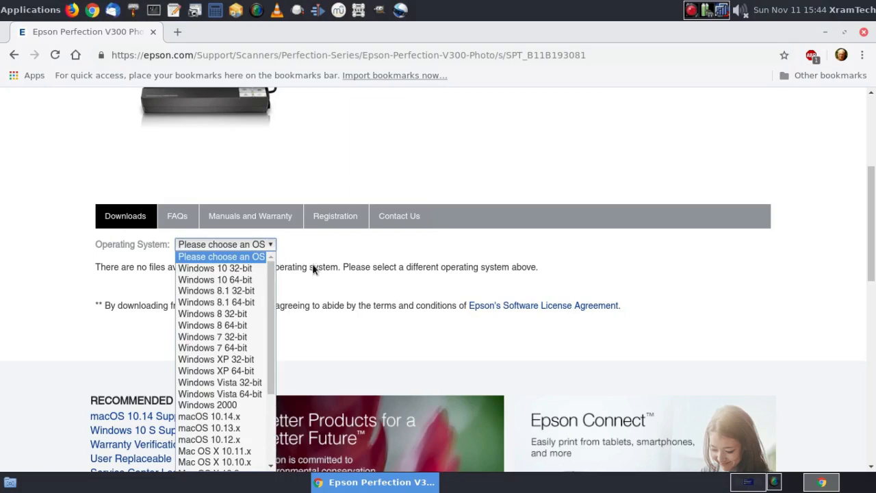
mouse_move(868, 229)
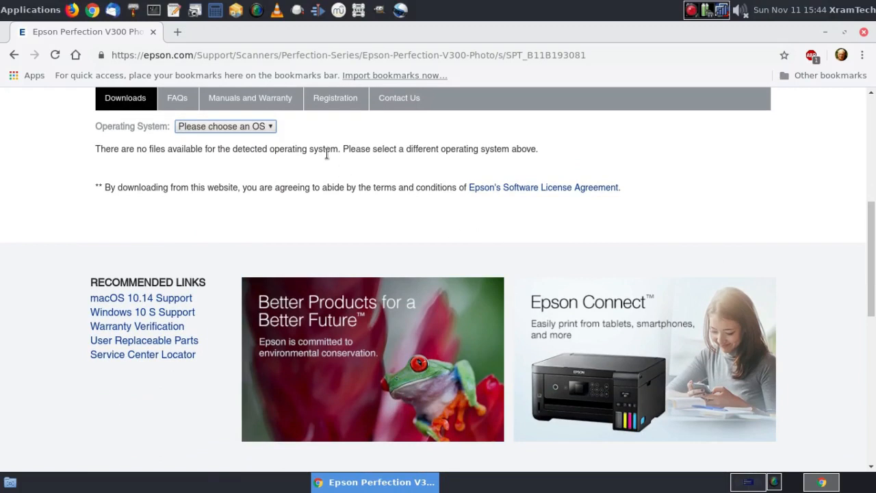
click(224, 126)
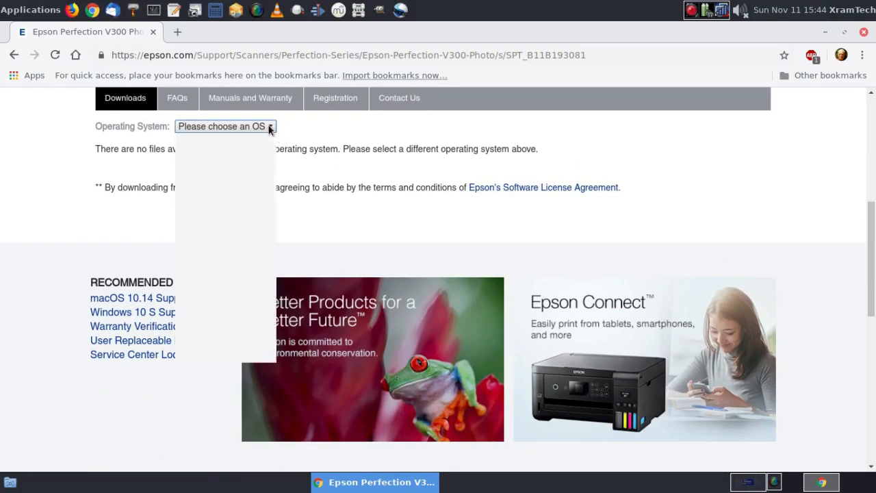
click(224, 126)
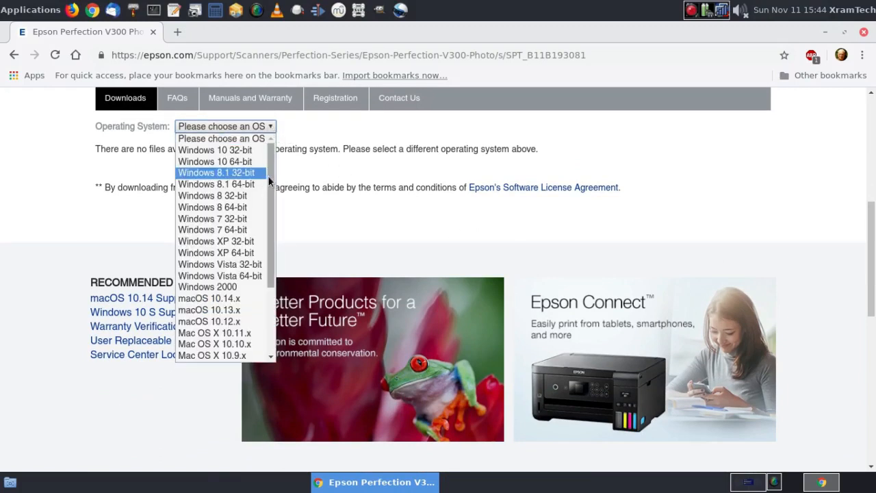
scroll(down, 3)
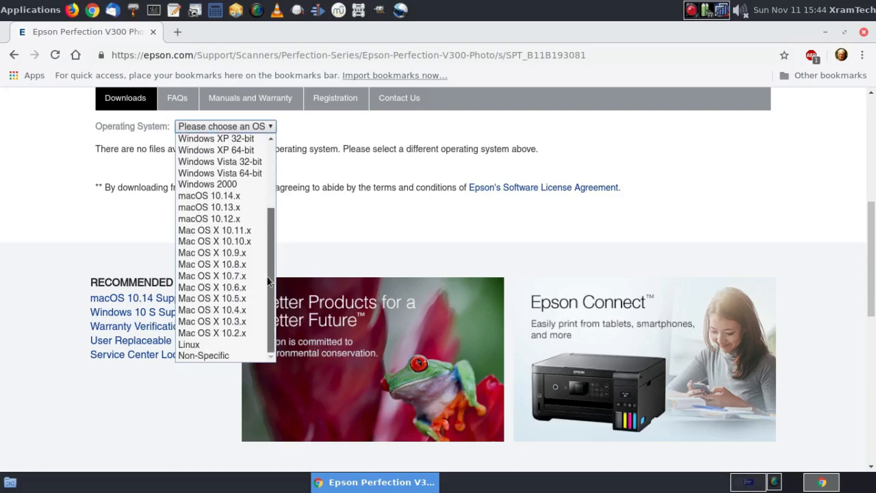
mouse_move(213, 345)
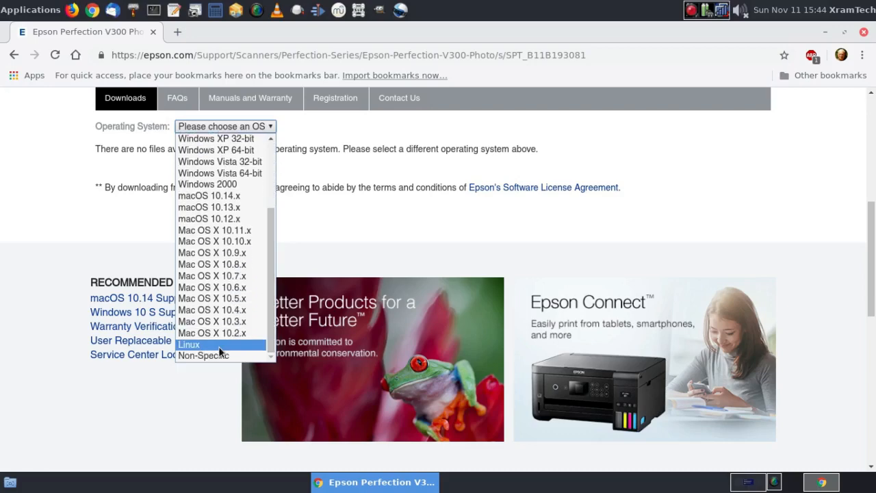
mouse_move(199, 349)
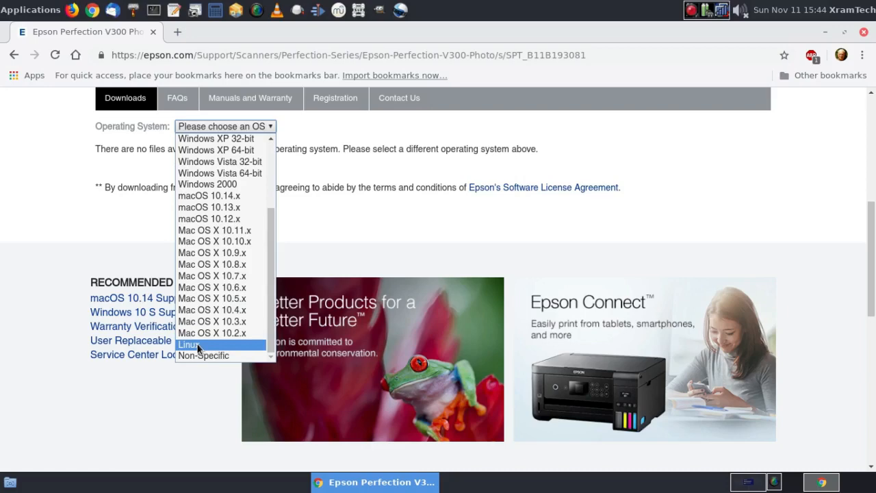
Step: Filter downloads for Linux, then expand the Drivers and Support for Linux entries
click(189, 344)
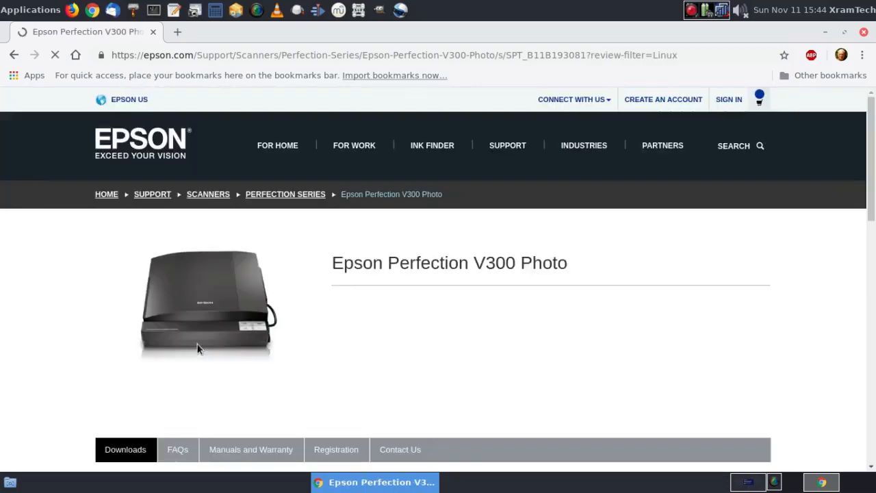
scroll(down, 3)
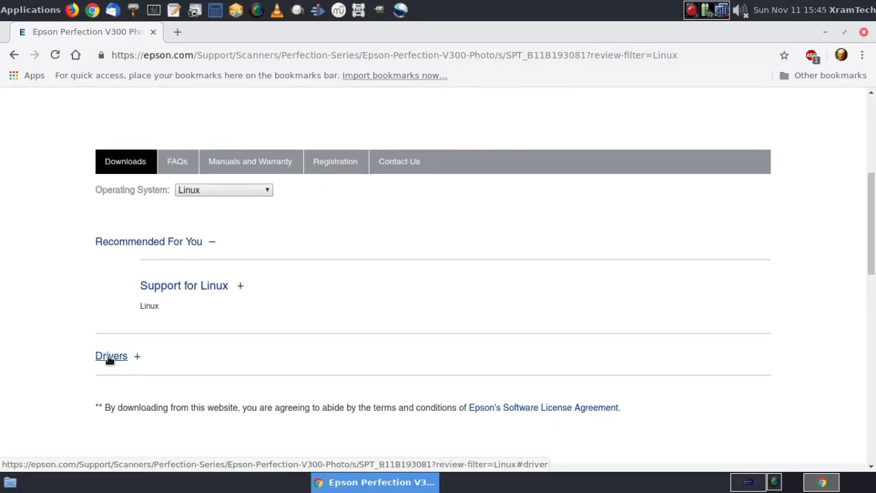
click(111, 356)
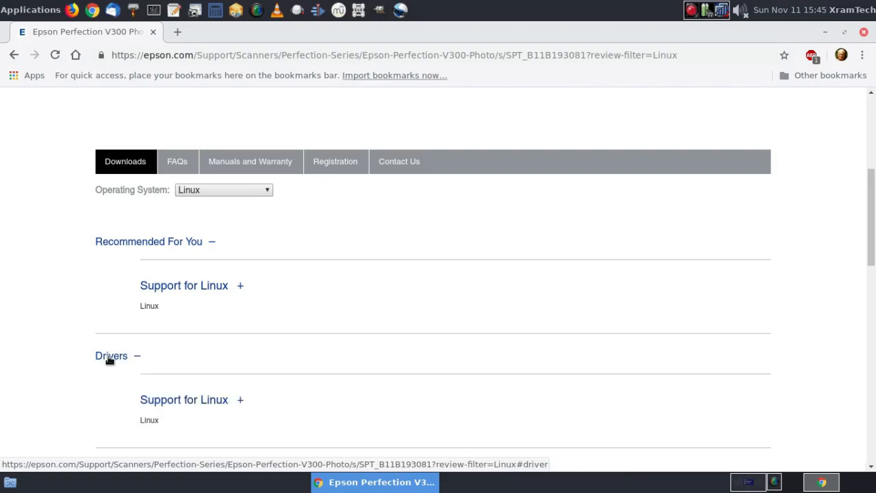
mouse_move(149, 433)
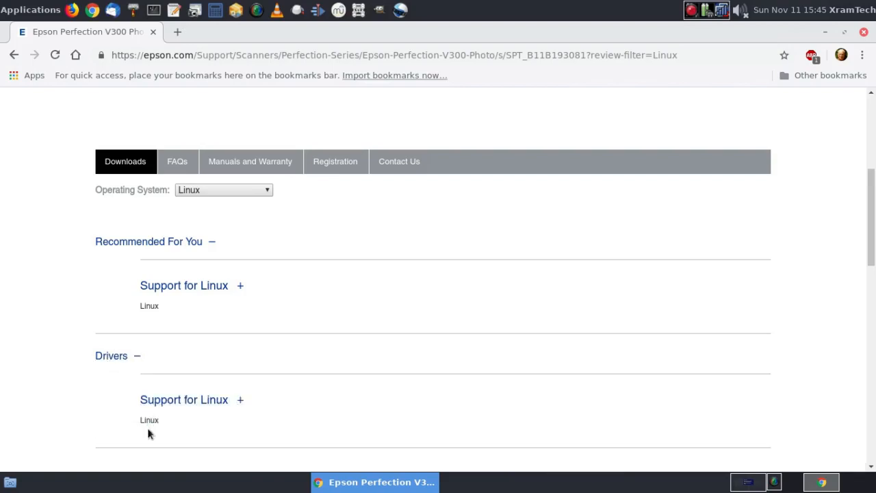
mouse_move(185, 399)
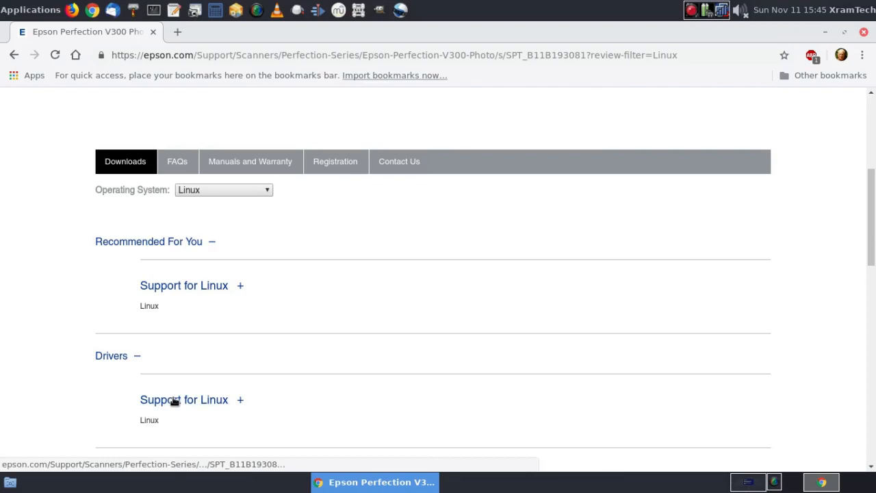
click(240, 399)
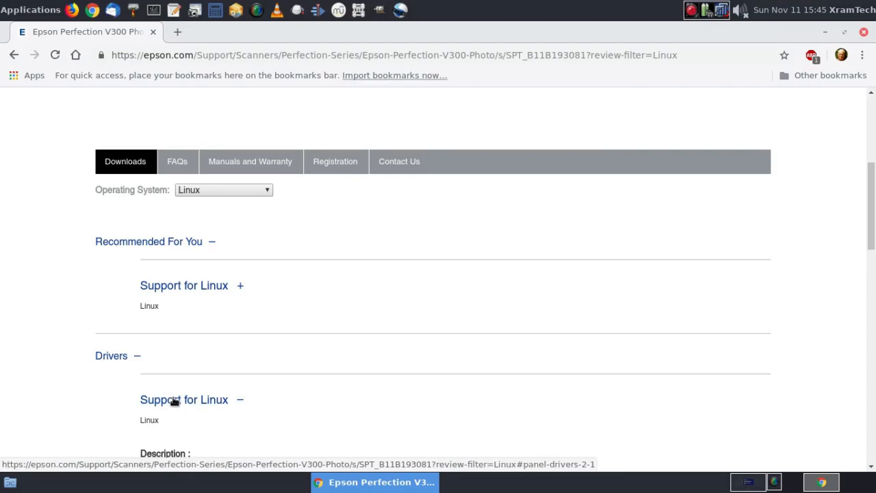
mouse_move(418, 363)
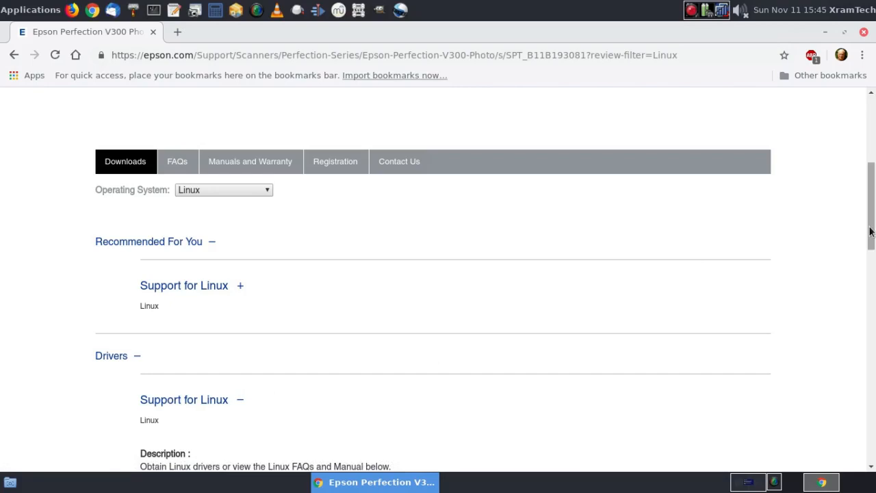
scroll(down, 3)
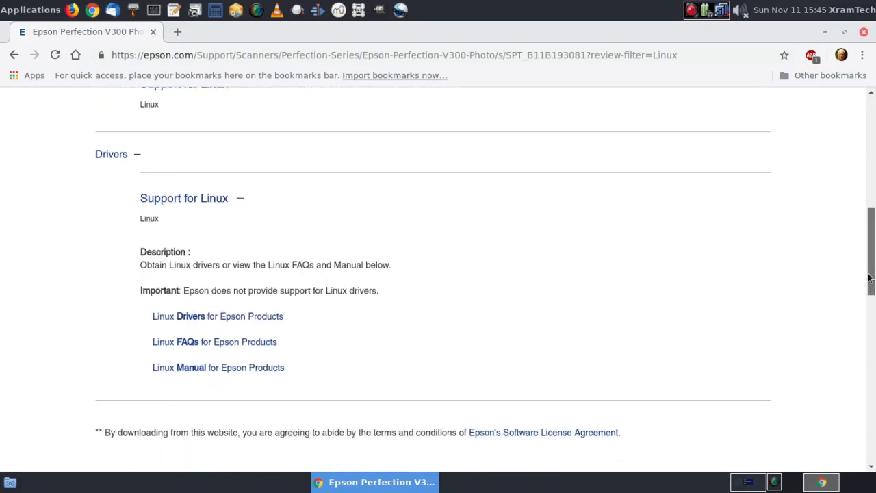
scroll(down, 3)
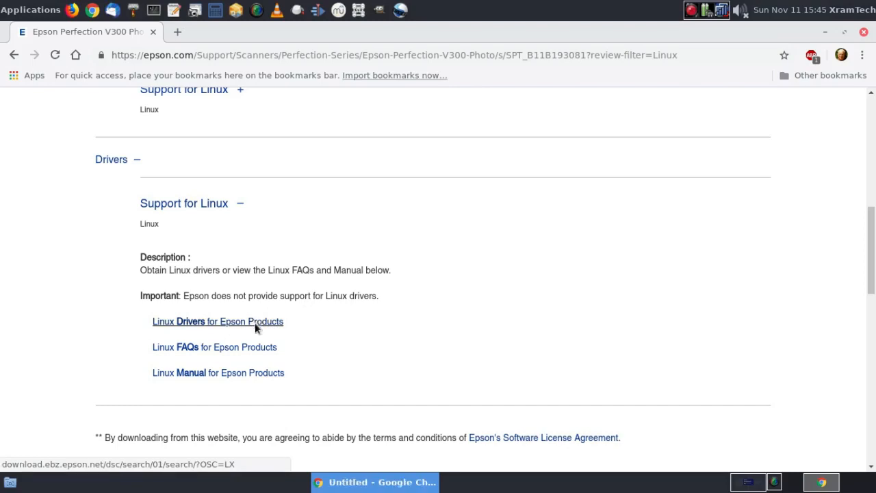
Step: Open the Linux drivers download center and search for product 'v300'
click(218, 321)
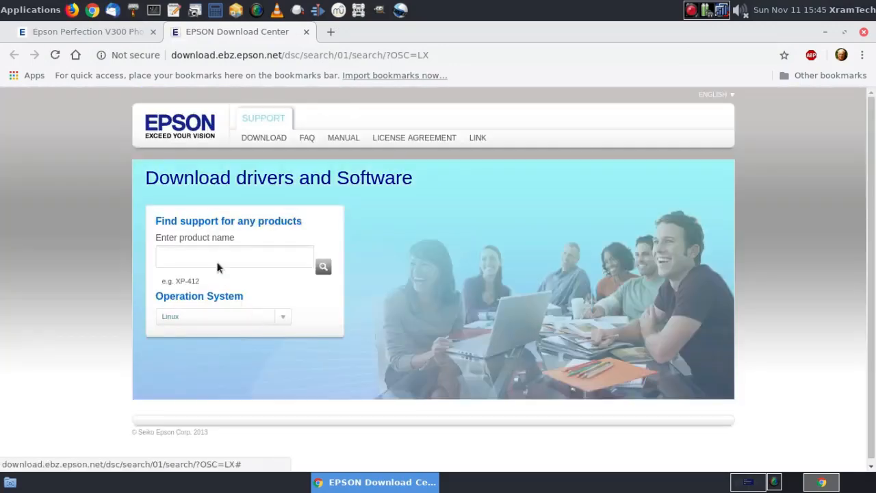
click(234, 257)
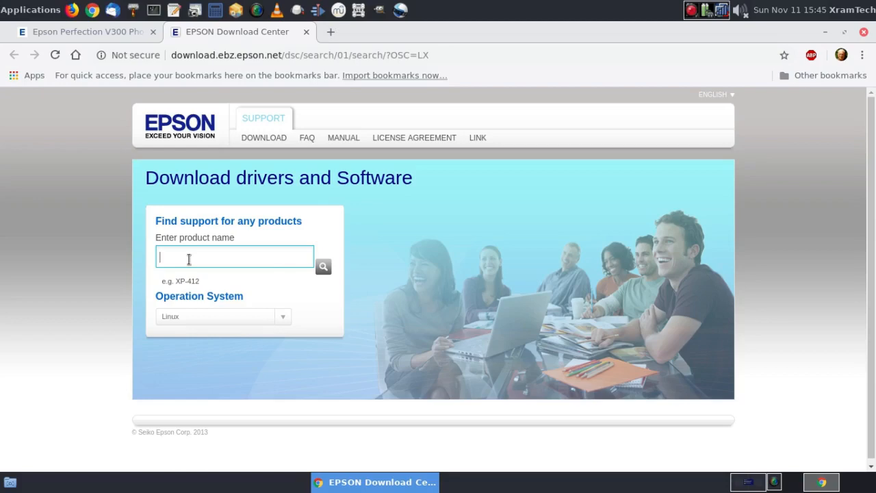
text(v3)
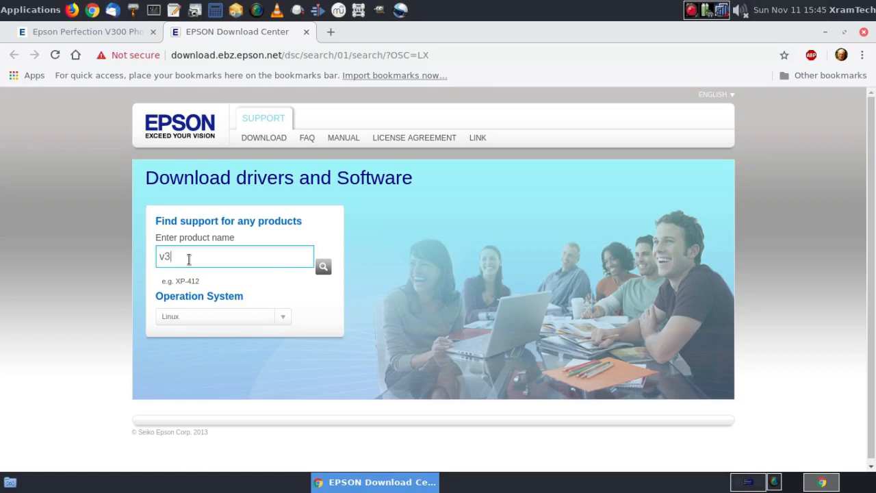
text(00)
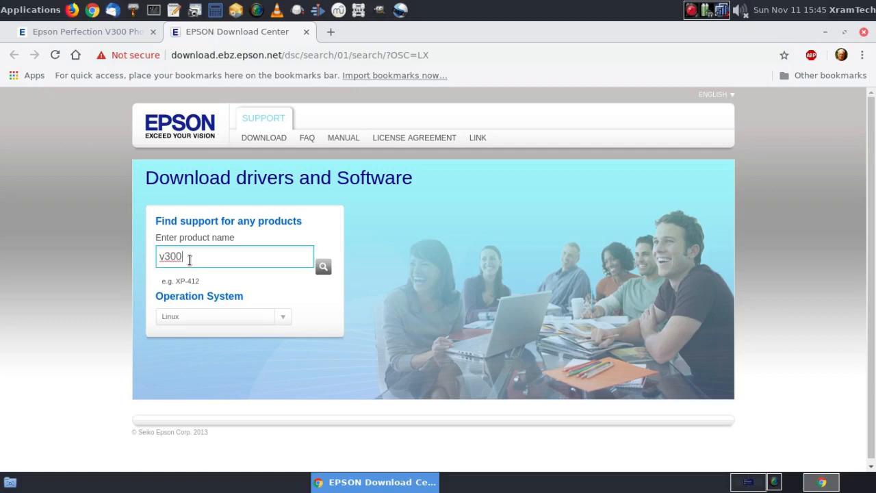
click(323, 267)
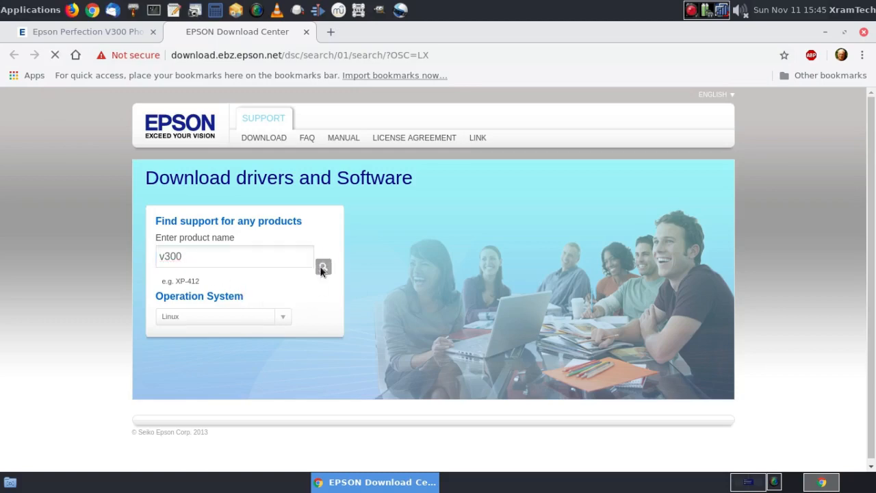
click(322, 266)
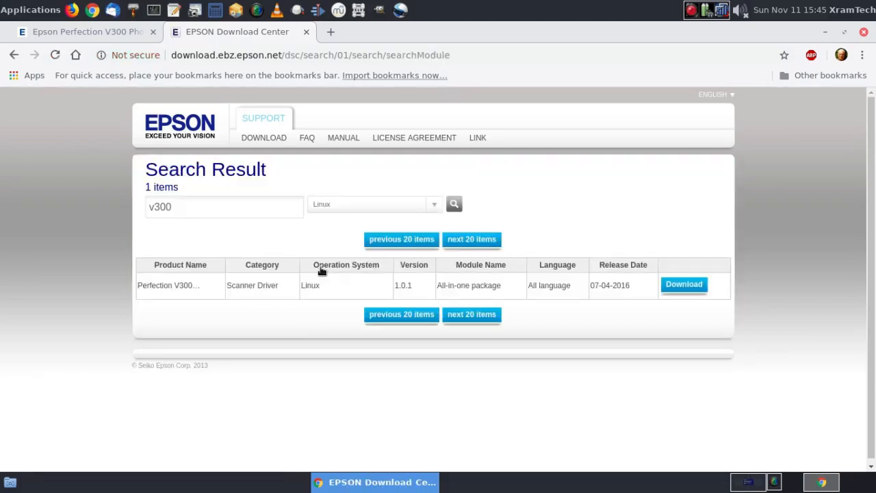
mouse_move(478, 287)
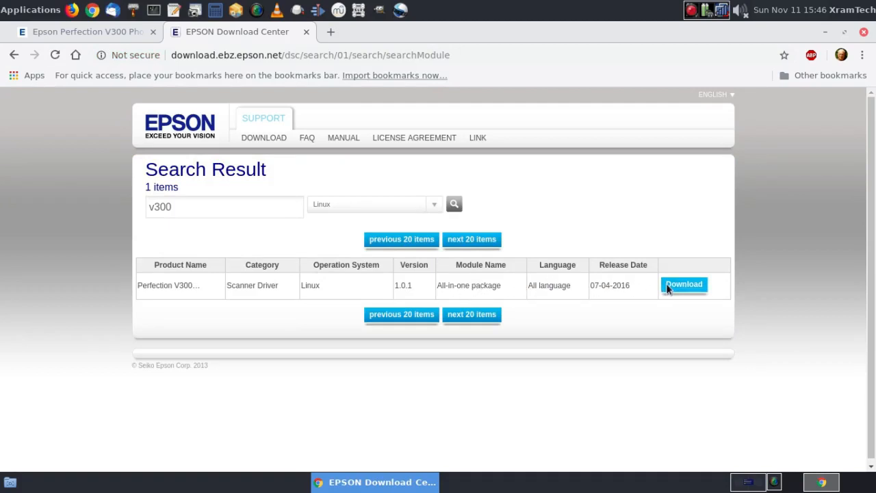
Step: Accept the license and download the rpm 64bit (x86_64) iscan-gt-f720-bundle-1.0.1 package
click(684, 284)
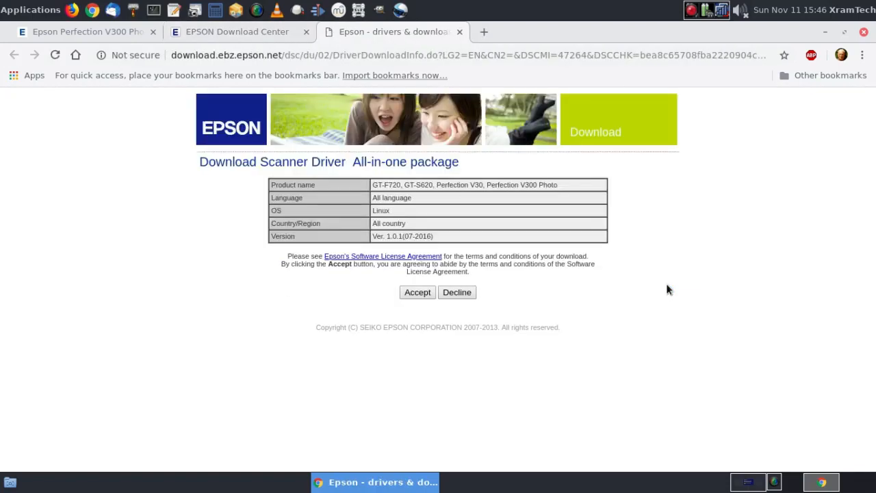
mouse_move(500, 279)
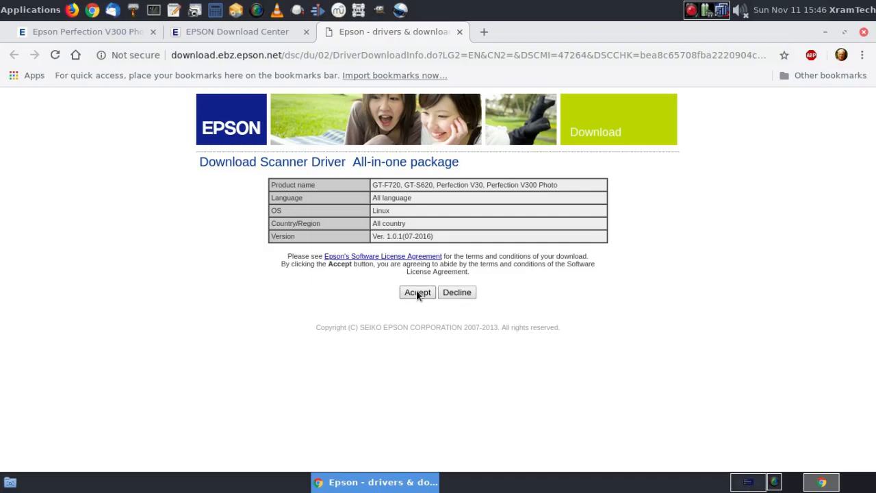
click(412, 292)
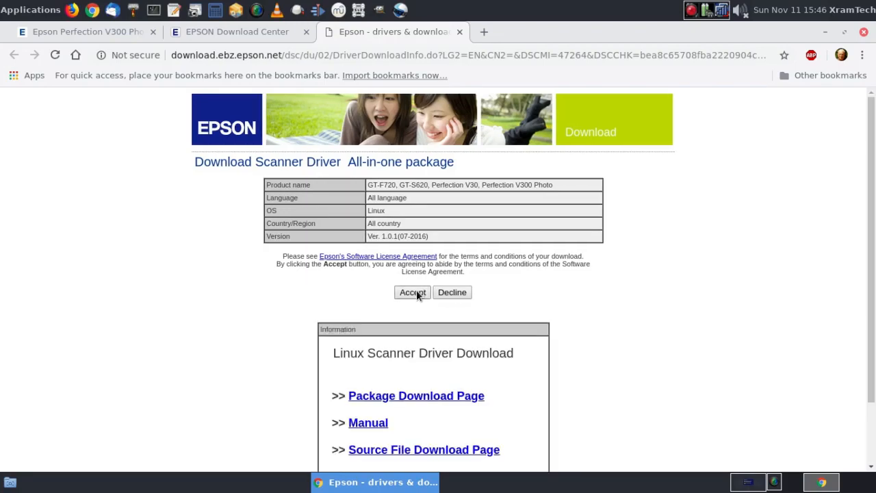
mouse_move(641, 343)
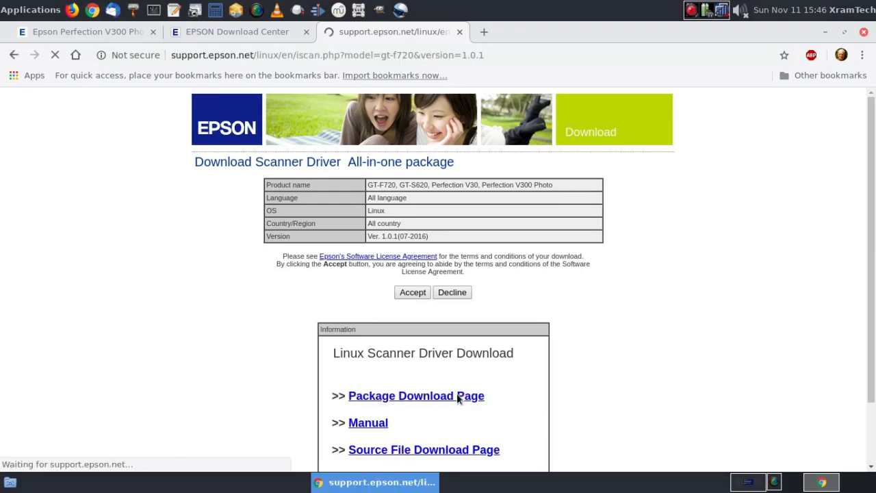
click(416, 395)
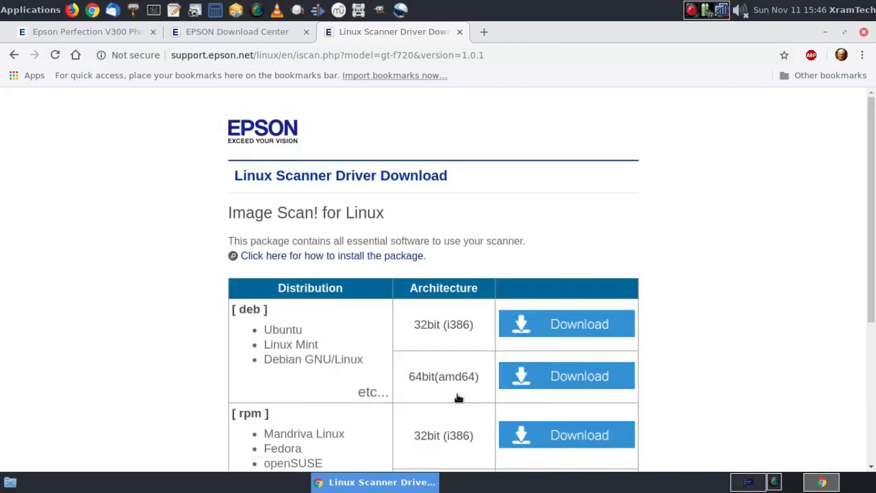
mouse_move(824, 245)
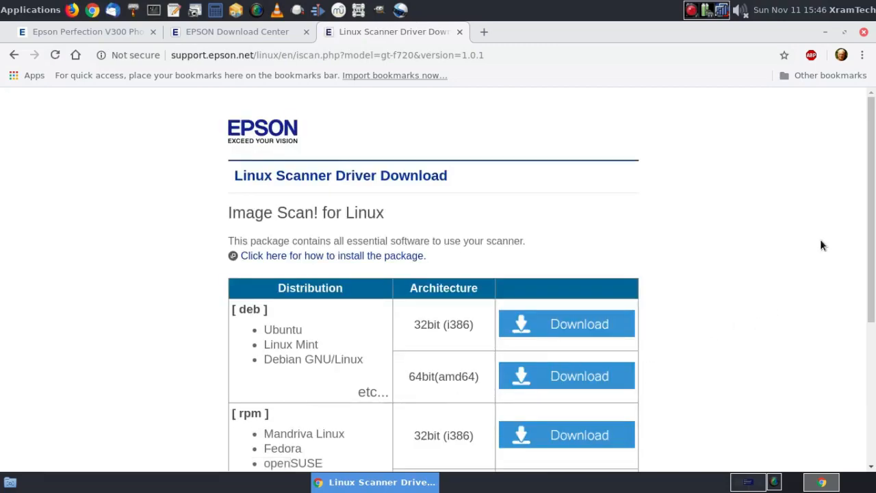
scroll(down, 3)
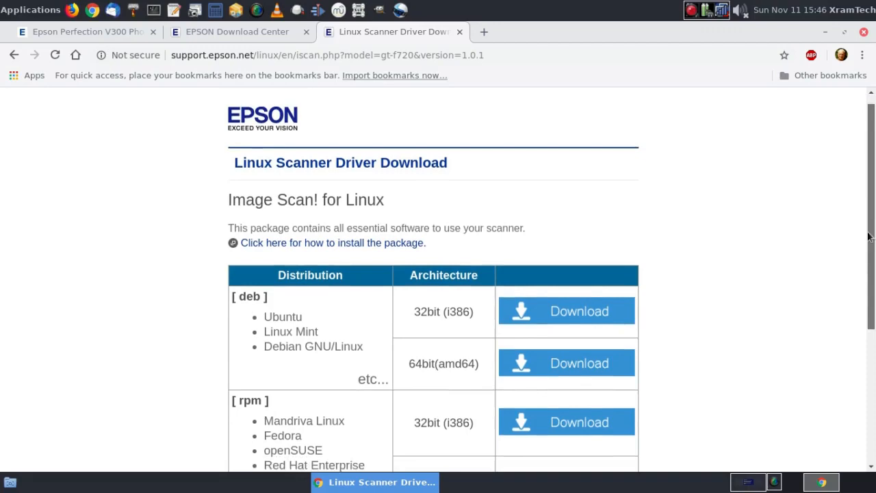
scroll(down, 3)
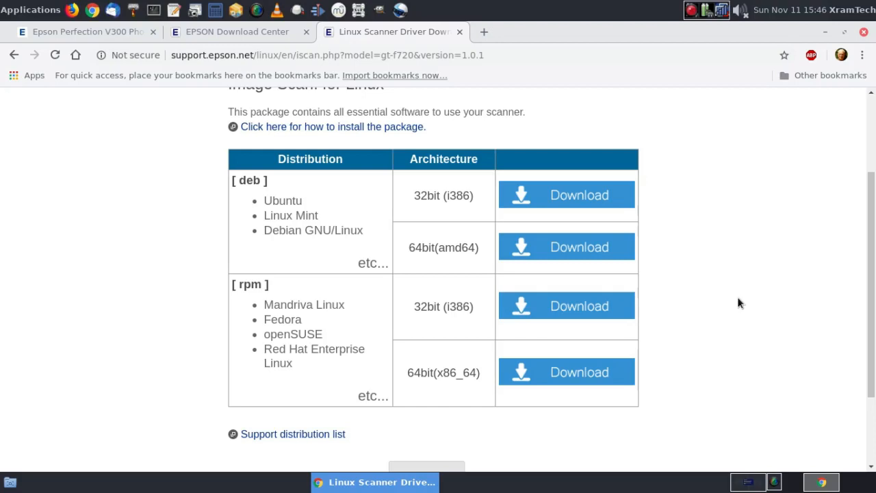
mouse_move(565, 373)
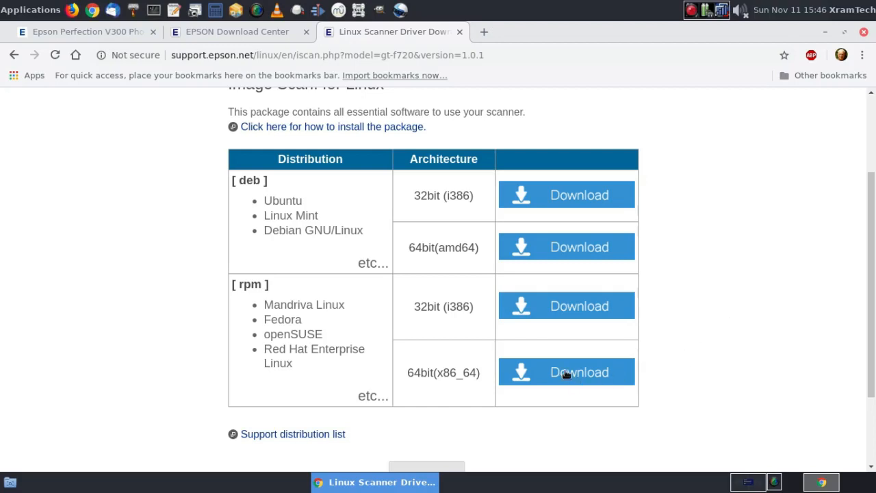
mouse_move(566, 372)
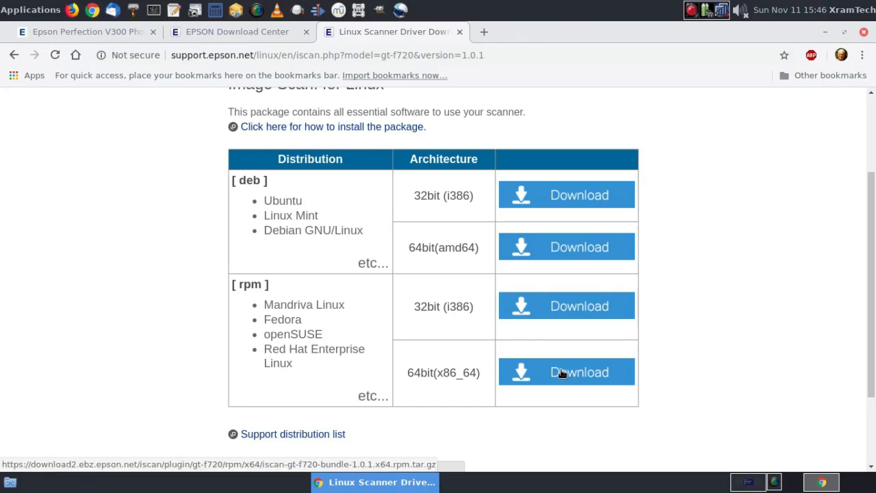
click(566, 372)
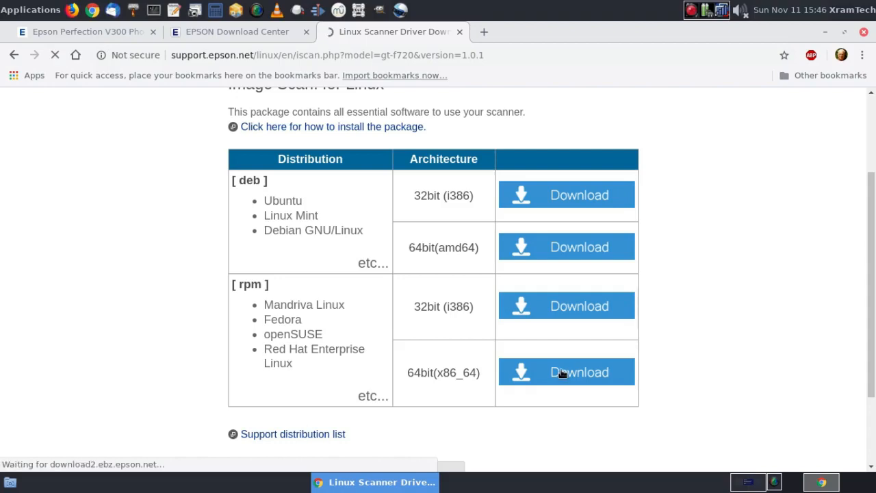
click(566, 372)
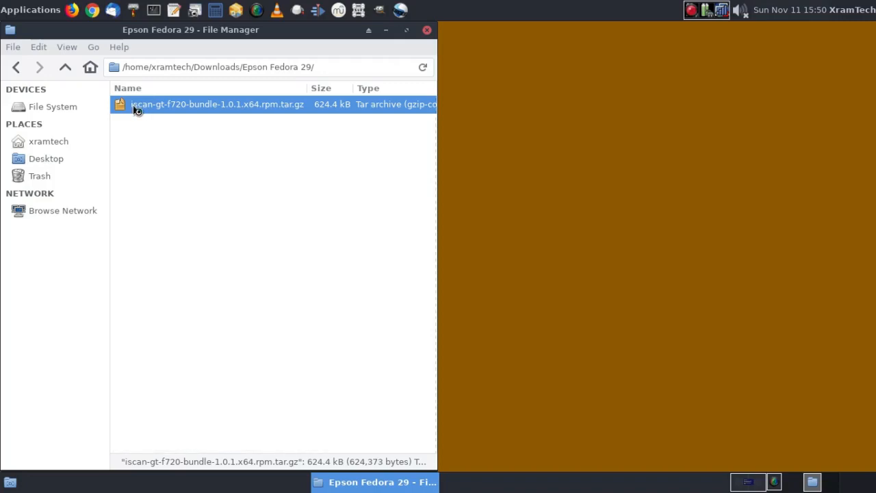
Step: Extract the iscan-gt-f720-bundle-1.0.1.x64.rpm folder into the Epson Fedora 29 folder with Xarchiver
double_click(217, 104)
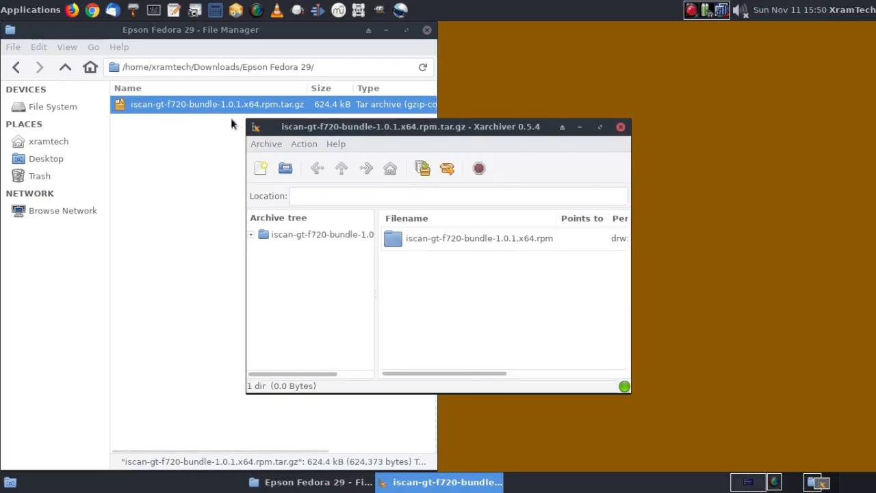
mouse_move(499, 148)
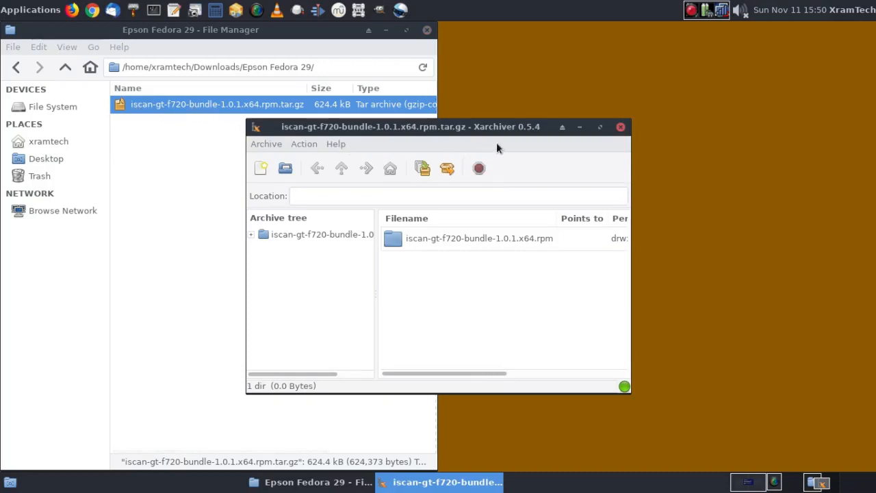
mouse_move(515, 148)
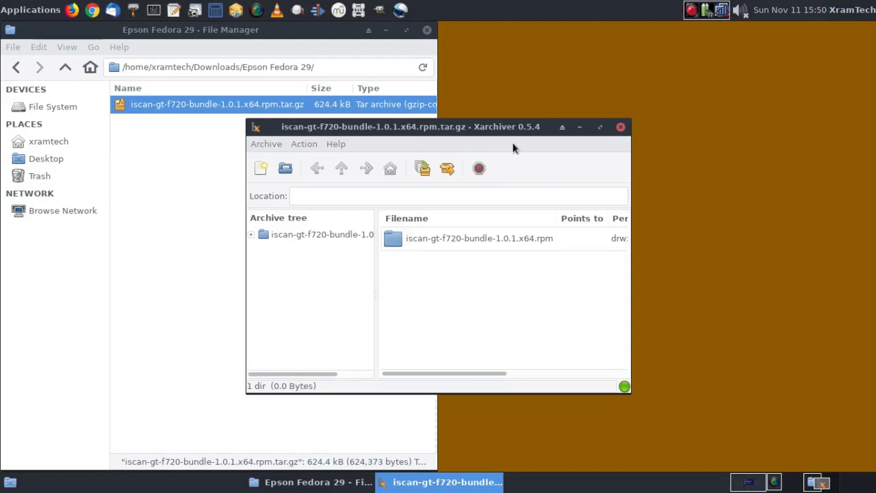
mouse_move(601, 144)
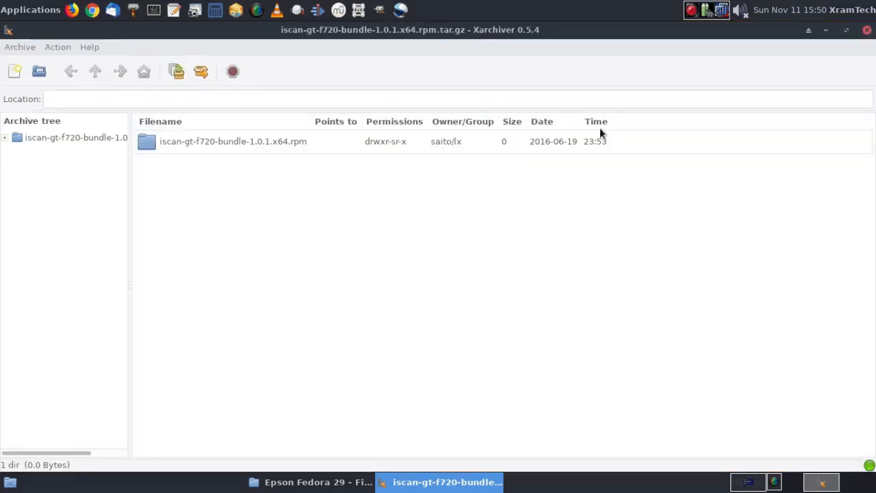
mouse_move(143, 171)
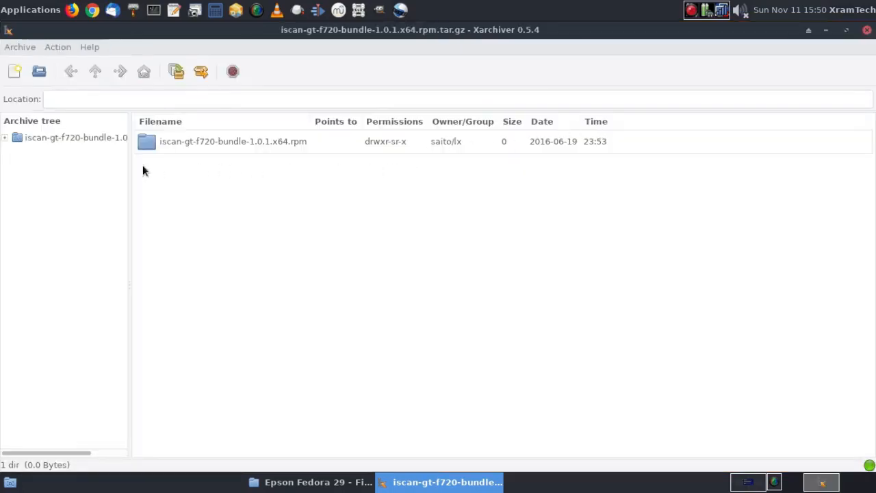
click(233, 141)
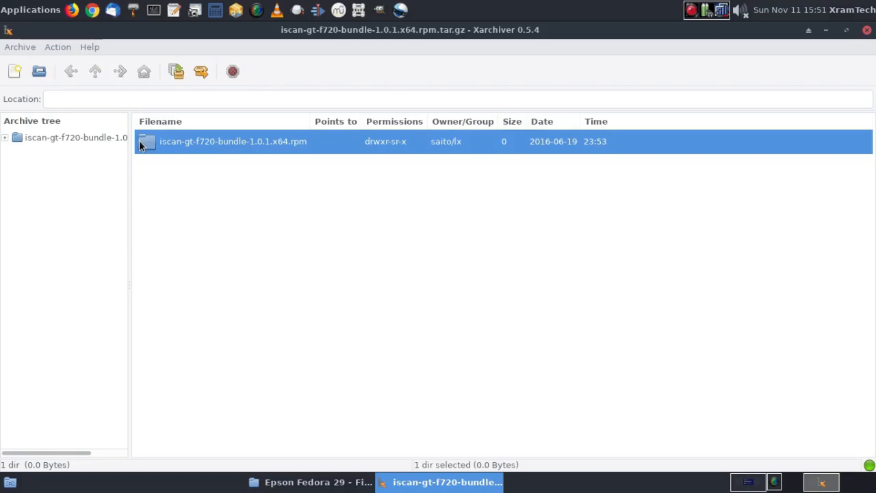
mouse_move(31, 60)
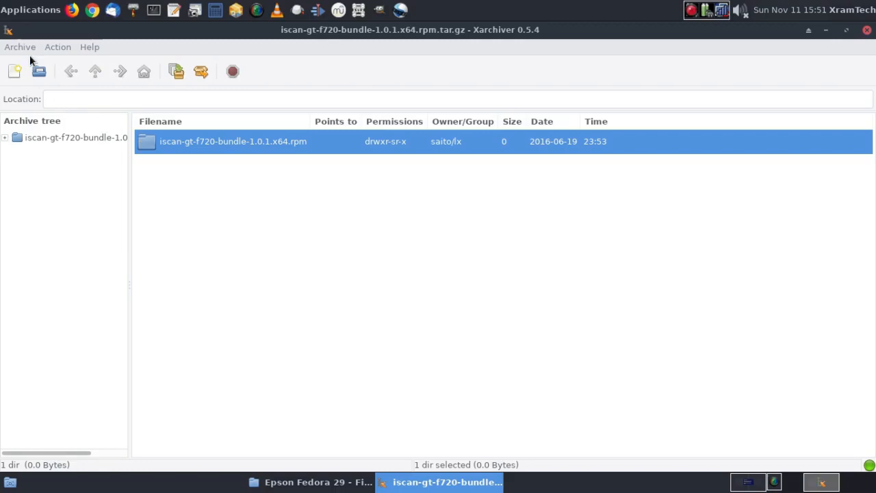
mouse_move(60, 57)
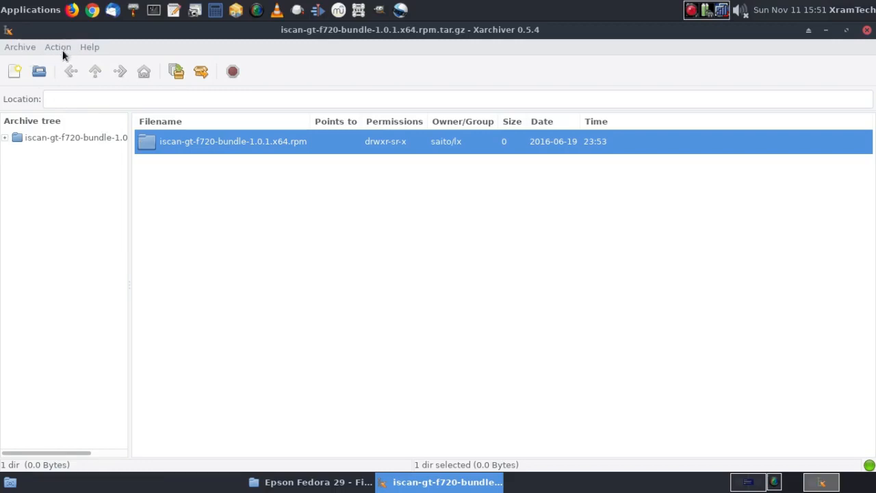
click(57, 47)
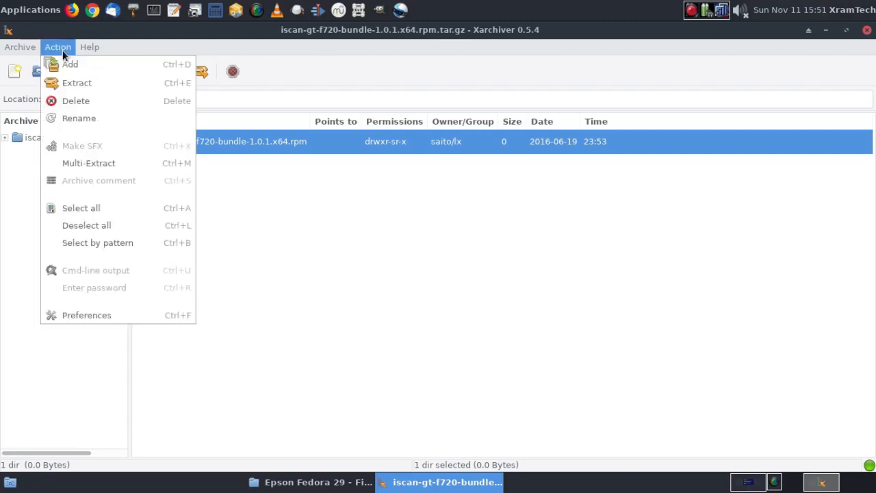
mouse_move(77, 83)
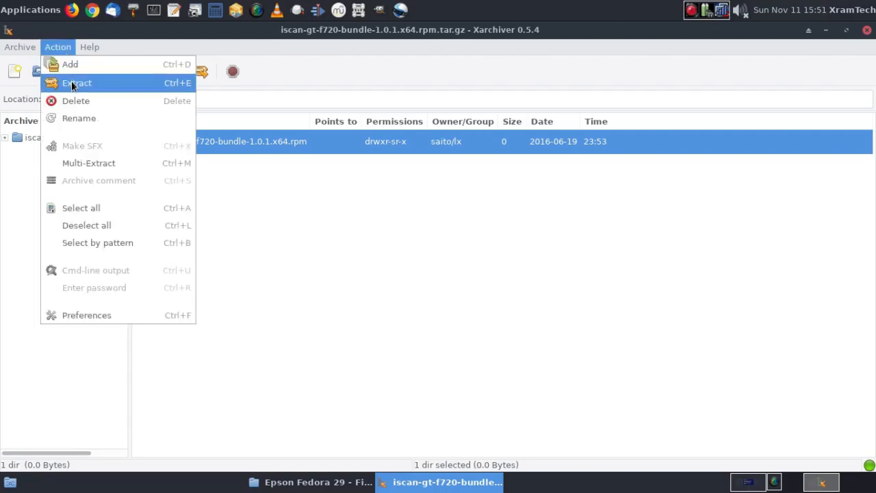
click(77, 83)
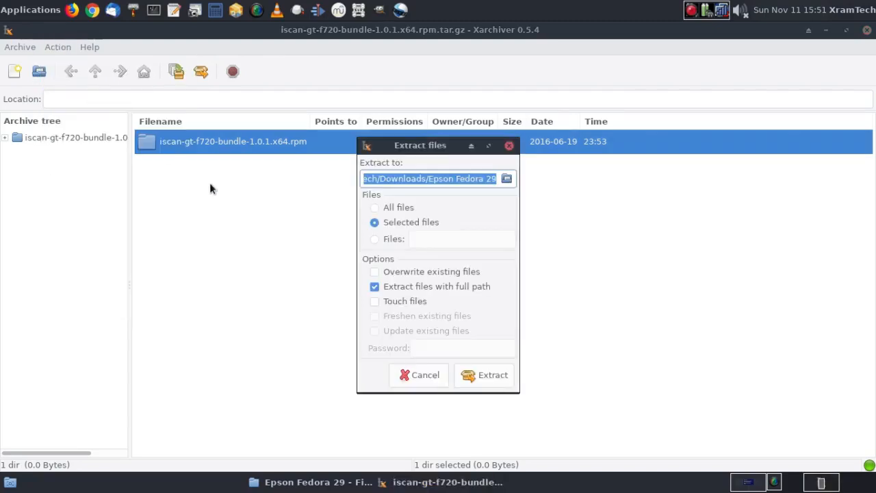
mouse_move(474, 245)
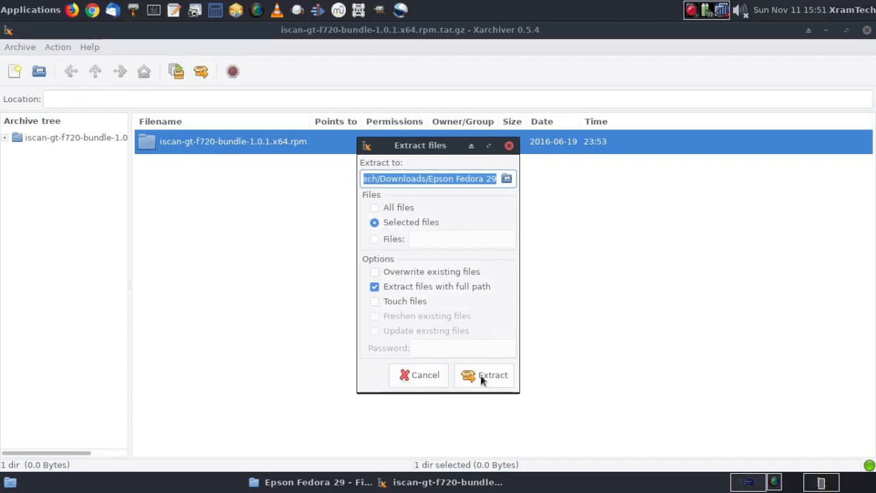
click(493, 375)
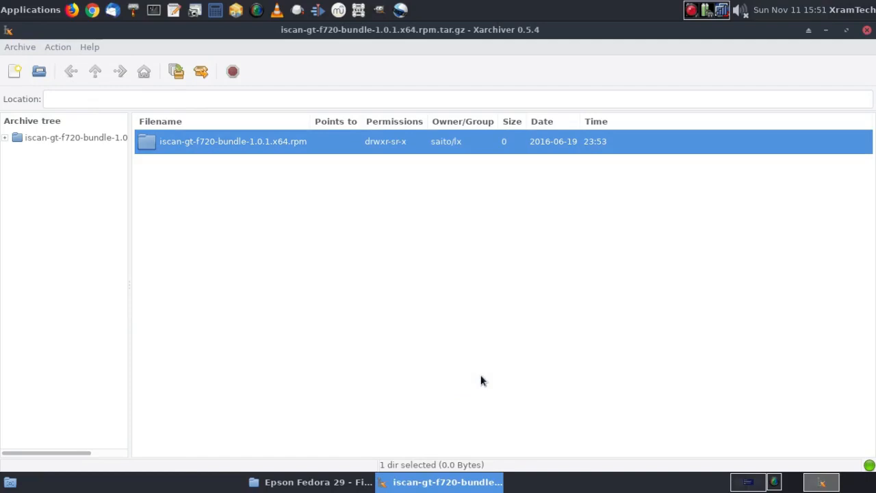
double_click(233, 141)
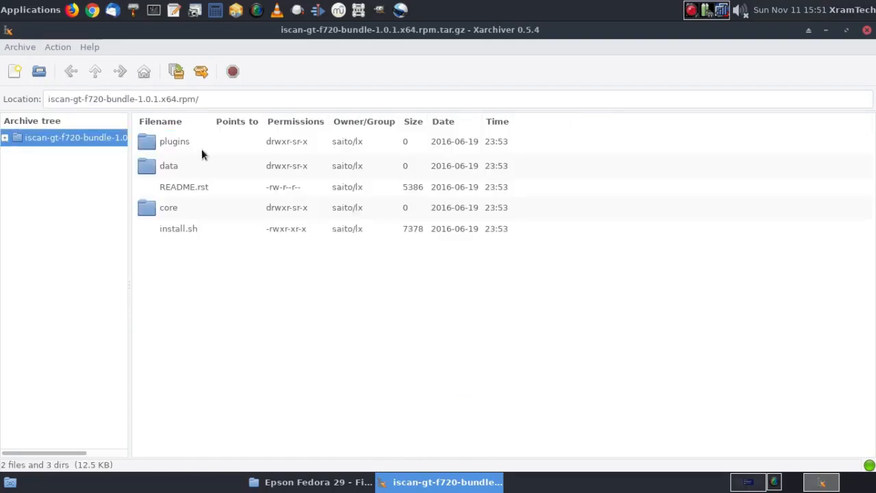
mouse_move(194, 143)
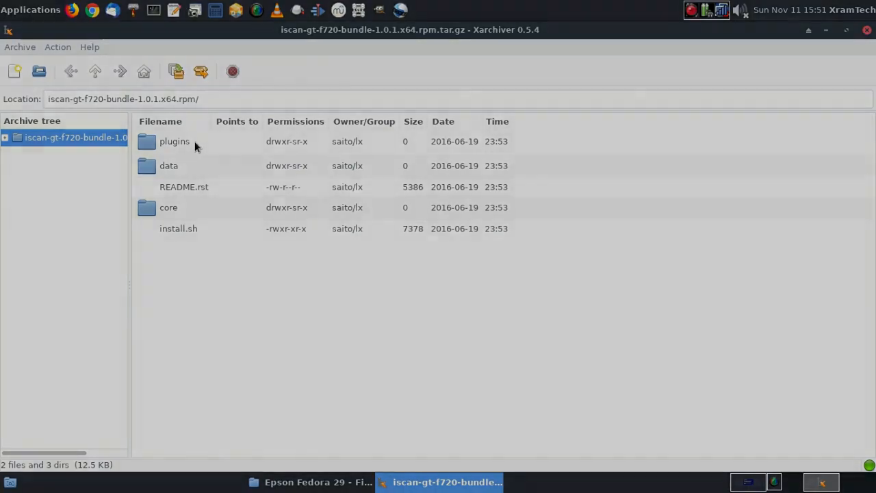
click(318, 482)
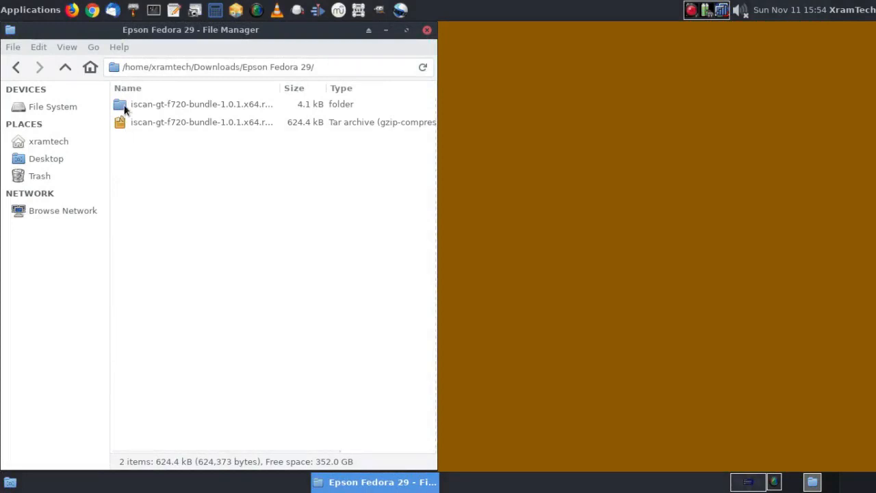
Step: Open the extracted iscan-gt-f720-bundle folder and select its plugins folder
double_click(201, 104)
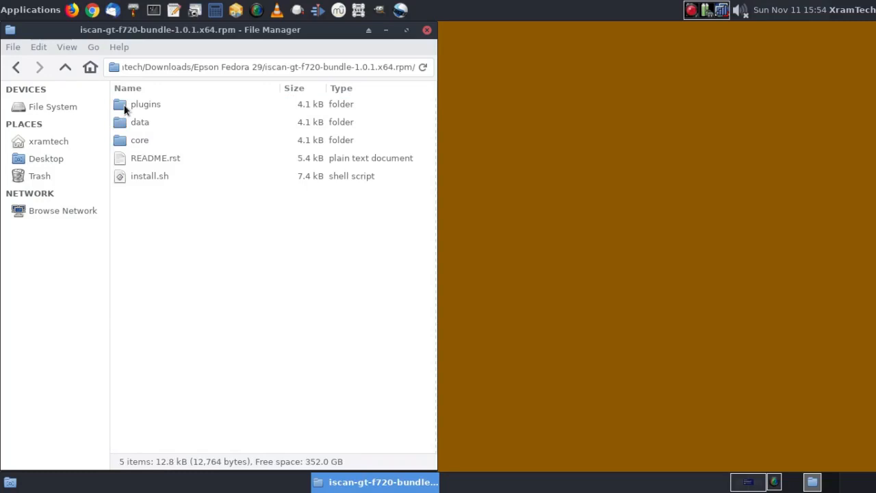
mouse_move(145, 127)
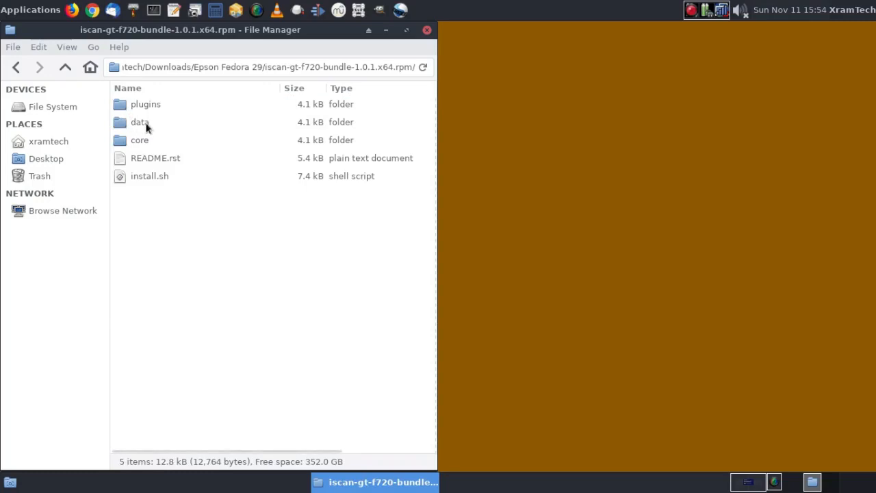
mouse_move(121, 109)
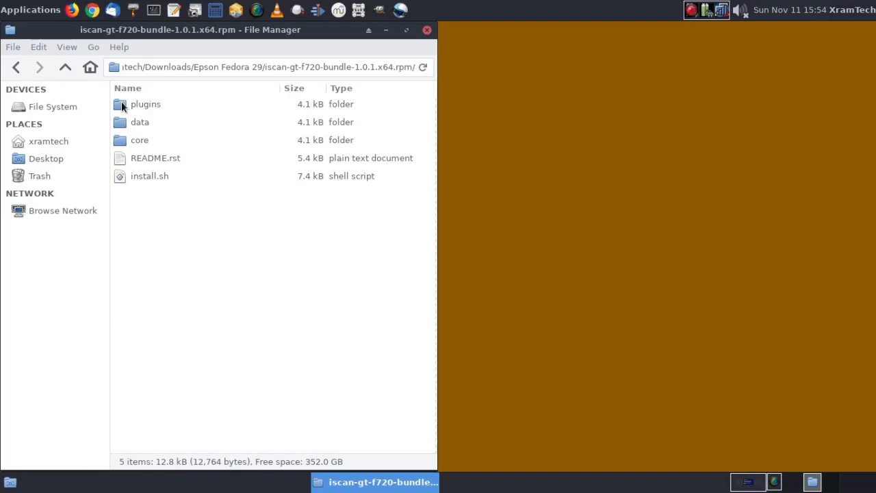
click(145, 105)
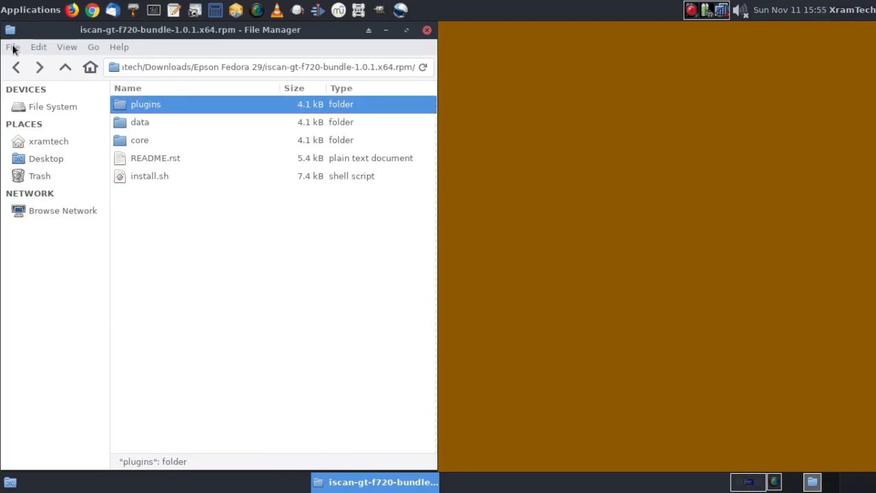
Step: Open a second Thunar window and copy esci-interpreter-gt-f720-0.1.1-2.x86_64.rpm from plugins
click(12, 46)
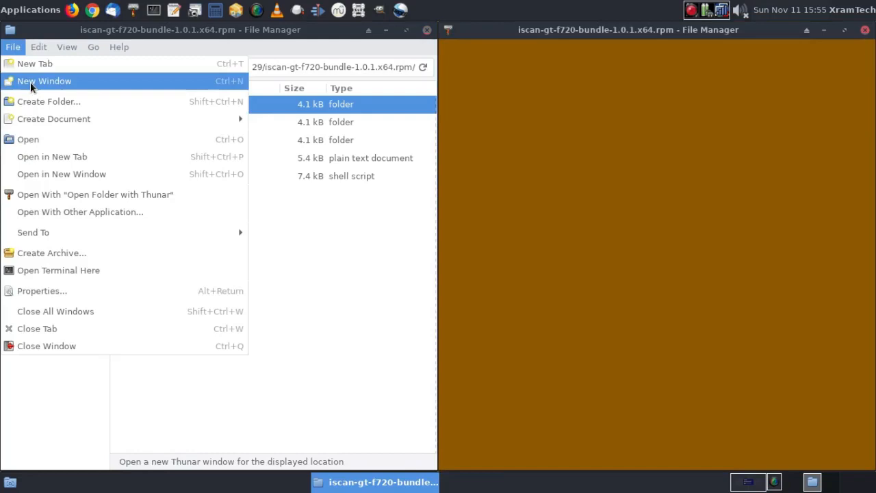
click(44, 81)
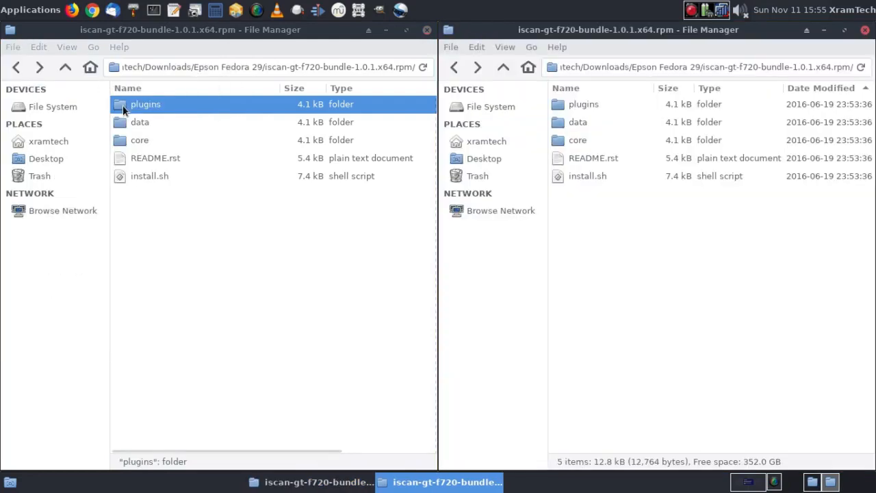
double_click(145, 104)
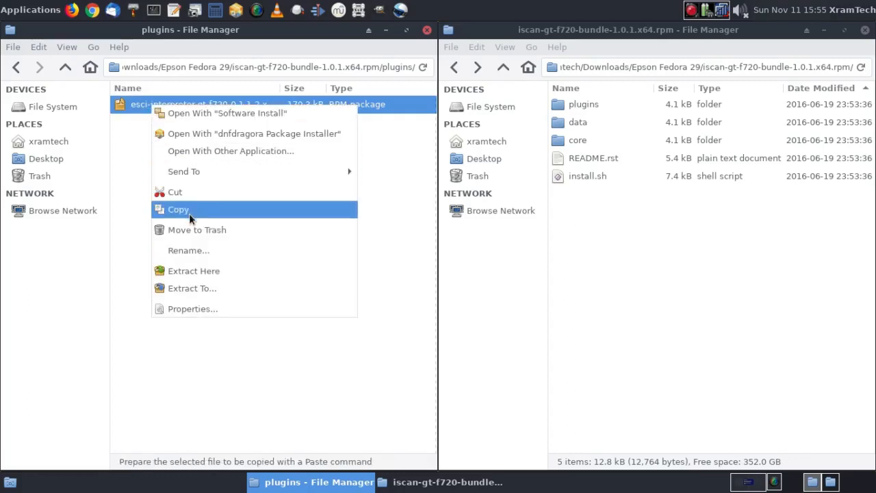
click(178, 209)
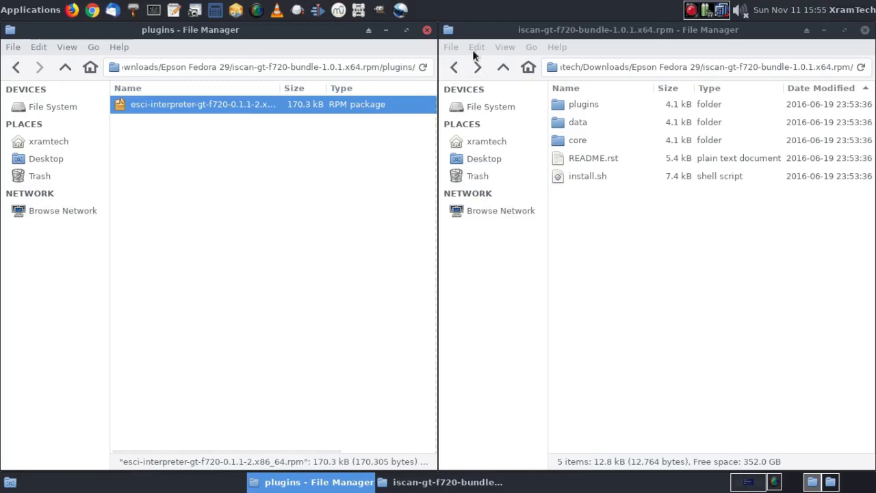
mouse_move(479, 53)
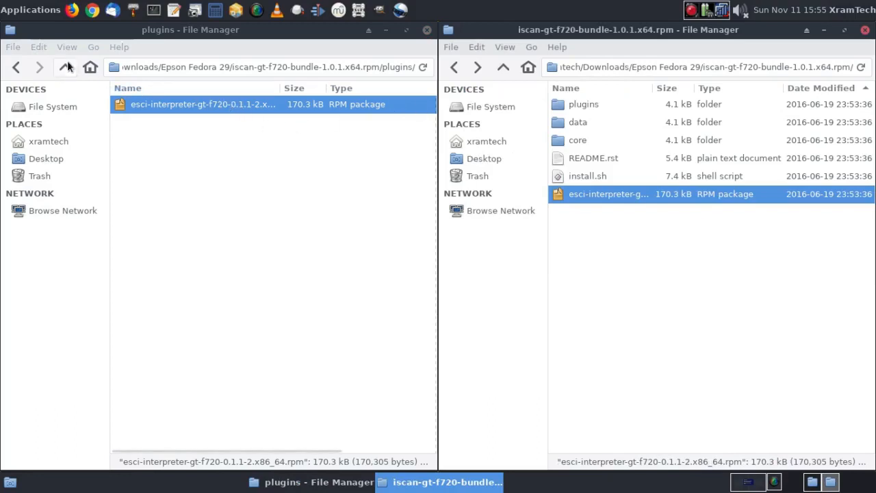
Step: Copy iscan-data-1.36.0-1.noarch.rpm from the data folder into the bundle folder
click(64, 66)
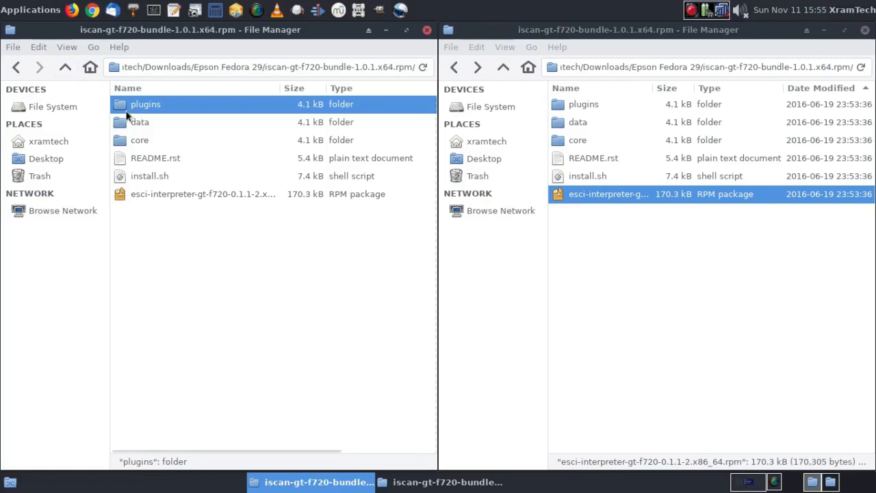
double_click(139, 122)
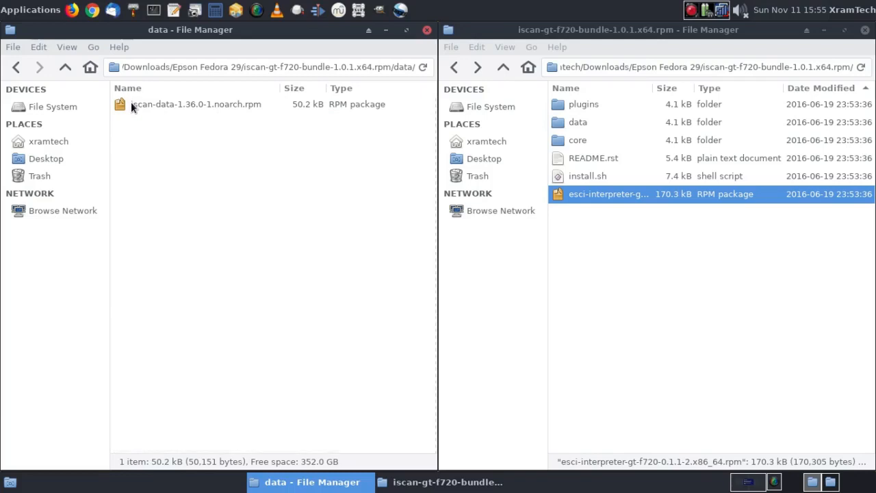
right_click(196, 104)
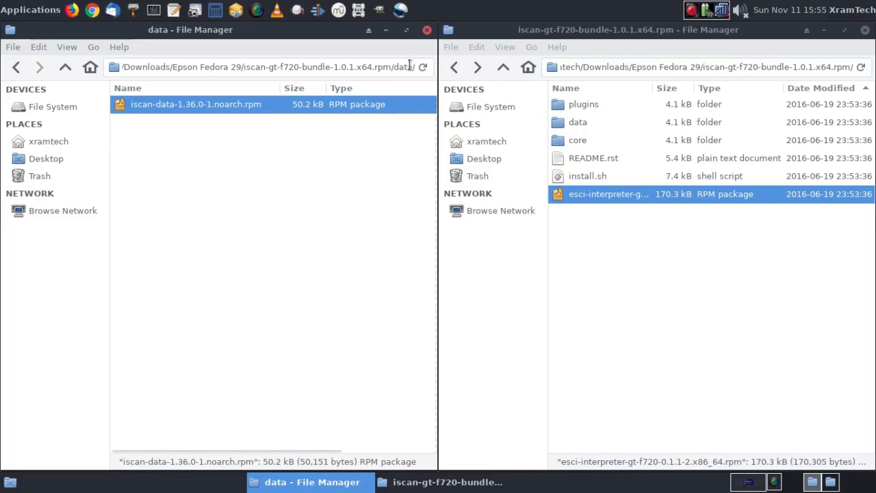
click(477, 46)
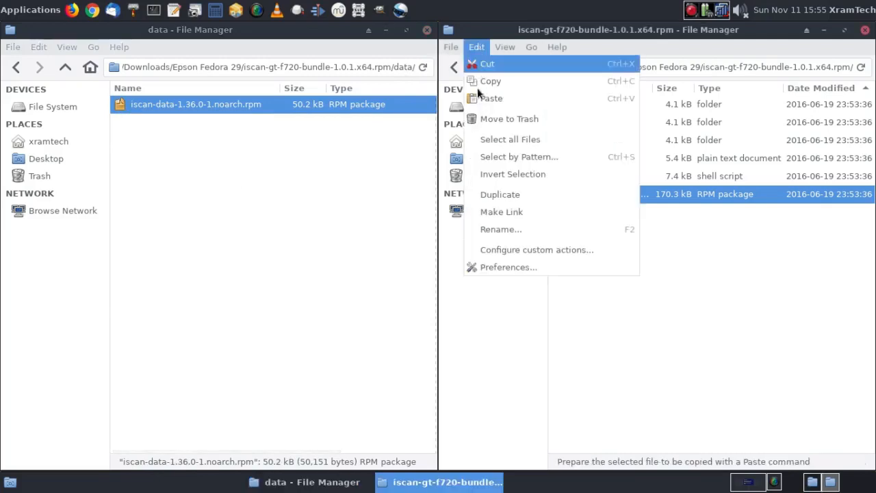
click(491, 98)
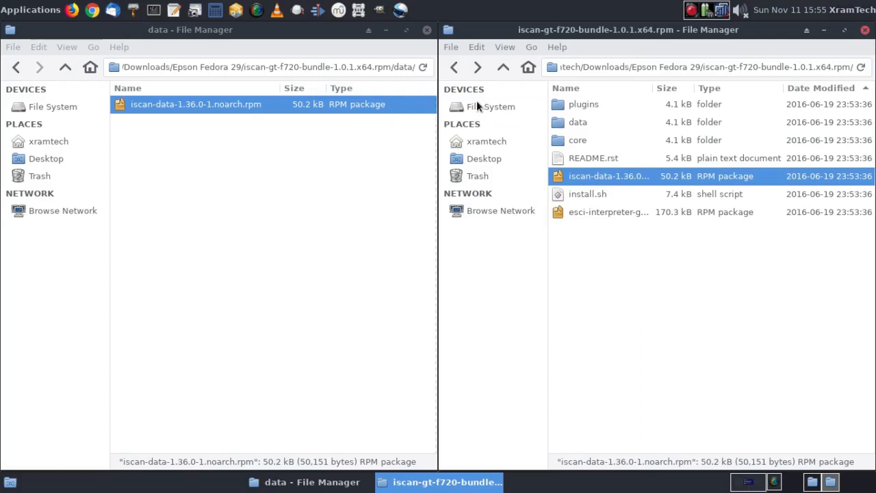
click(64, 66)
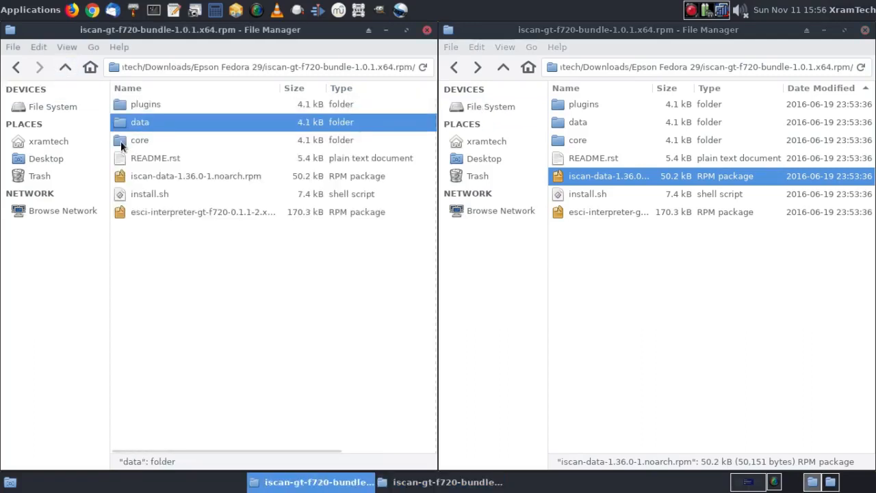
Step: Copy iscan-2.30.2-2.x86_64.rpm from core into the second window's bundle folder
double_click(140, 140)
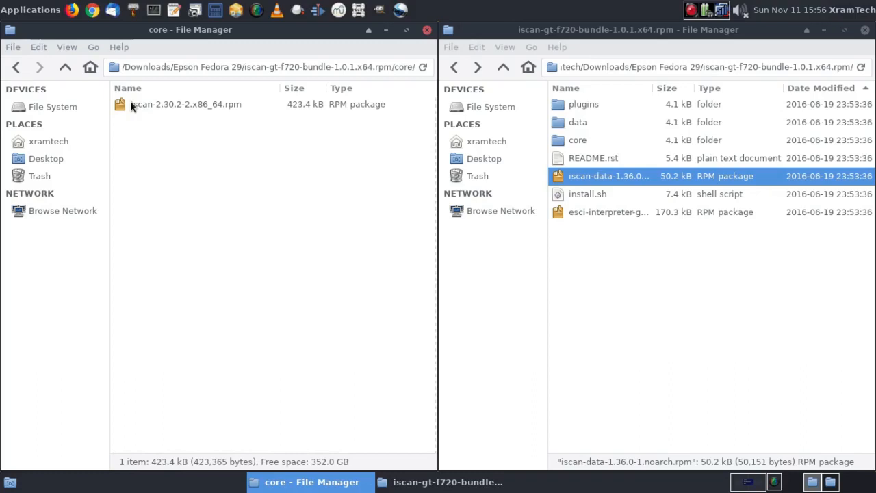
right_click(186, 104)
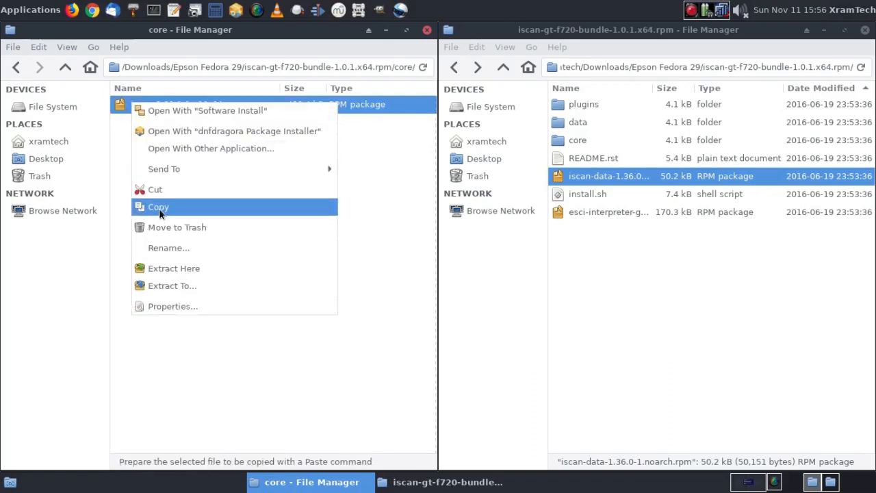
click(158, 207)
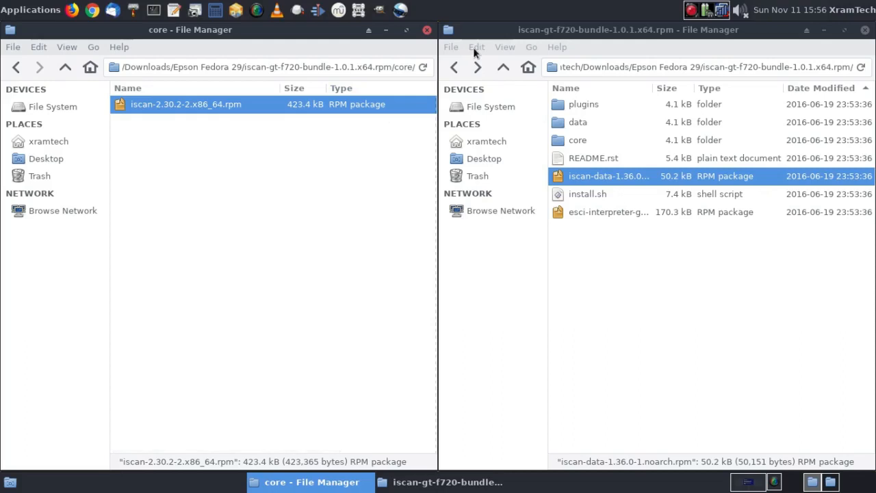
click(476, 46)
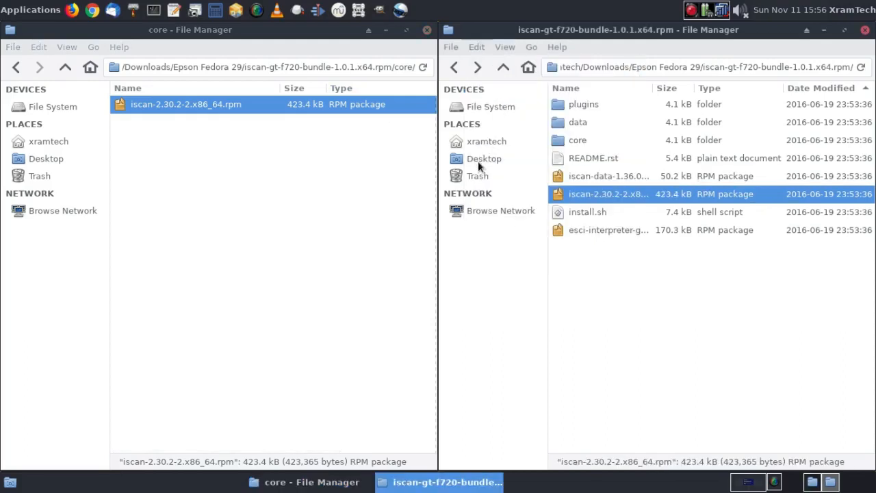
mouse_move(547, 154)
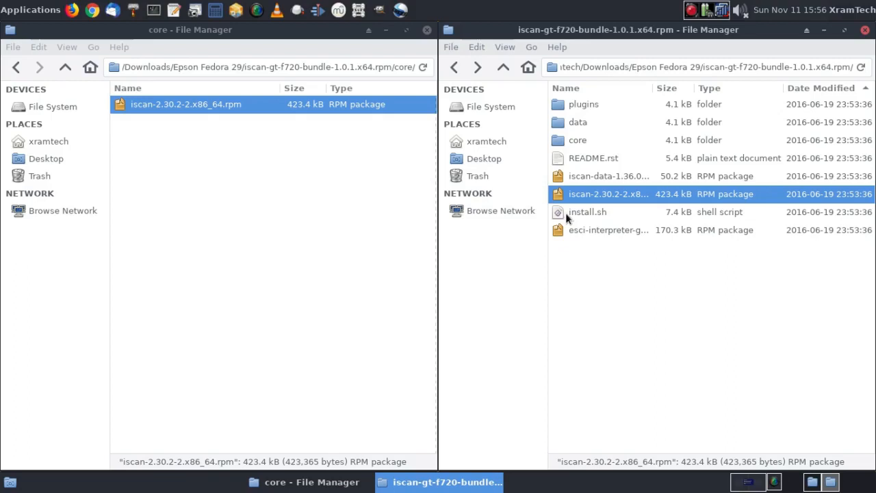
mouse_move(614, 263)
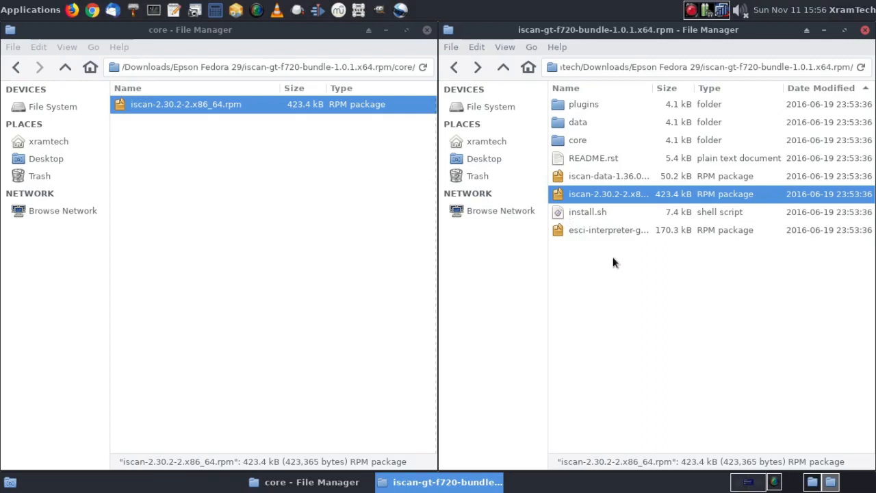
mouse_move(779, 399)
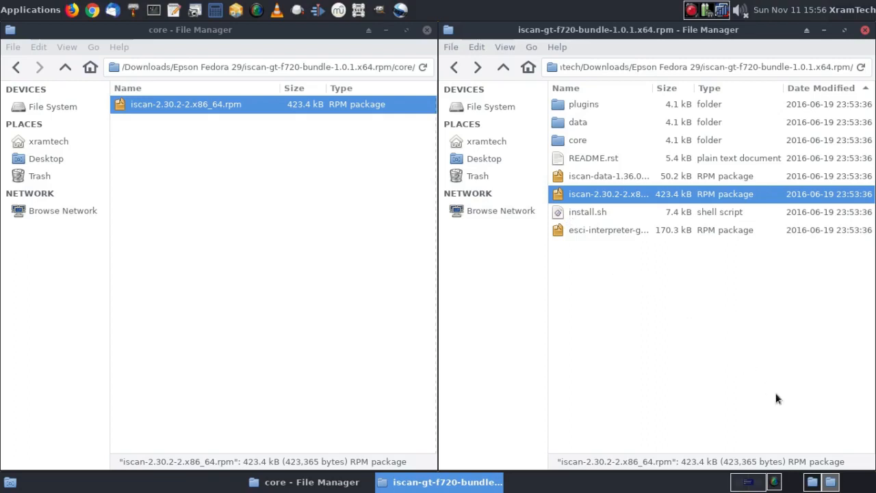
mouse_move(859, 489)
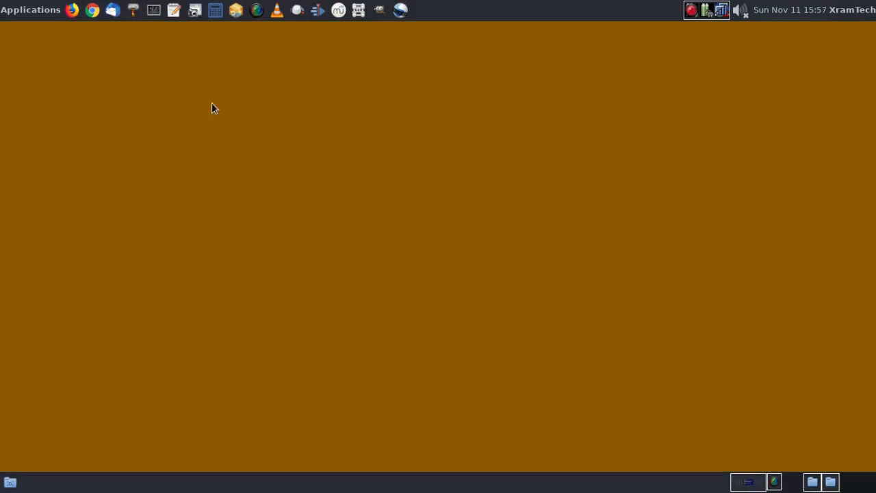
Step: Limit the list to x86_64 and noarch packages and enter 'sane-backends' in the search box
click(235, 9)
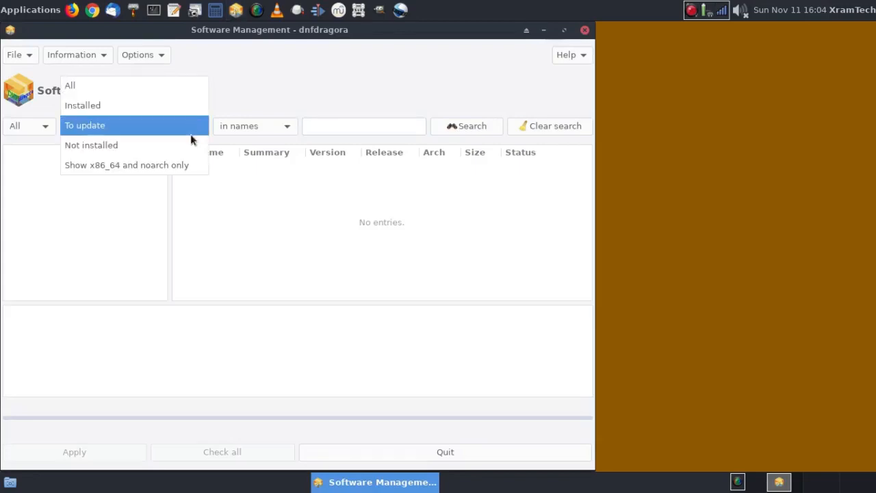
mouse_move(180, 169)
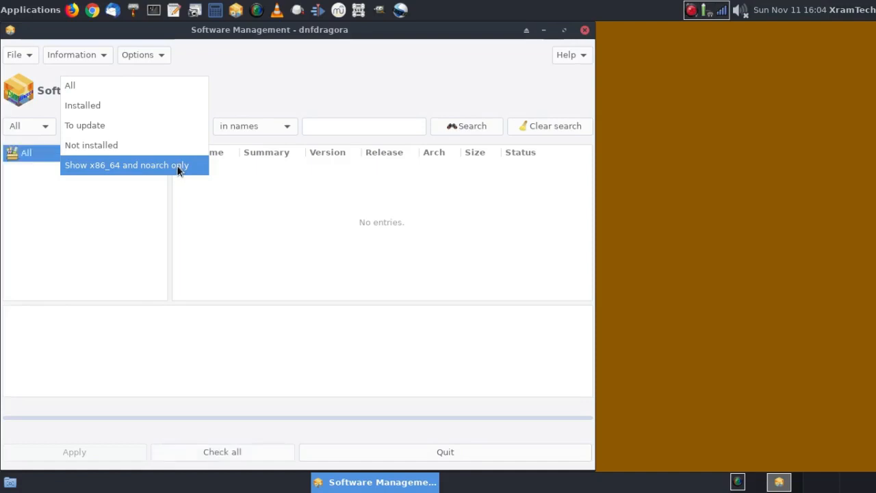
click(126, 165)
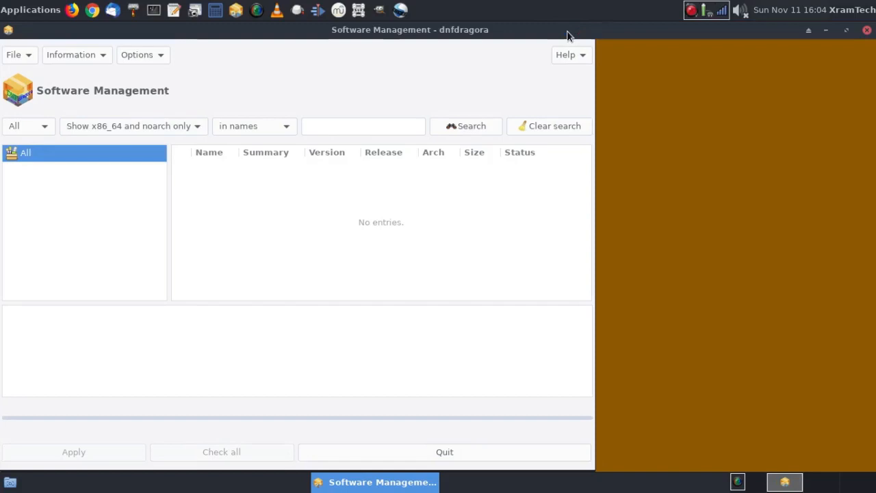
mouse_move(539, 65)
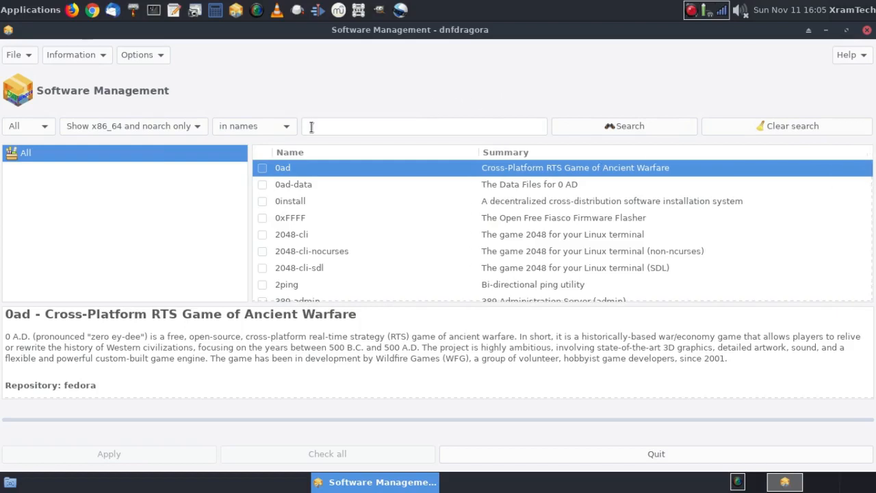
click(423, 126)
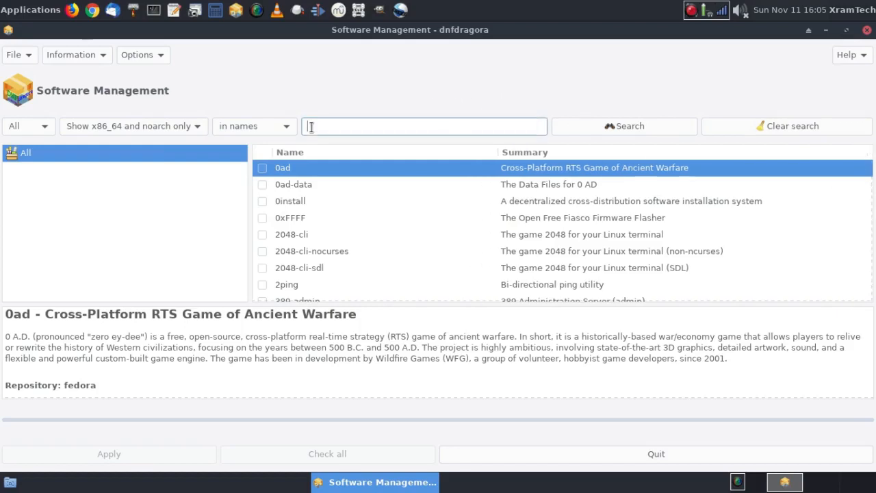
text(san)
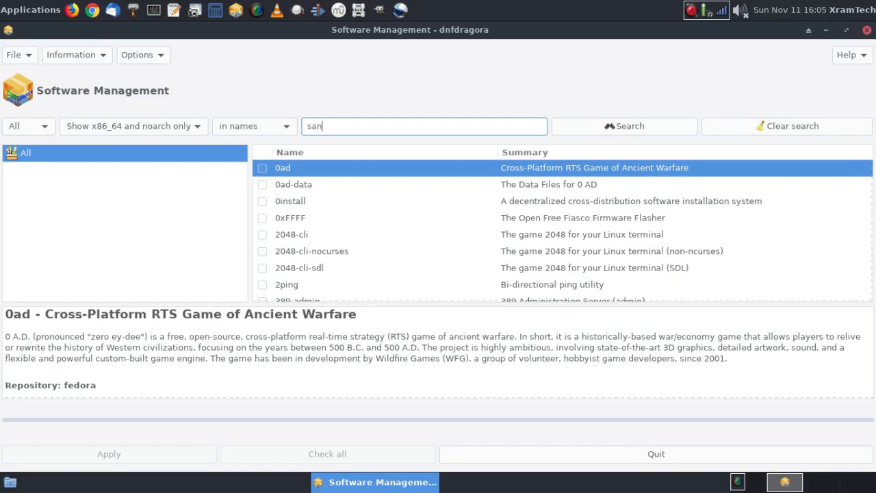
text(e)
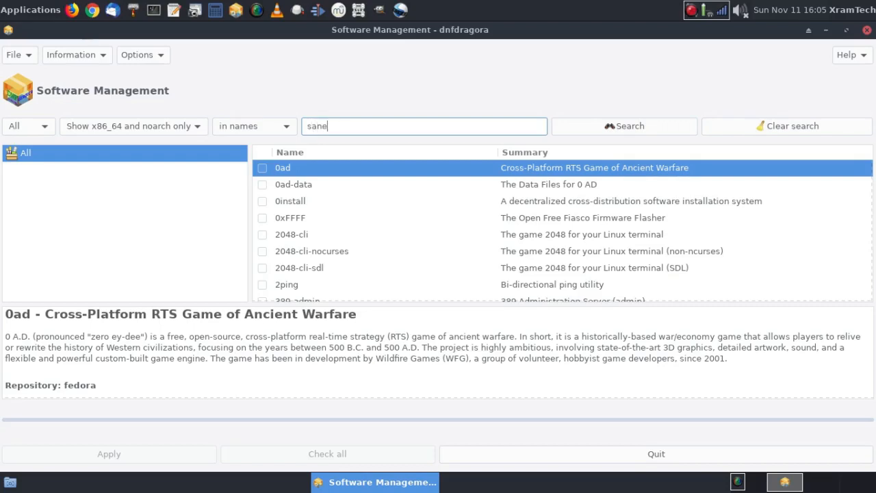
text(-)
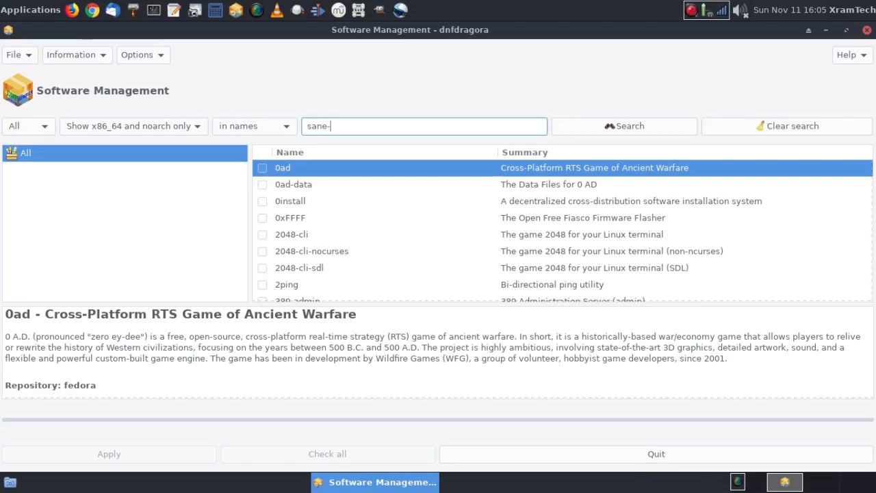
text(backe)
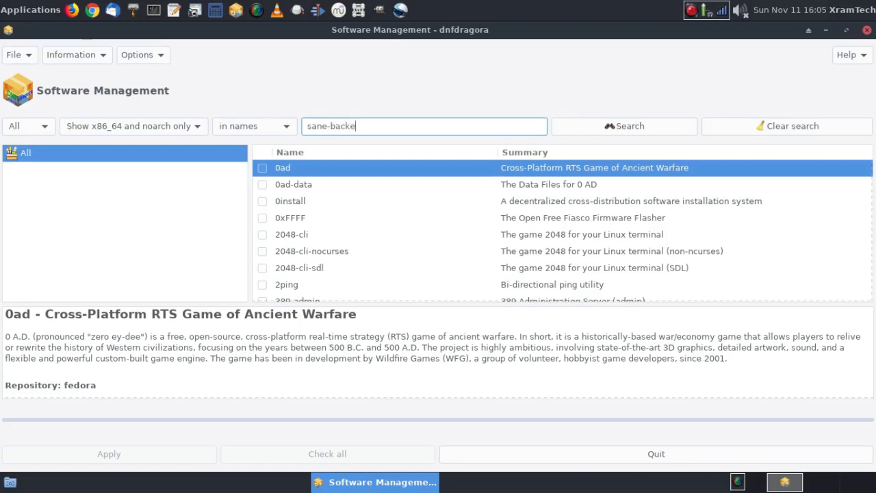
text(nds)
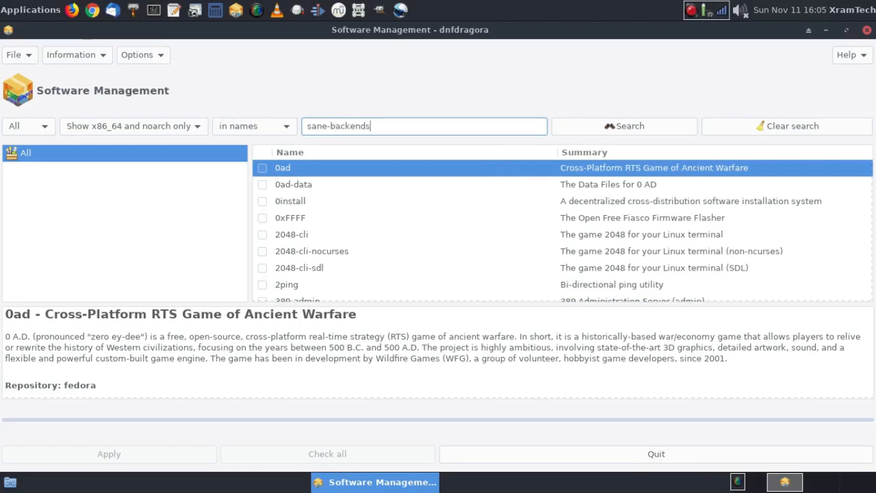
mouse_move(536, 101)
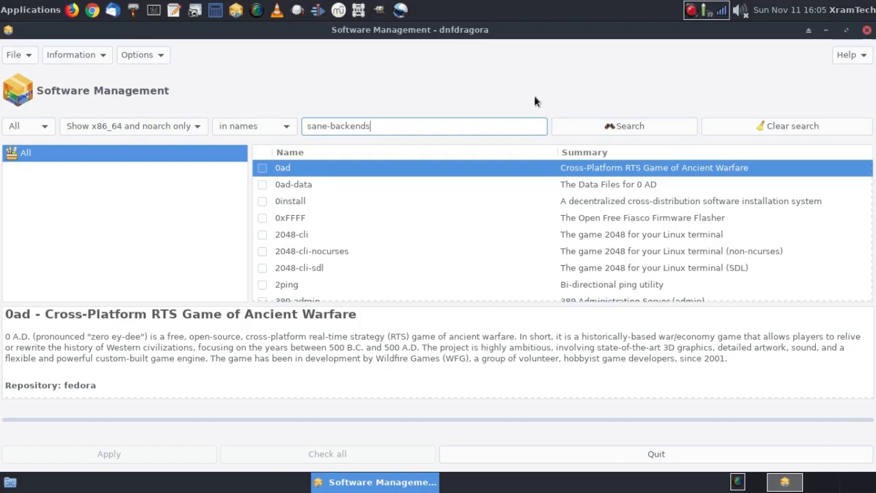
Step: Run the name search and tick the sane-backends package for installation
click(624, 125)
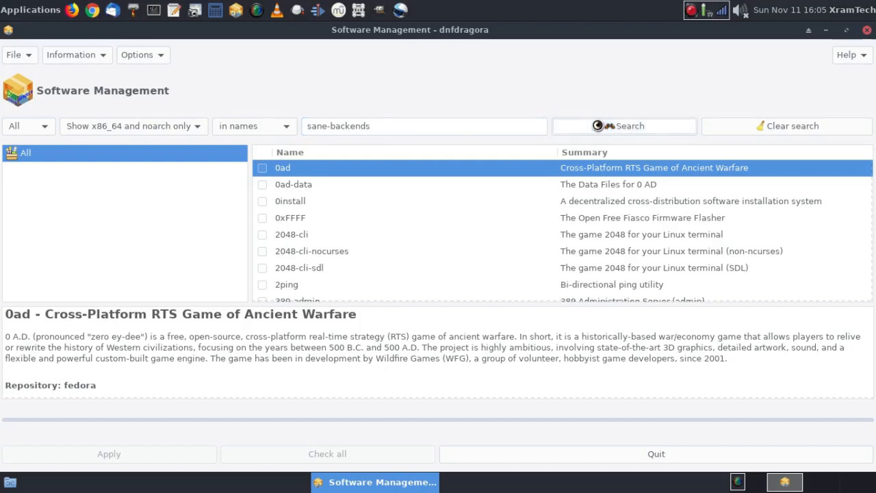
click(624, 125)
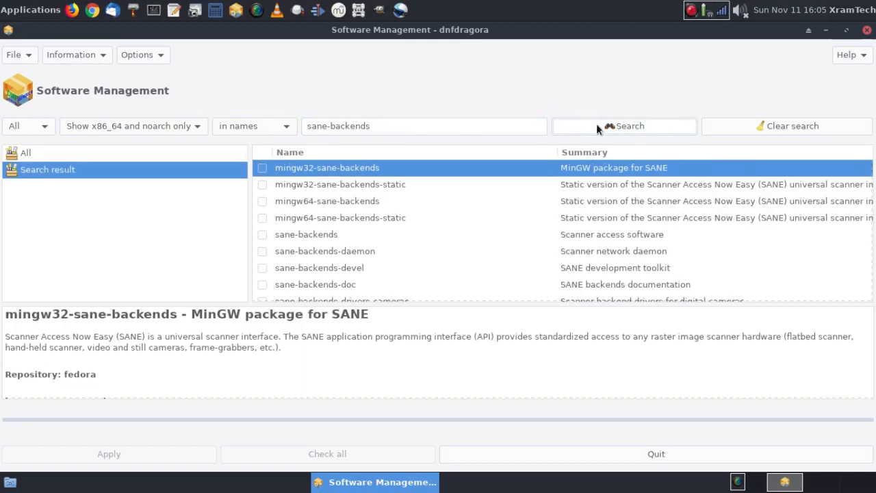
mouse_move(373, 242)
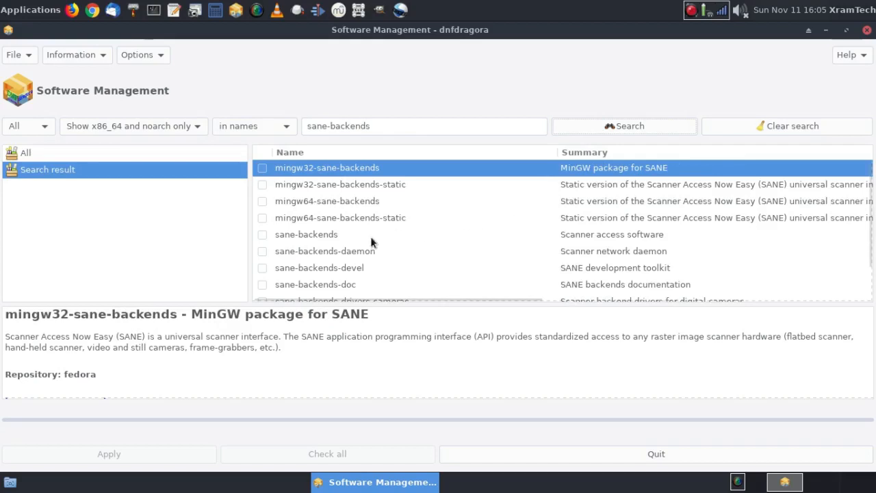
mouse_move(303, 240)
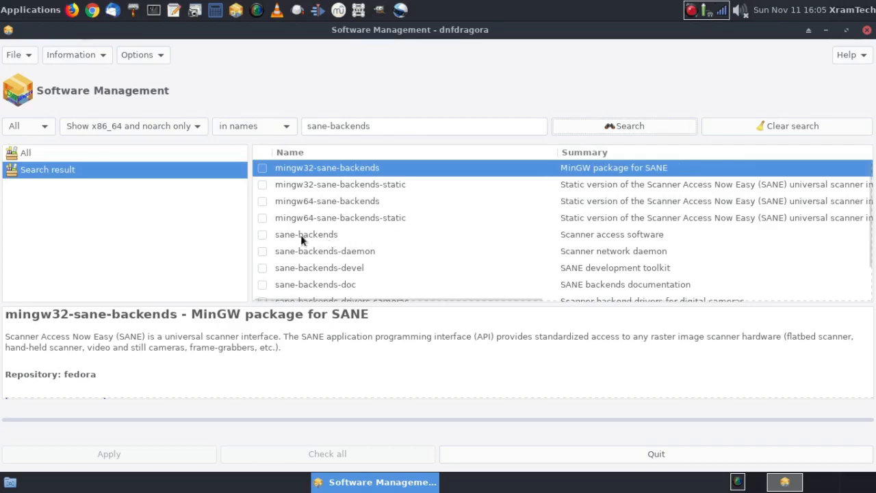
mouse_move(389, 244)
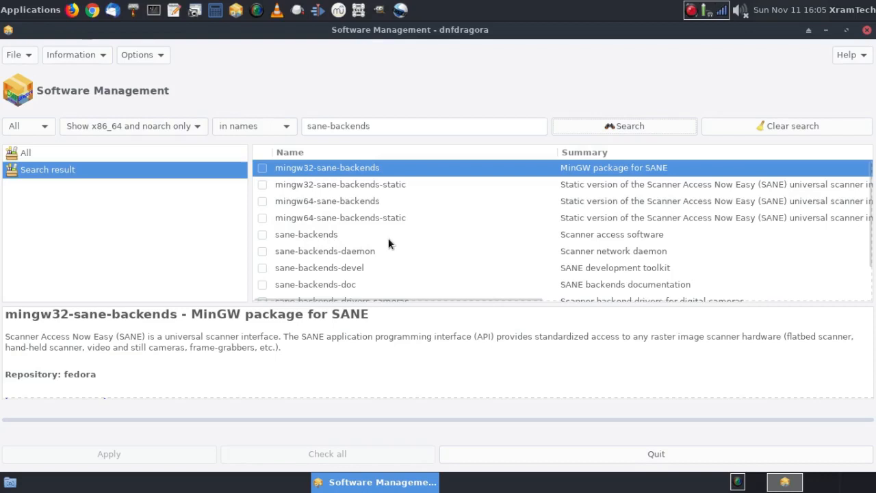
mouse_move(299, 244)
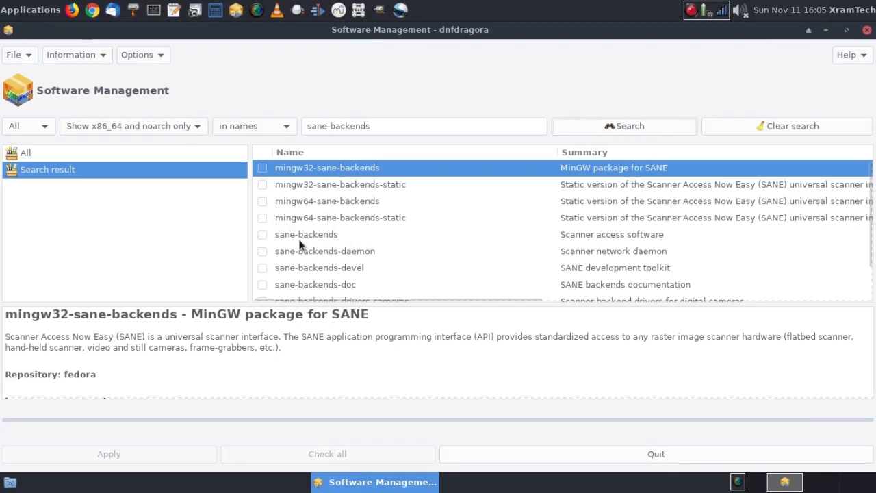
mouse_move(264, 237)
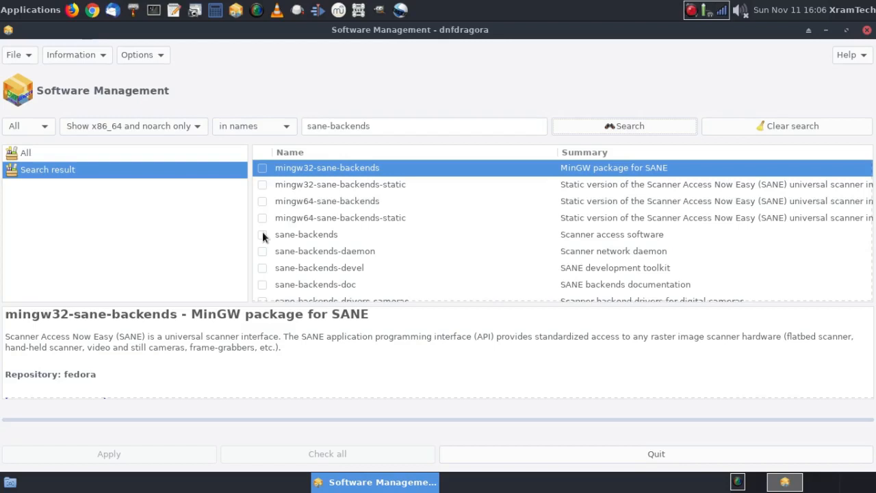
click(306, 234)
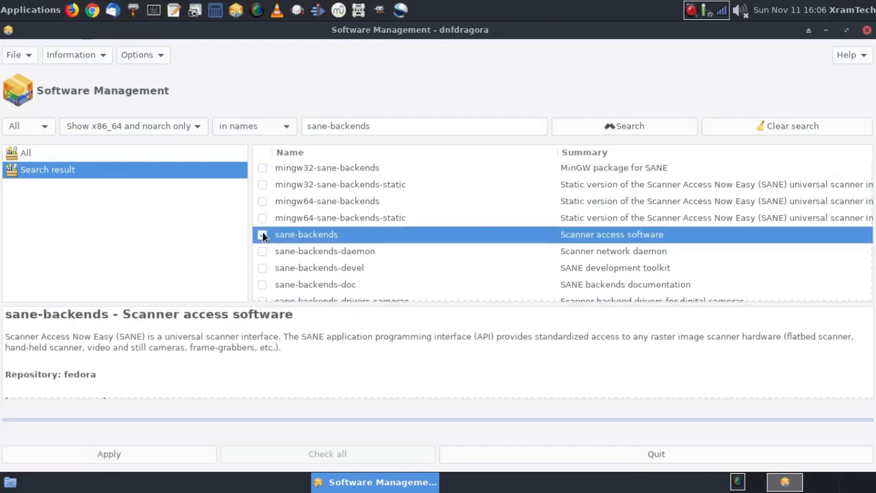
click(263, 235)
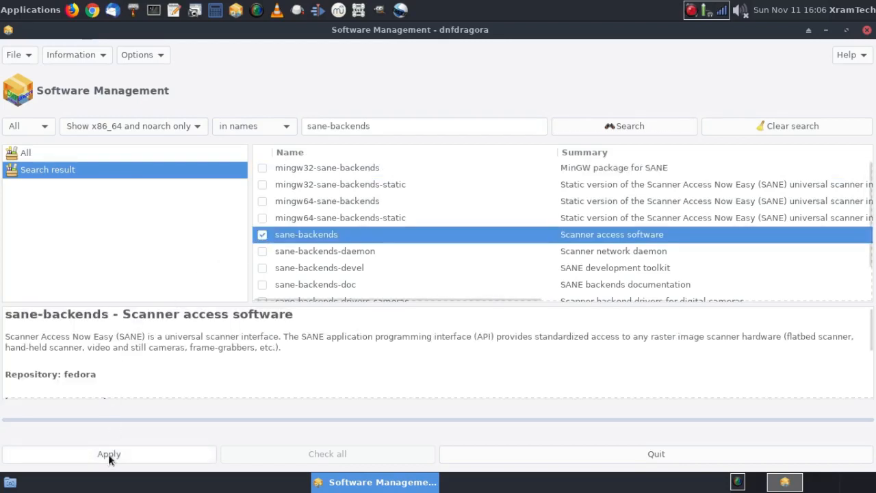
Step: Apply the sane-backends install and accept its five dependency packages (3.3 M)
click(108, 453)
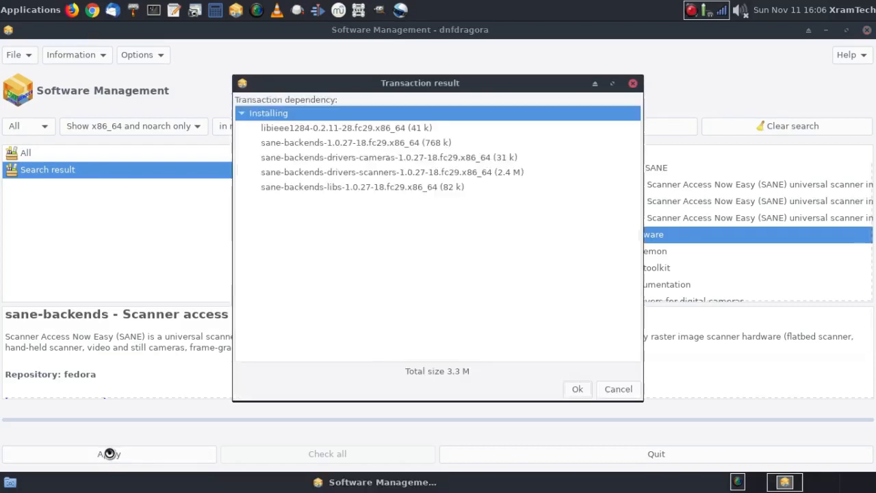
mouse_move(363, 361)
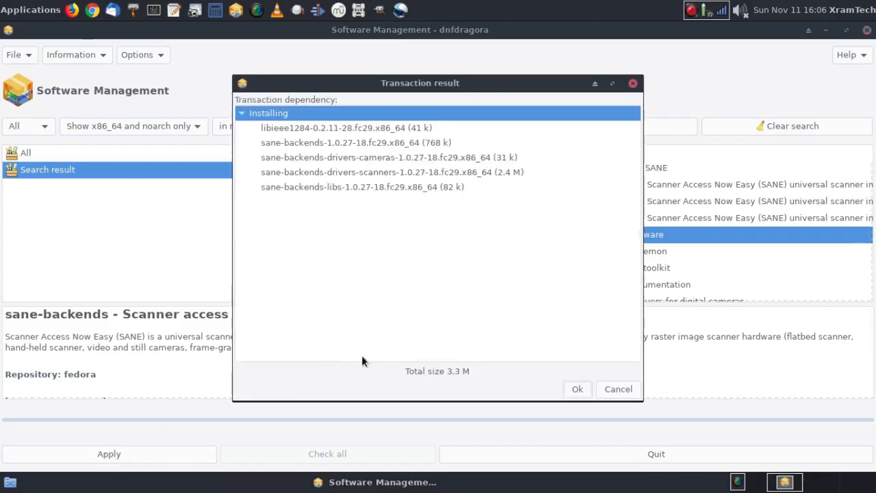
mouse_move(380, 261)
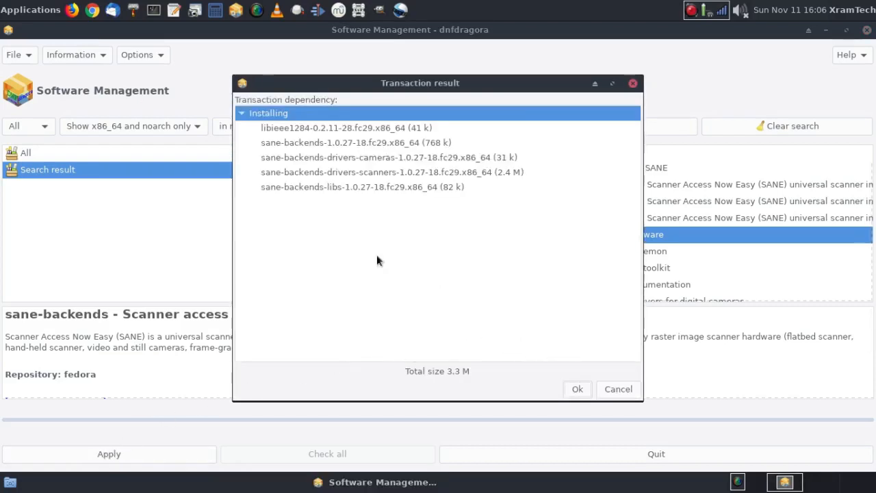
mouse_move(349, 204)
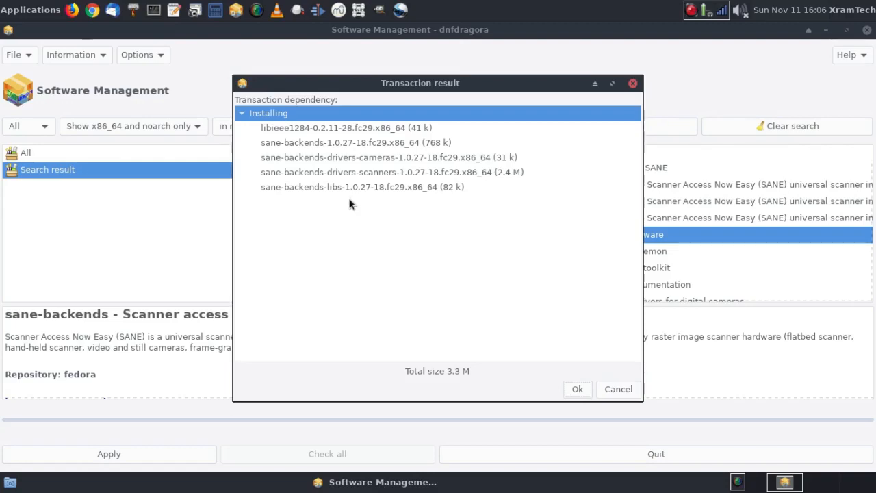
mouse_move(579, 369)
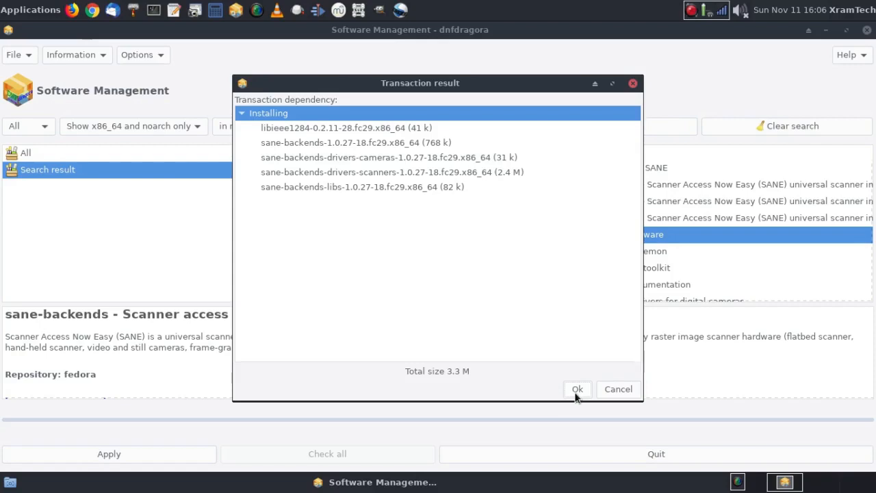
click(577, 389)
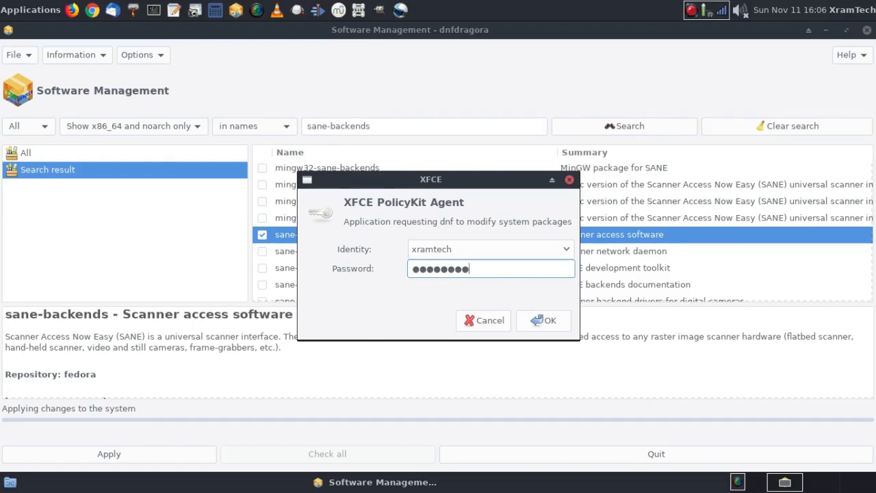
click(543, 321)
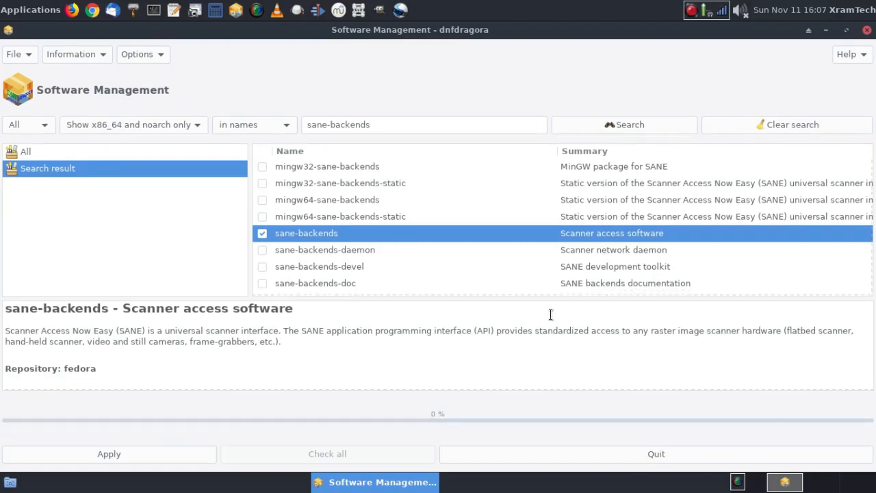
scroll(down, 3)
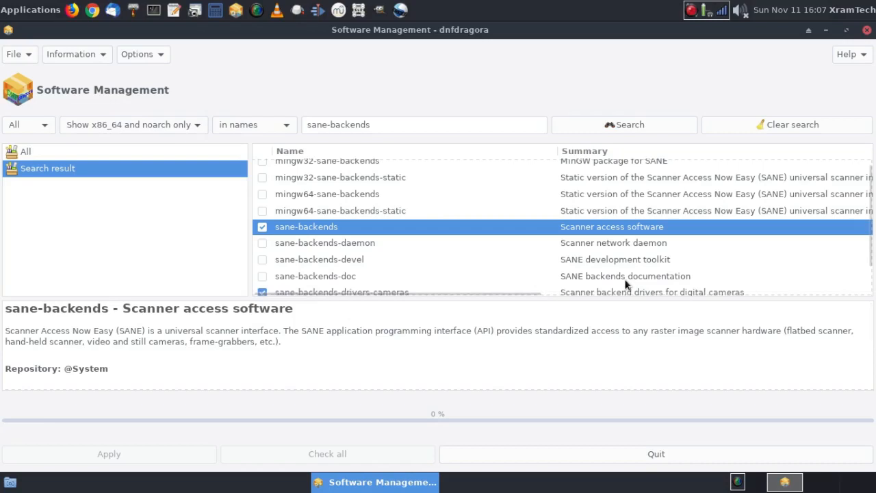
mouse_move(822, 139)
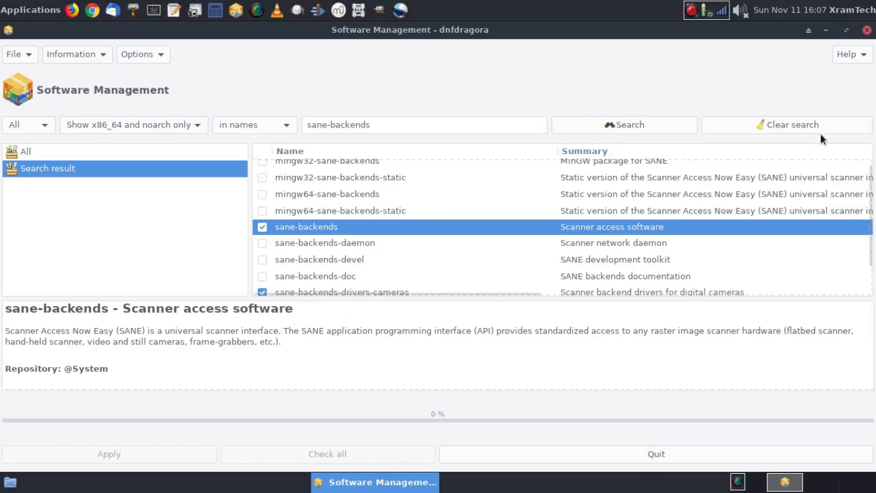
mouse_move(867, 33)
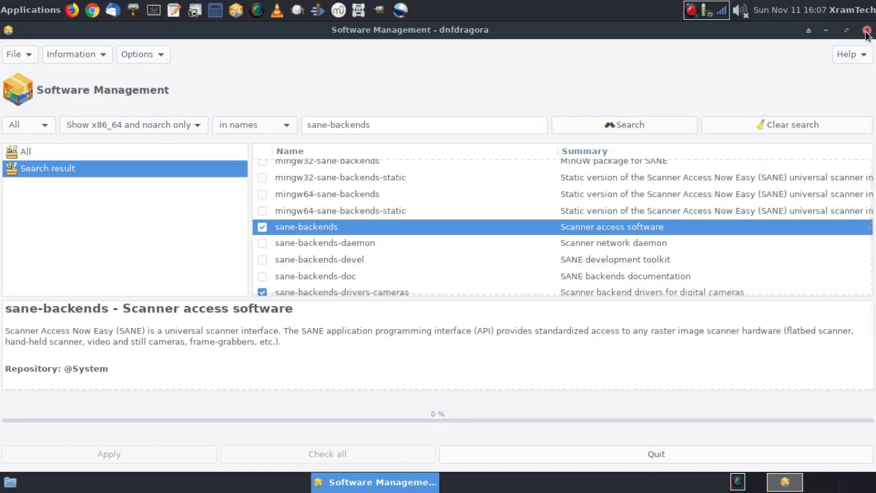
click(867, 30)
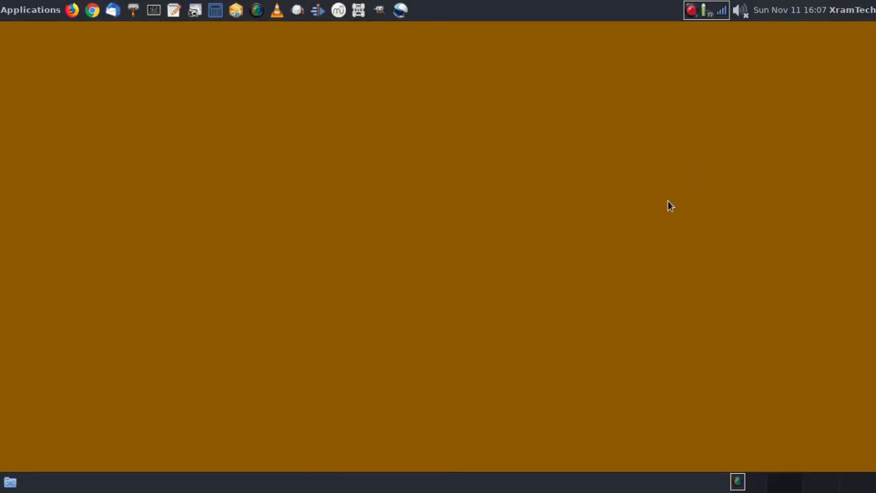
Step: Restore the RPM bundle folder window and bring up its folder context menu
click(9, 482)
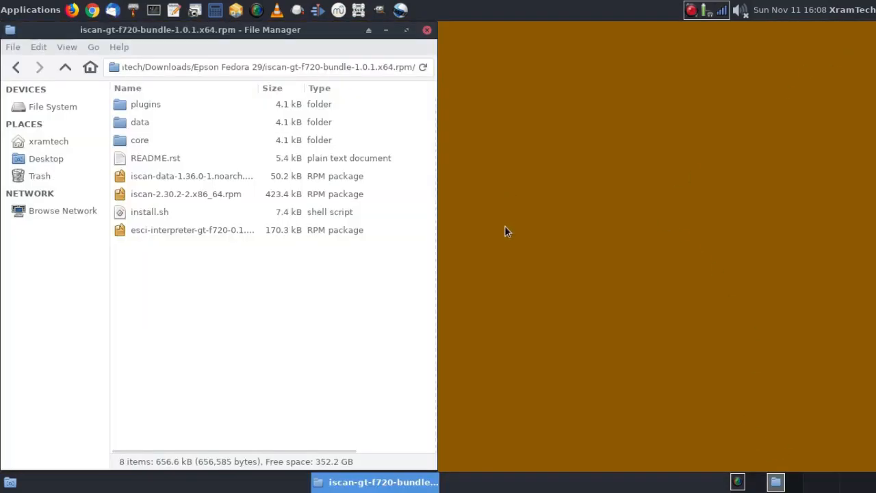
mouse_move(503, 275)
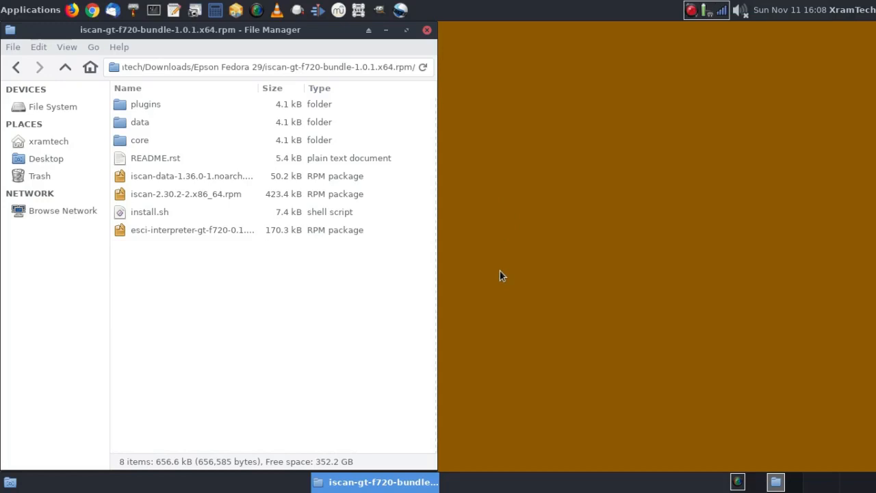
mouse_move(154, 175)
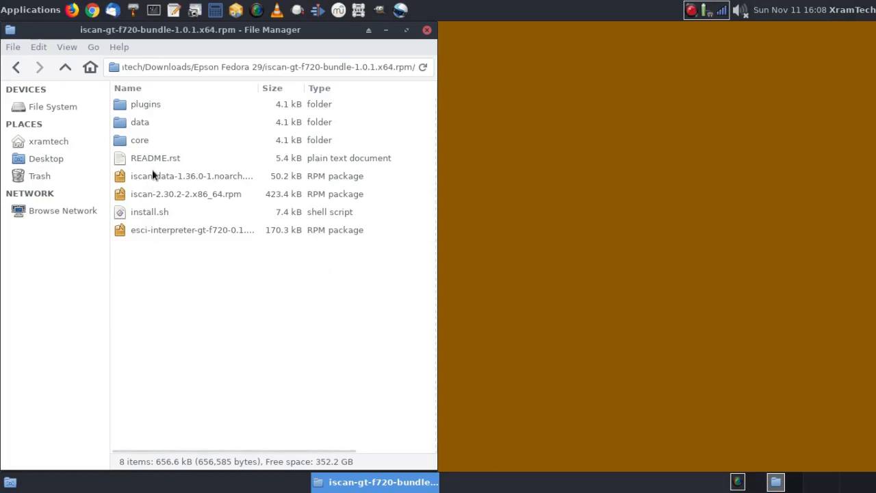
mouse_move(151, 243)
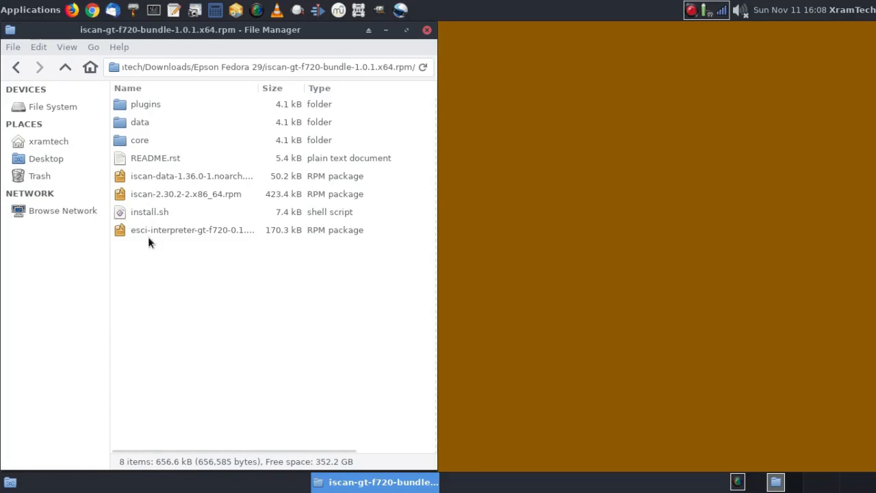
mouse_move(165, 269)
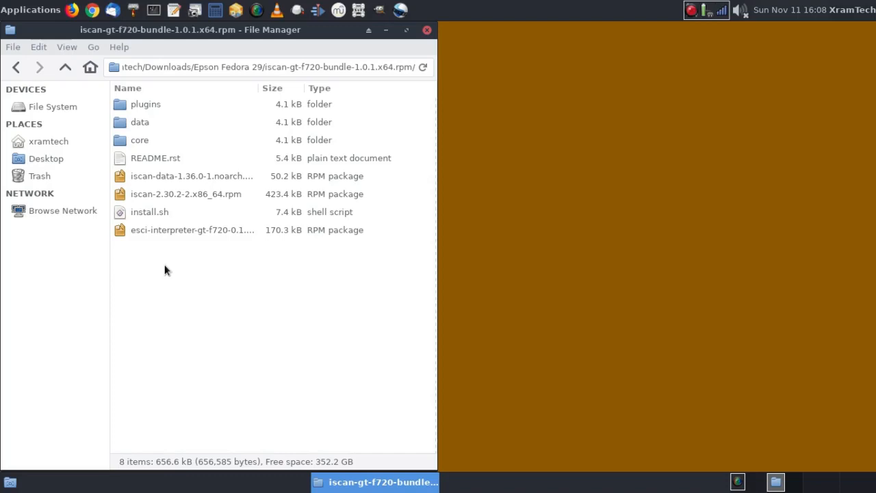
right_click(164, 270)
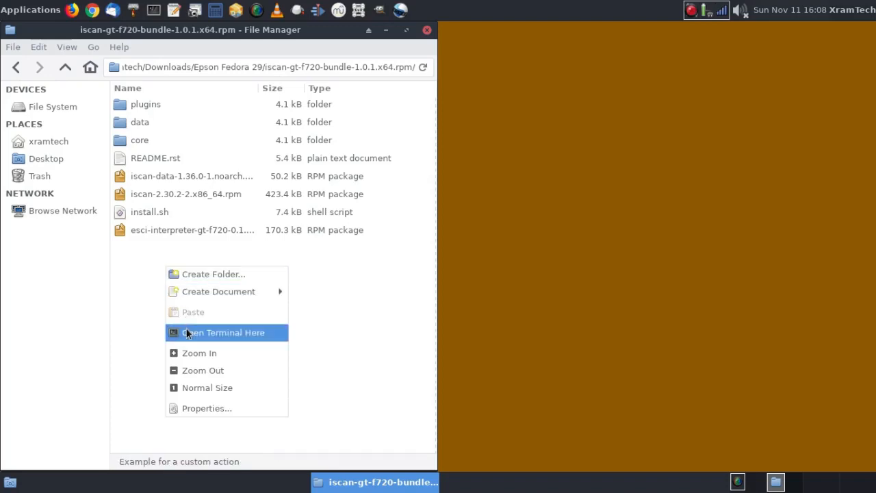
Step: In a terminal opened in the bundle folder, run sudo rpm -i iscan-data*.* with the password
click(223, 332)
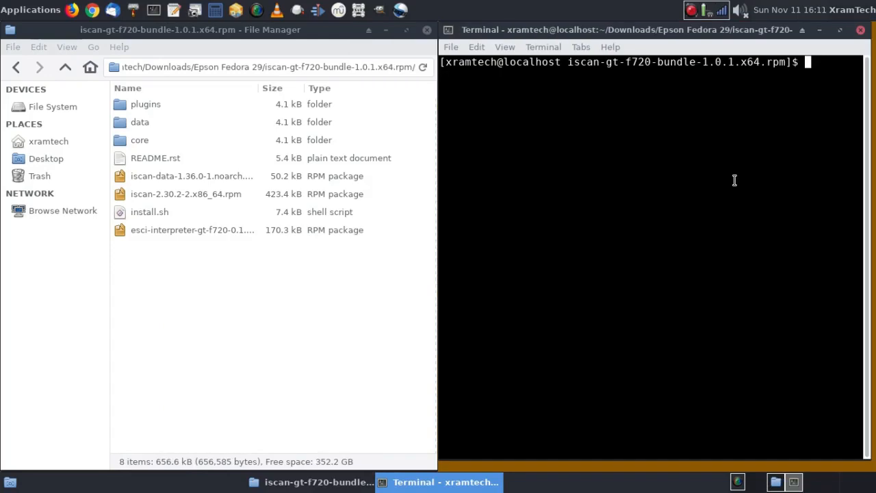
text(sud)
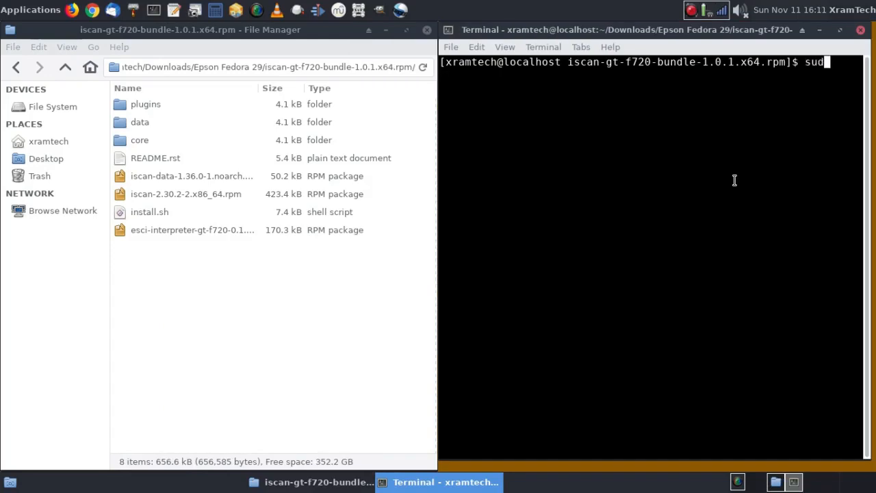
text(o)
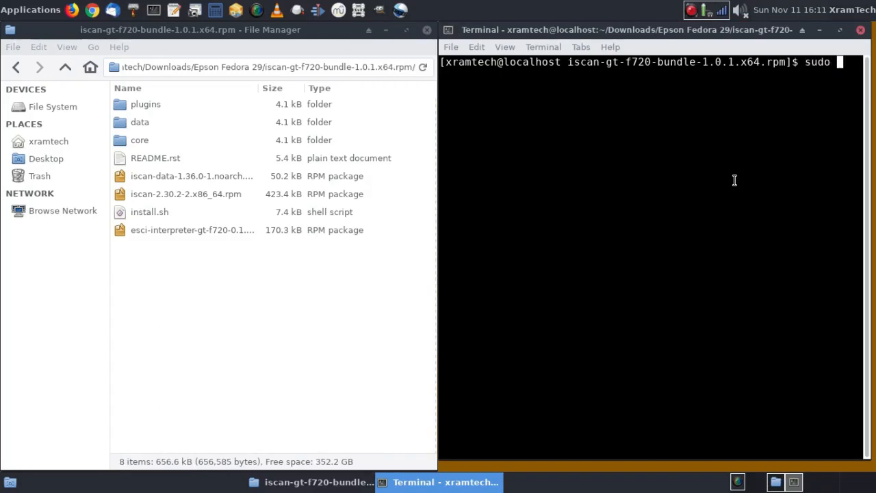
text(rpm -)
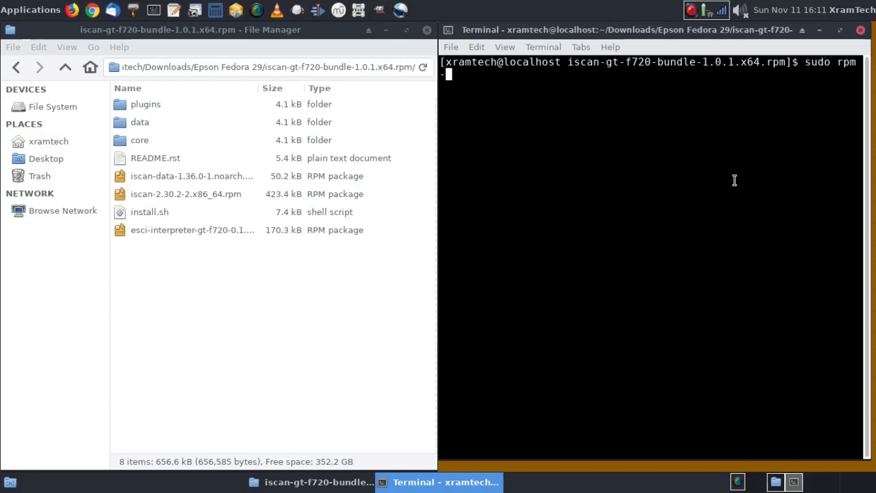
text(i)
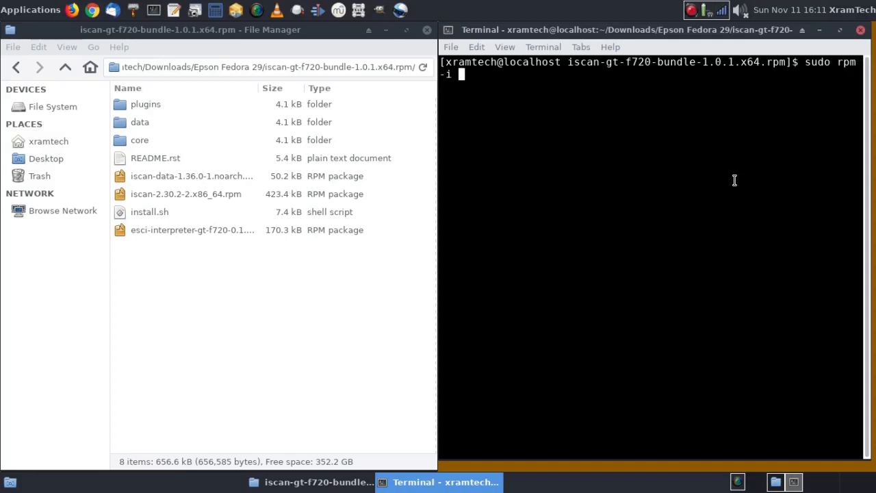
text(isc)
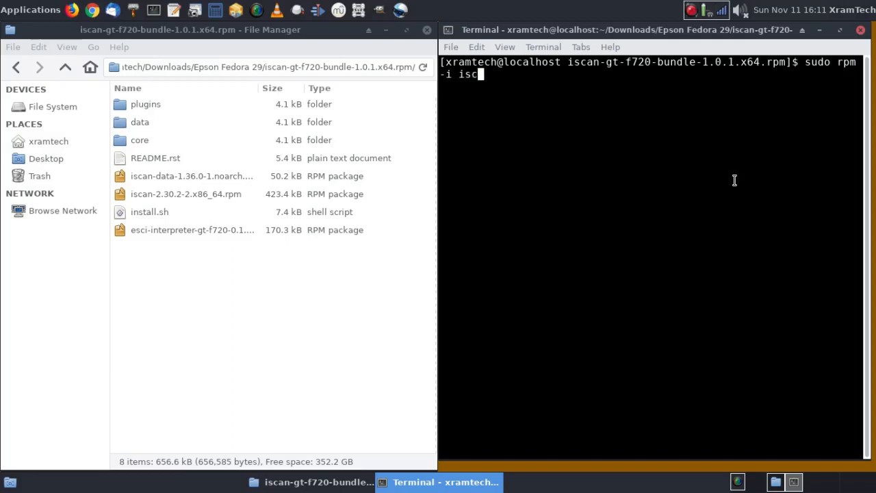
text(an)
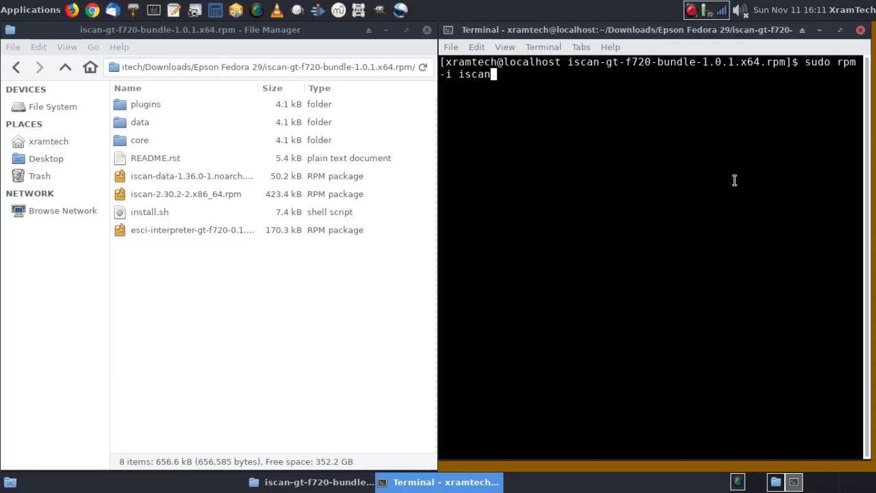
text(-da)
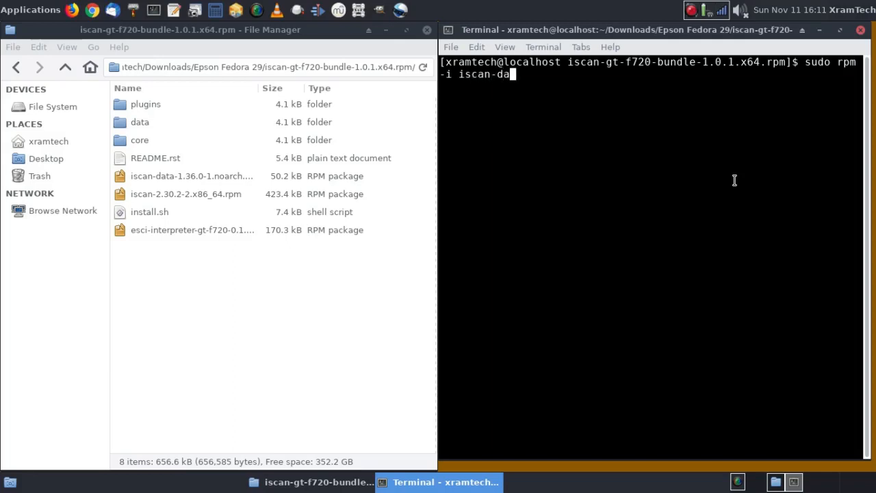
text(ta)
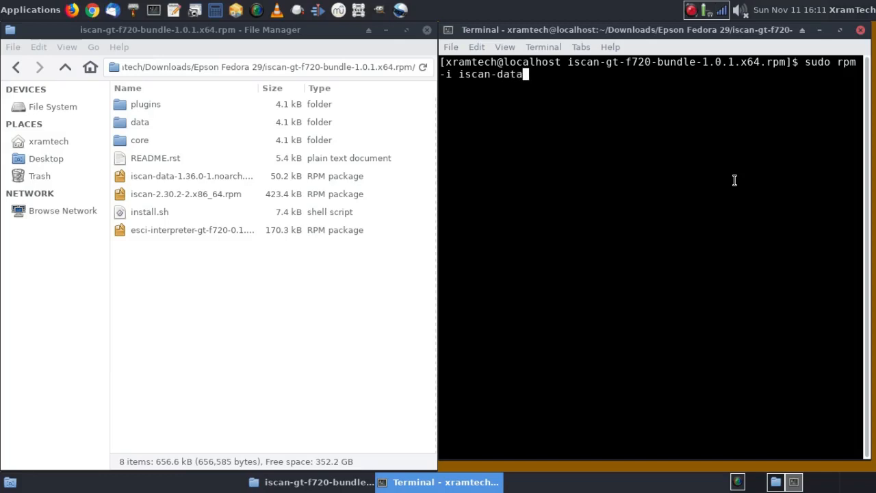
text(*)
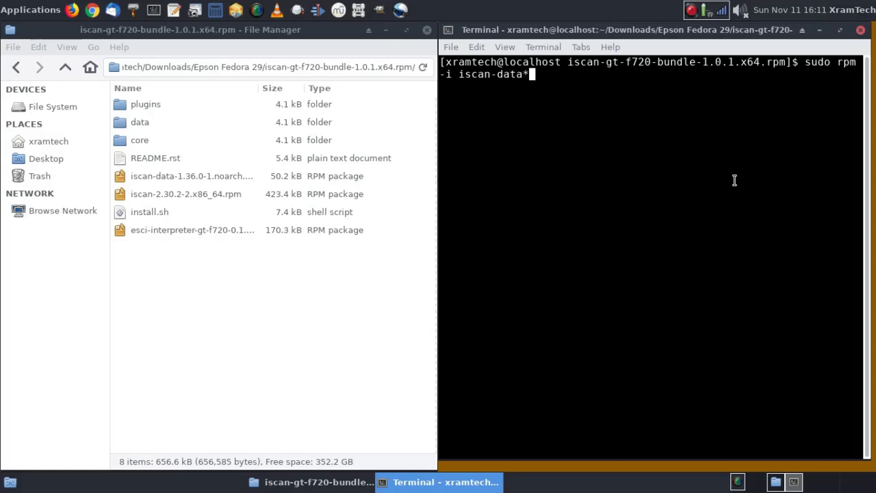
text(.*)
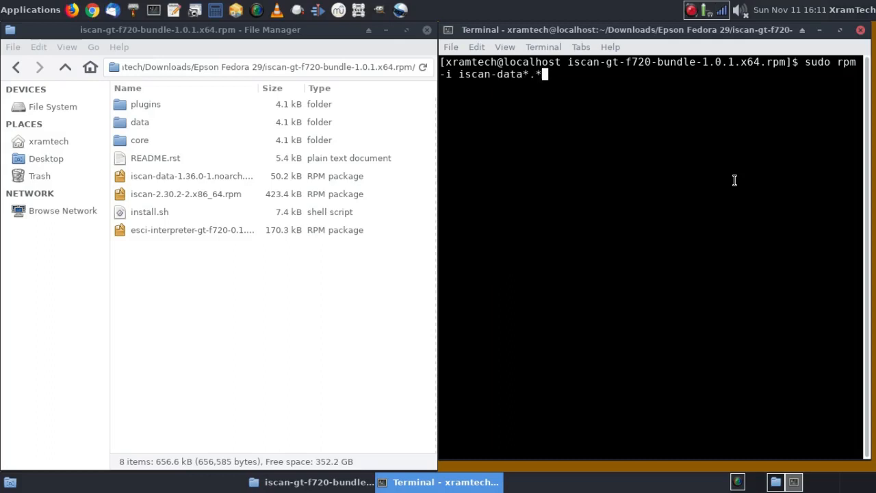
key(Return)
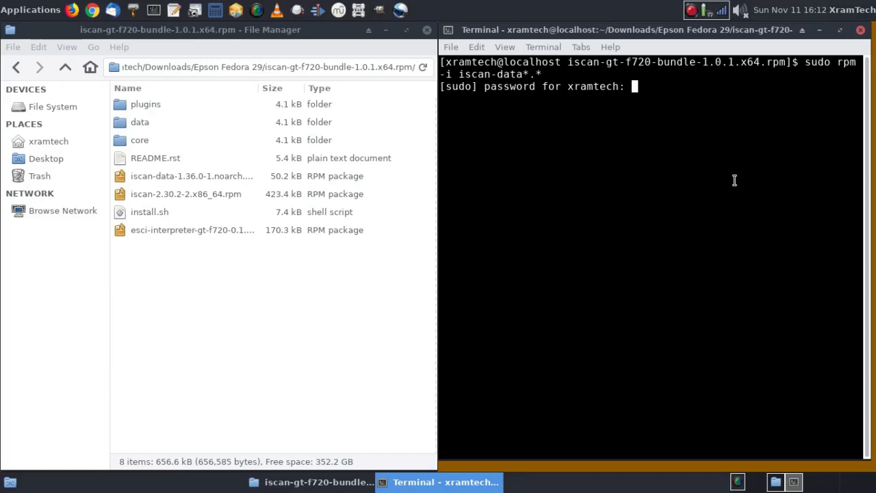
key(Return)
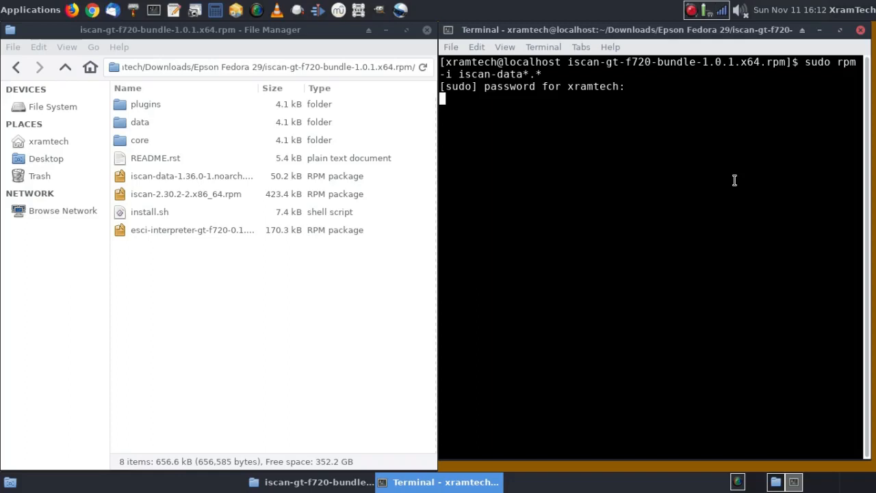
key(Return)
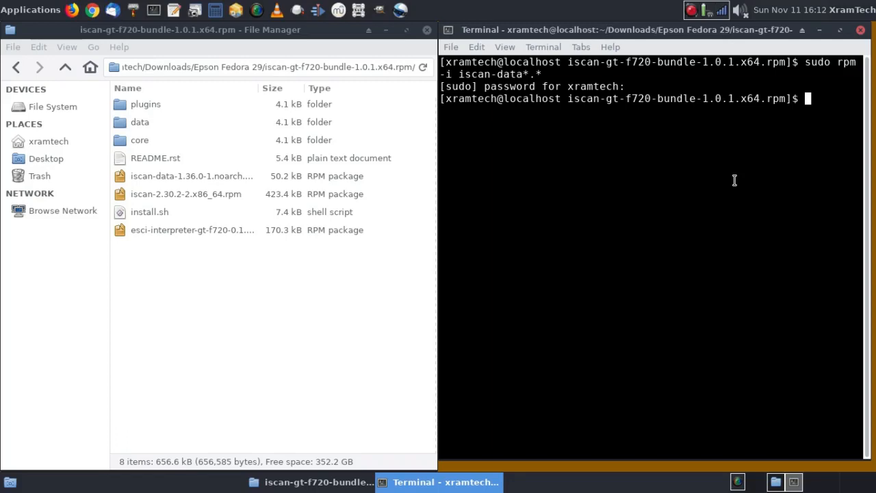
Step: Run sudo rpm -i iscan-2.30*.* to install the iscan 2.30 RPM
text(su)
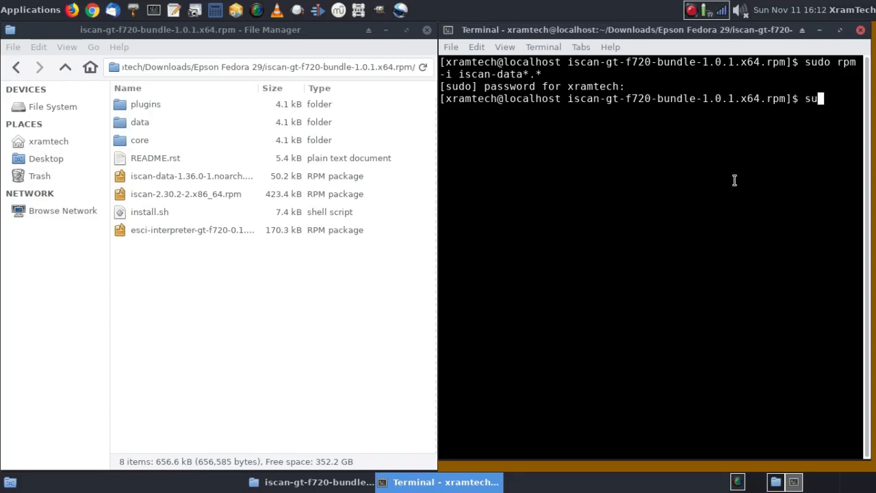
text(do)
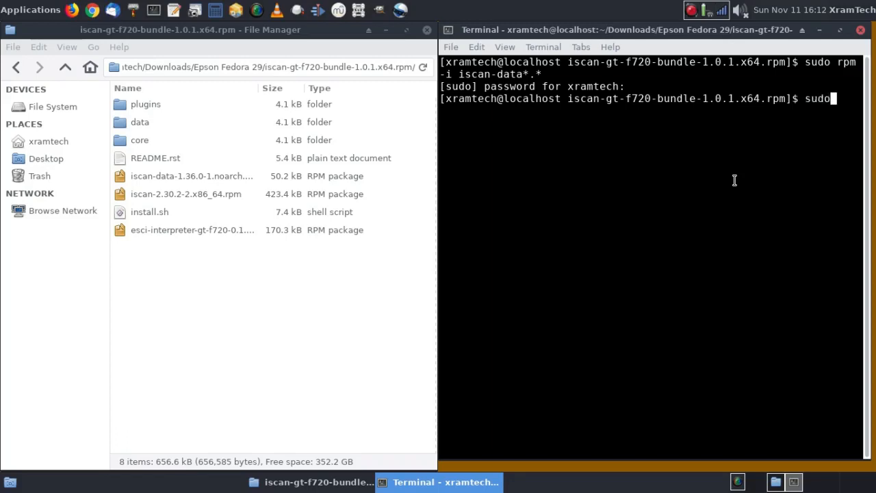
text(rpm)
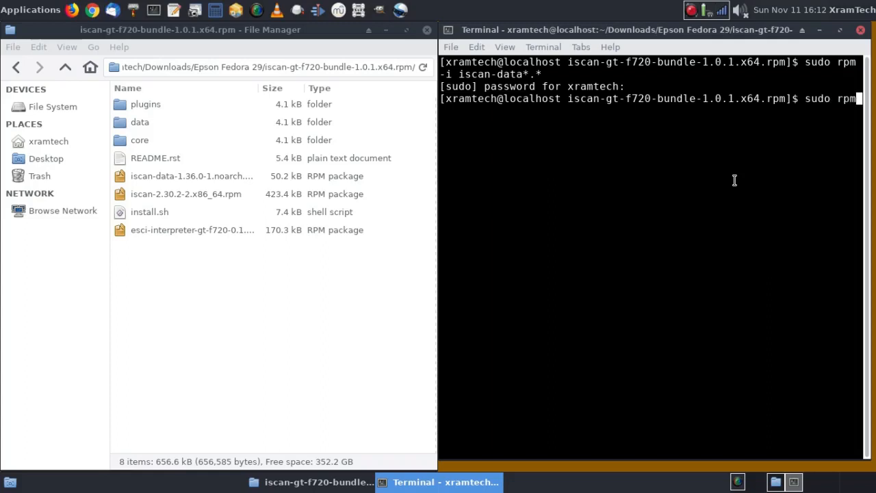
key(Return)
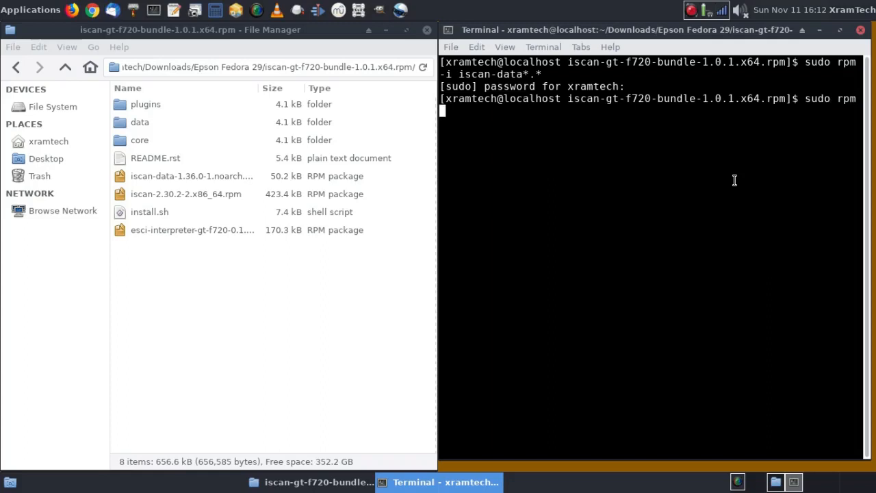
text(-i)
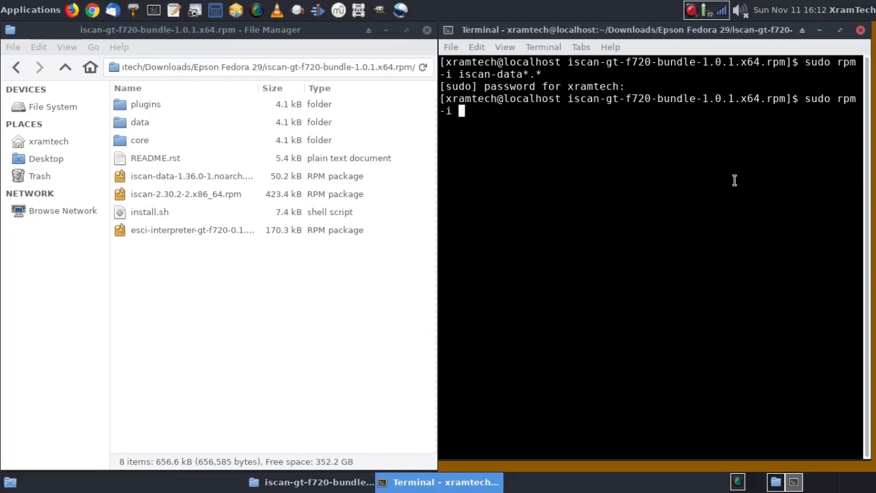
text(i)
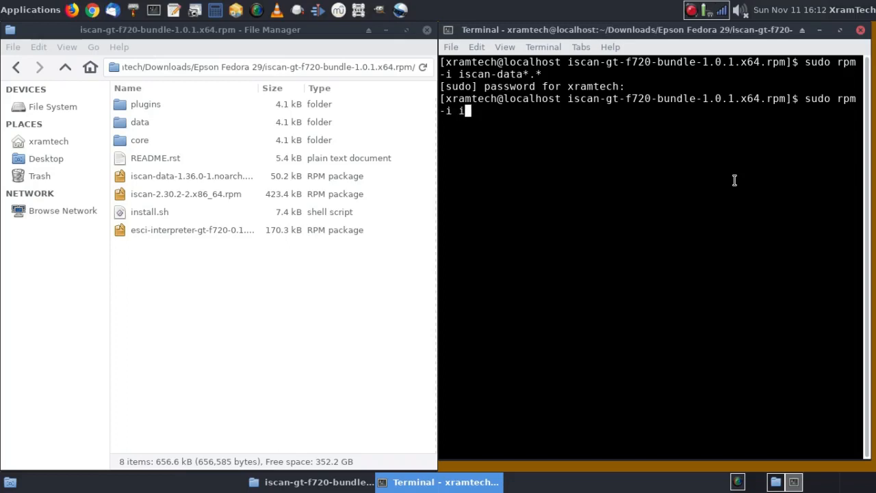
text(scan)
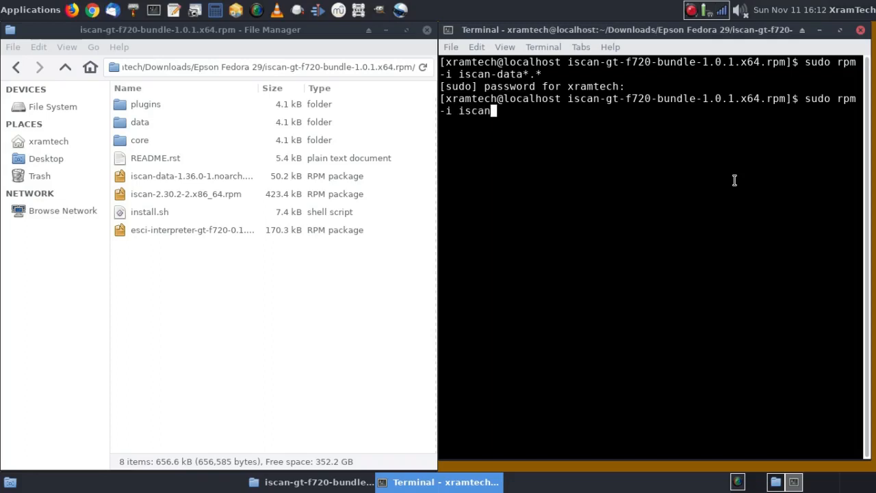
text(-)
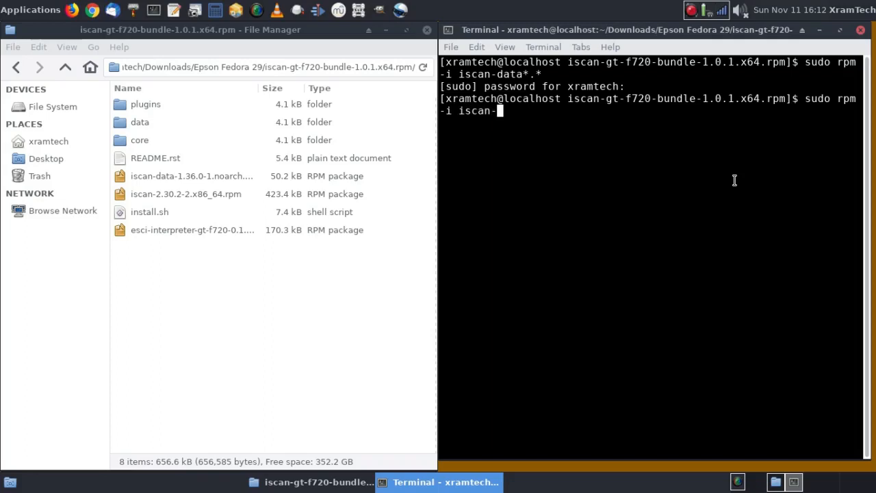
text(2.3)
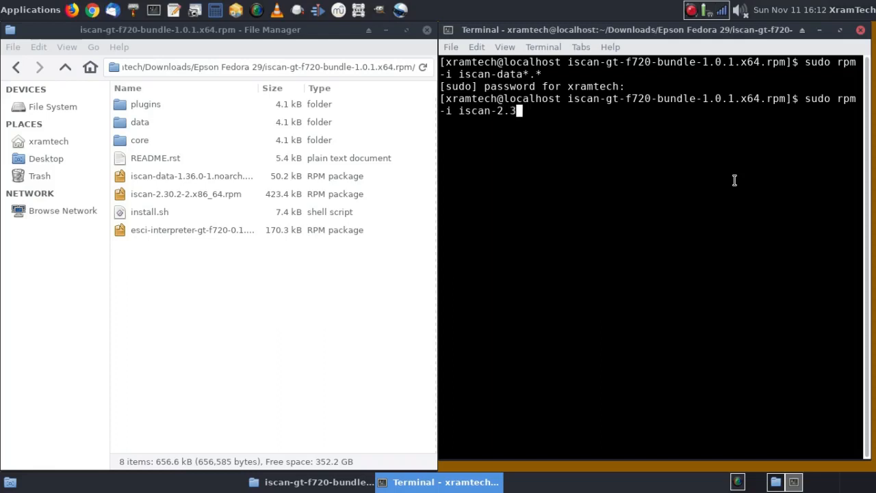
text(0)
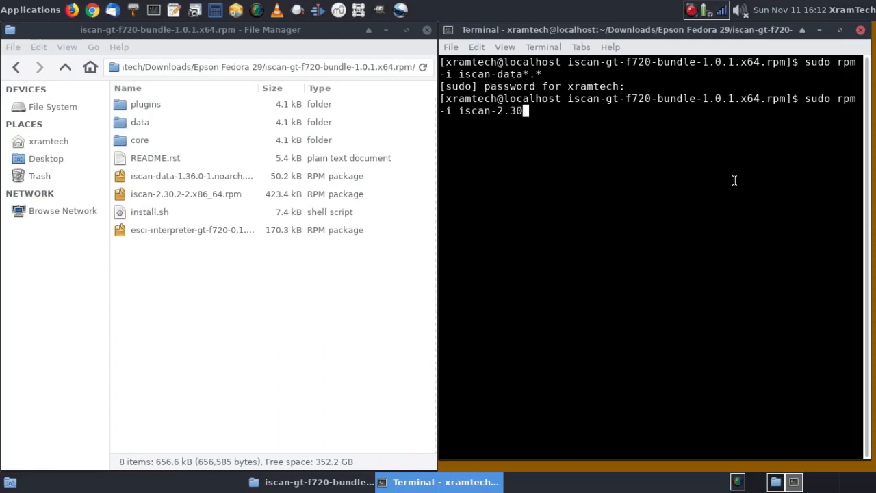
text(*.)
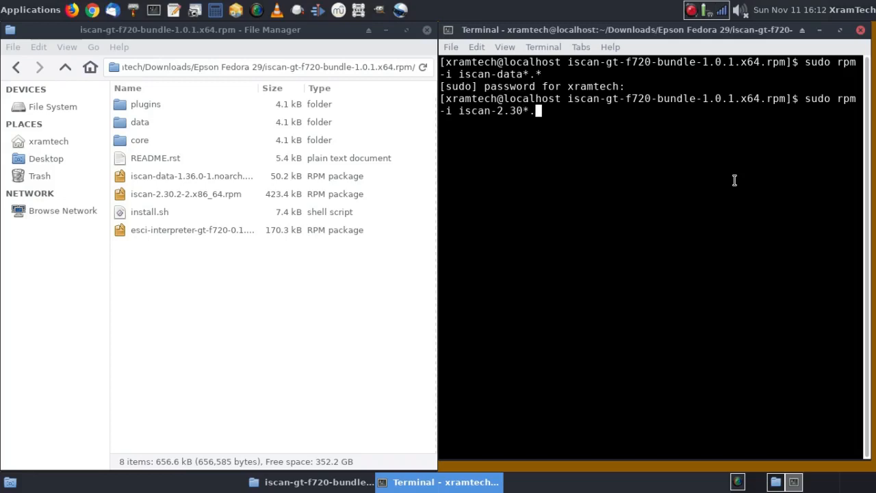
text(*)
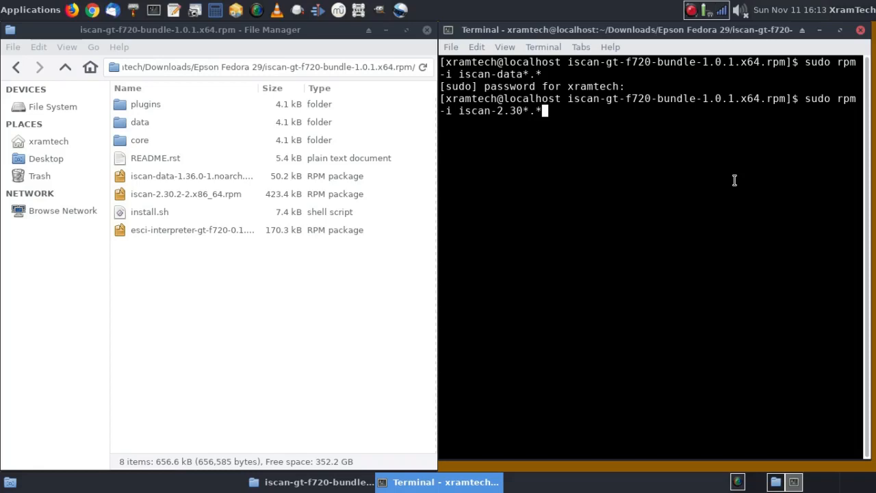
key(Return)
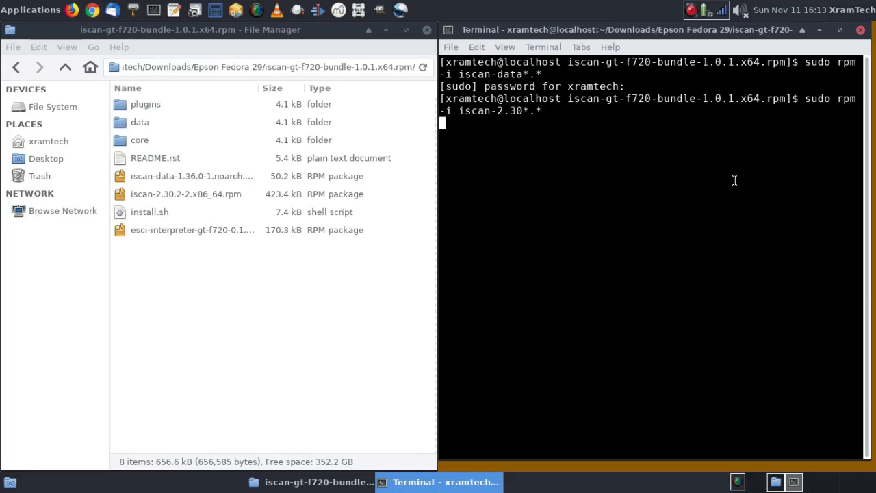
key(Return)
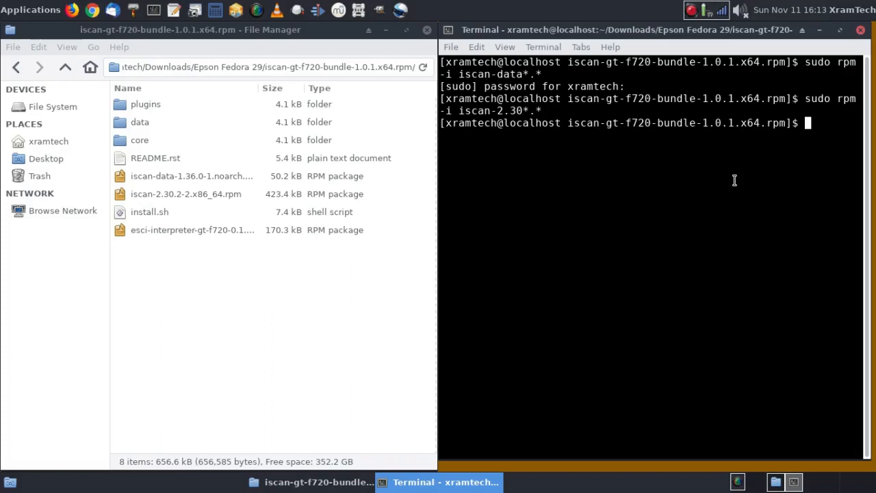
Step: Run sudo rpm -i esci*.* to install the esci-interpreter RPM
text(sud)
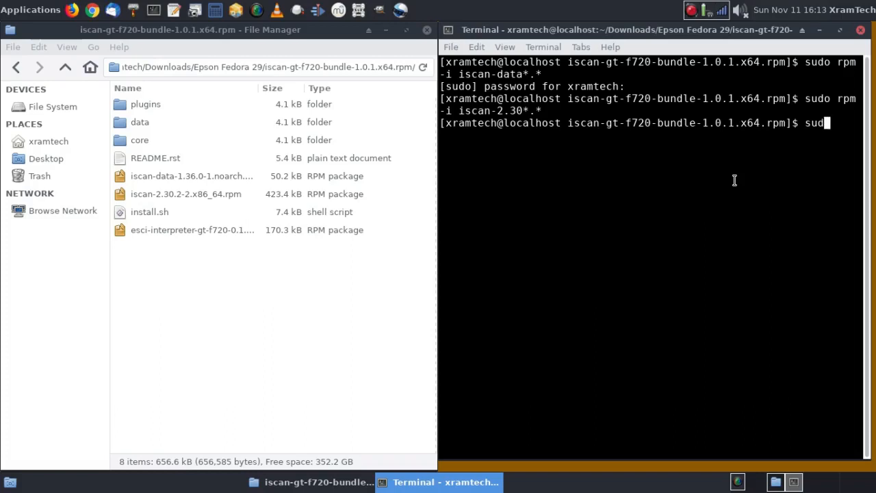
text(o)
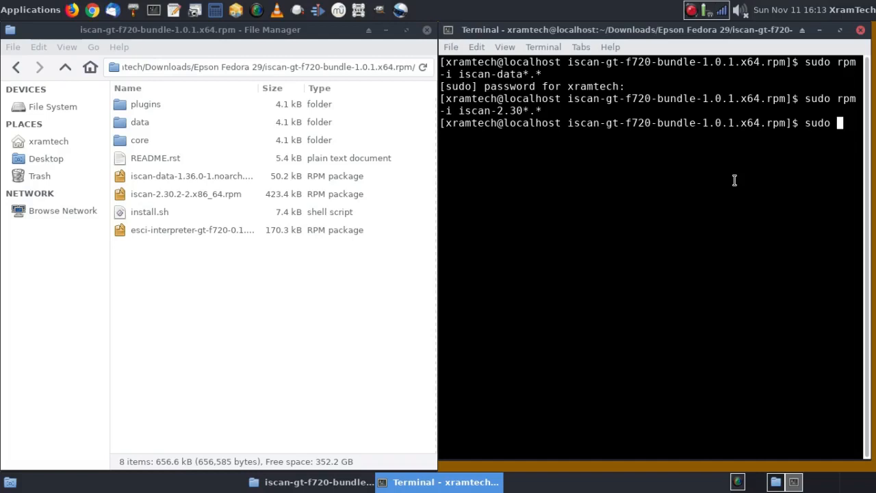
text(rpm)
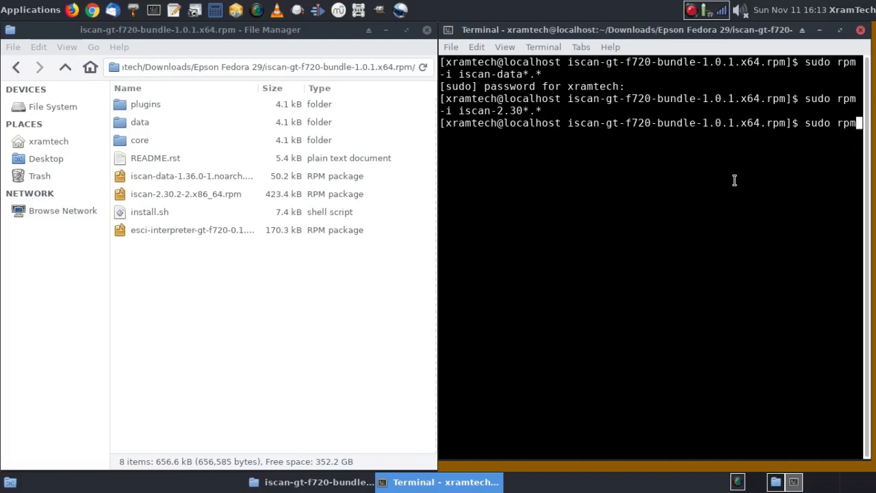
key(Return)
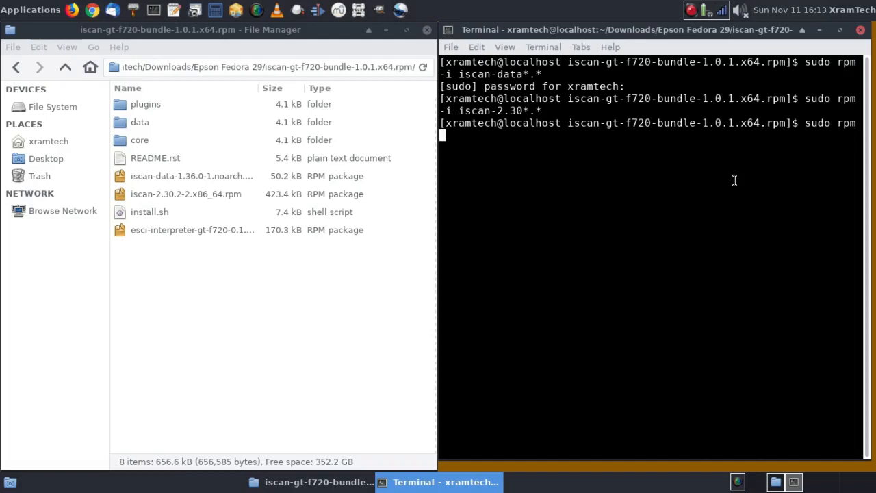
text(-i)
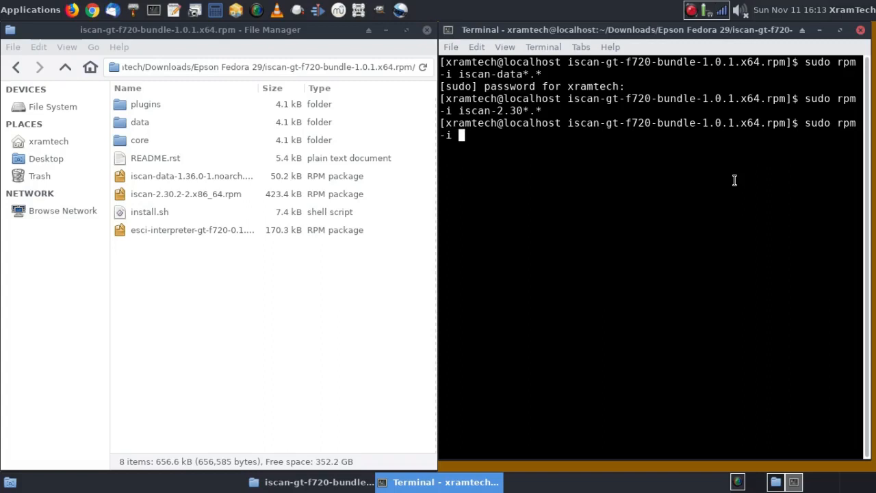
text(e)
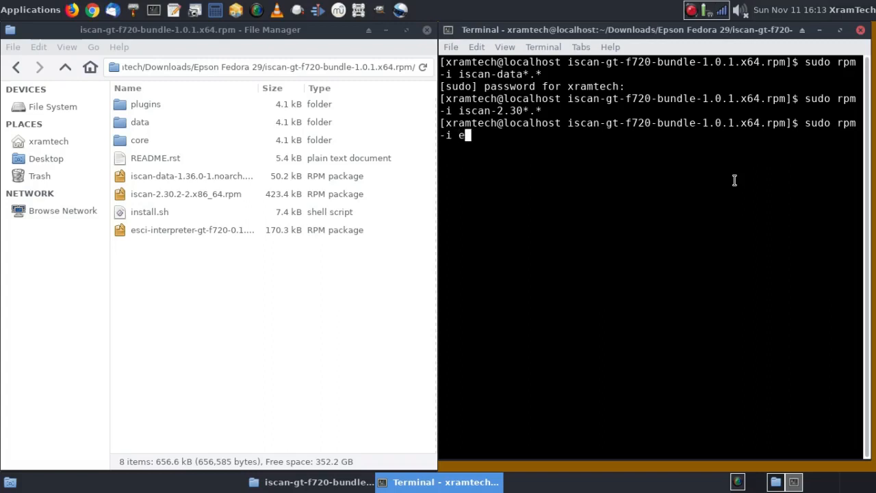
text(sc)
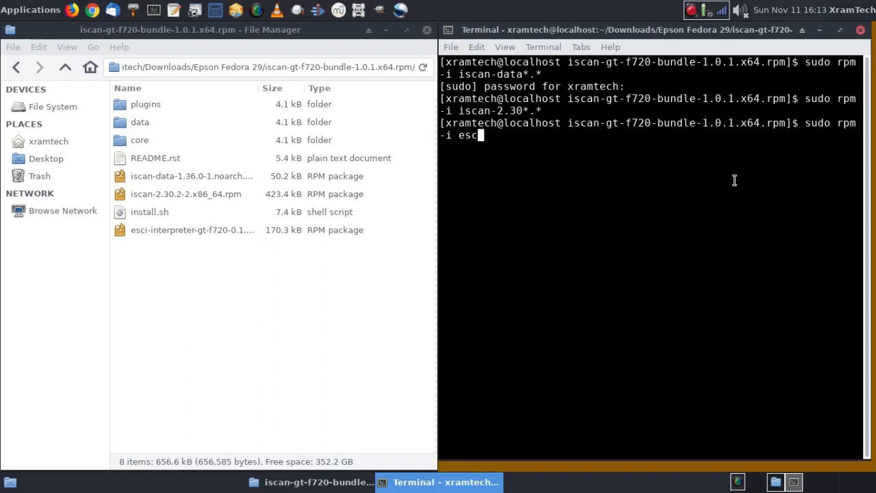
text(i)
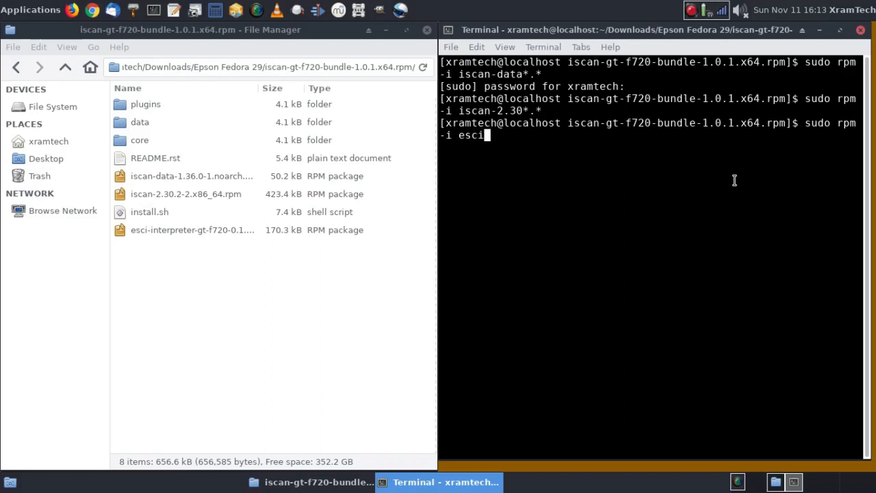
text(*.)
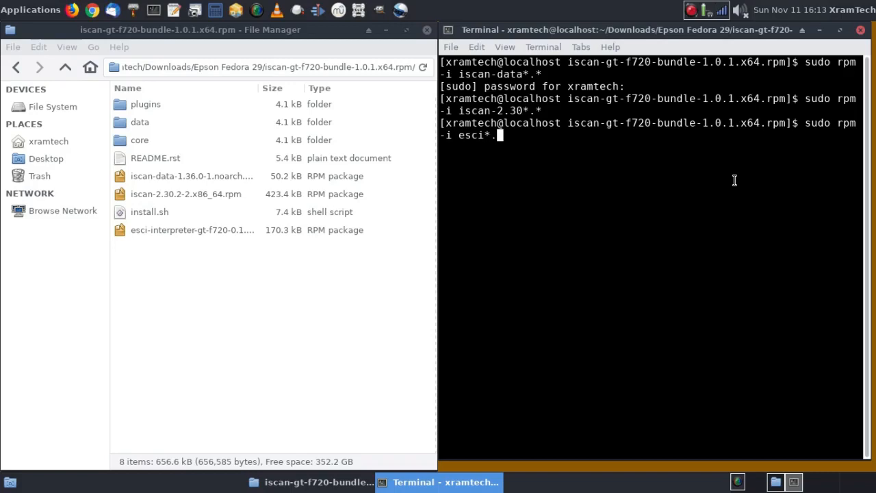
text(*)
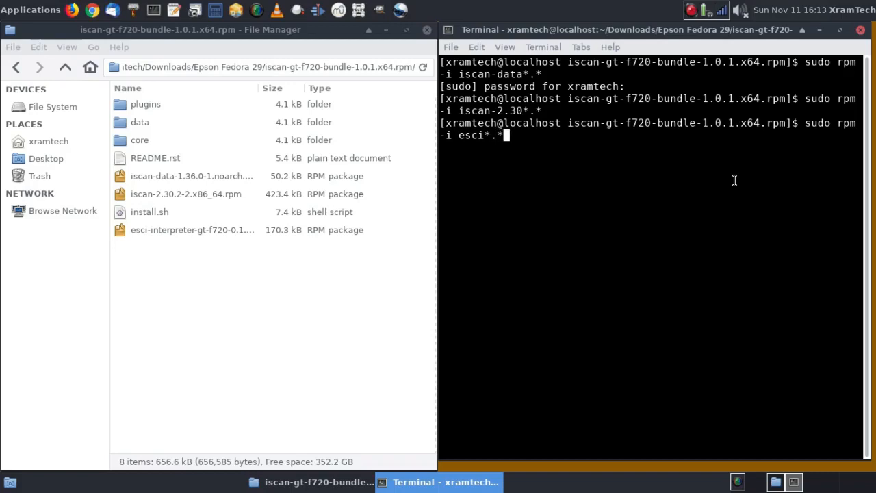
key(Return)
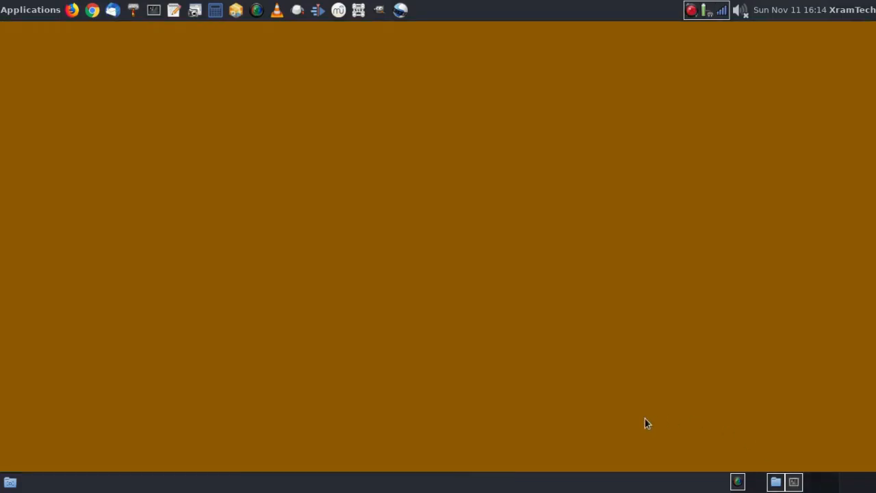
mouse_move(71, 94)
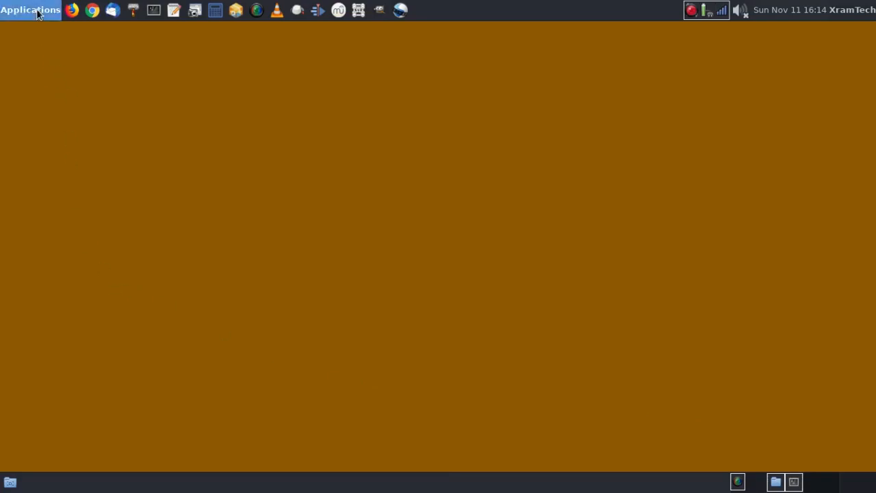
Step: Open the Applications menu's Graphics category showing Image Scan! for Linux
click(30, 9)
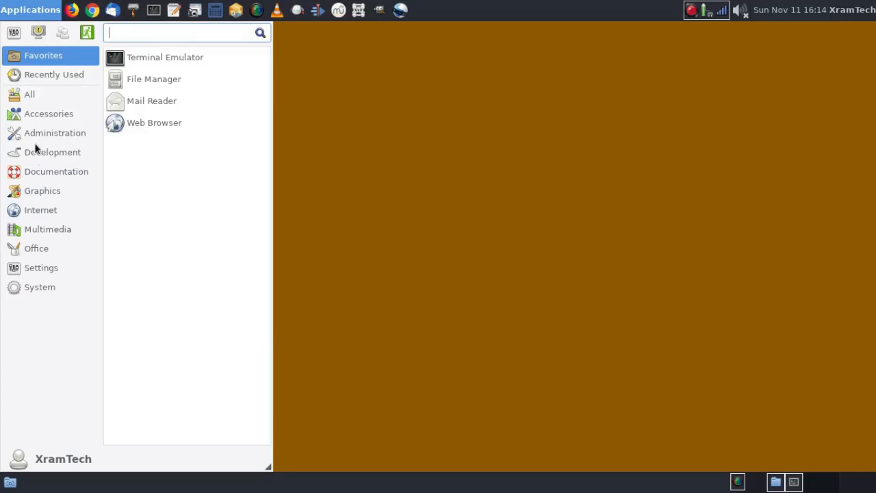
click(43, 190)
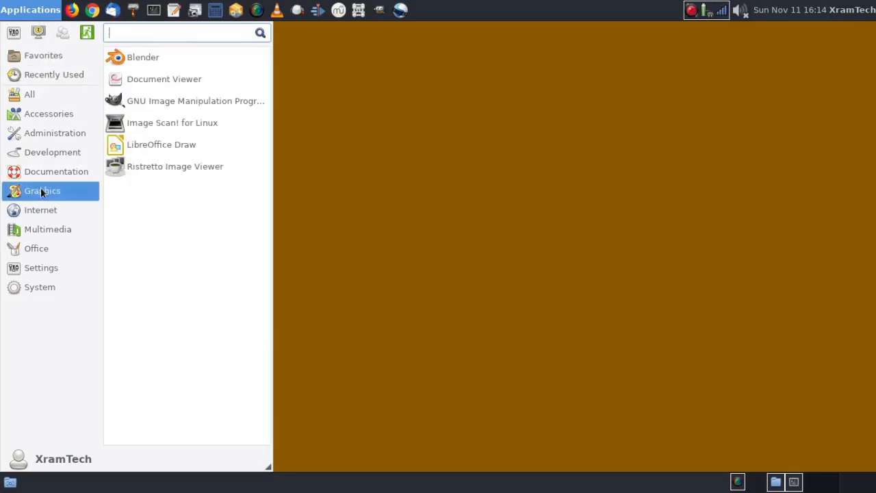
mouse_move(144, 199)
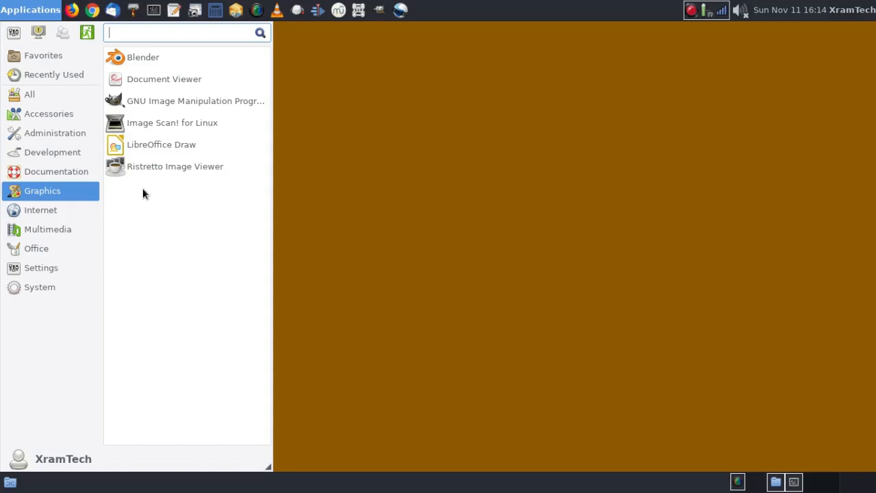
click(43, 56)
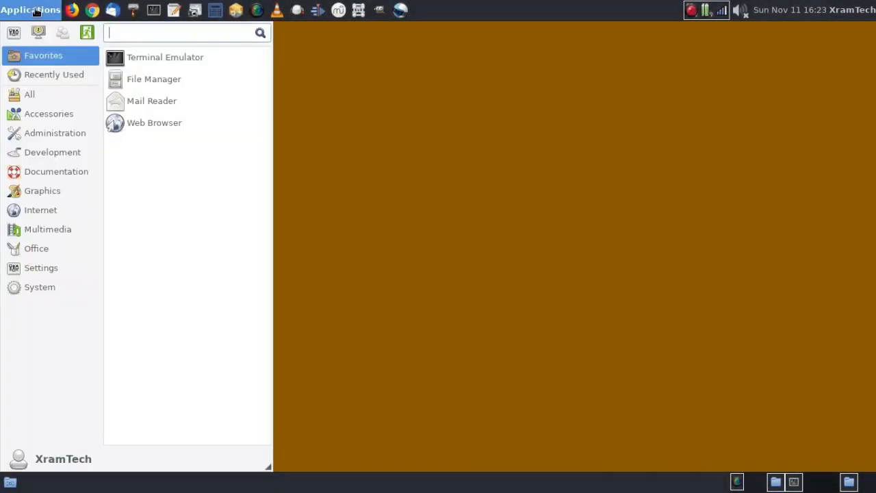
Step: Launch Image Scan! for Linux, see it detect the Epson Perfection V300, then close it
click(42, 191)
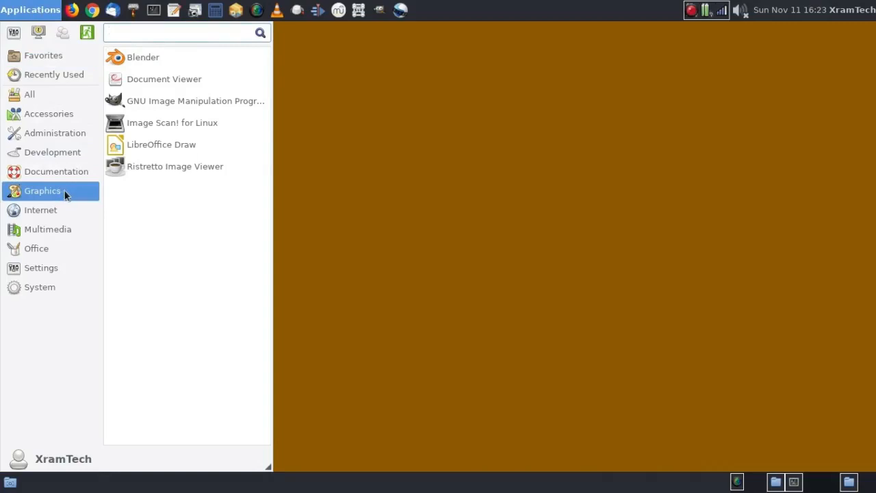
mouse_move(172, 122)
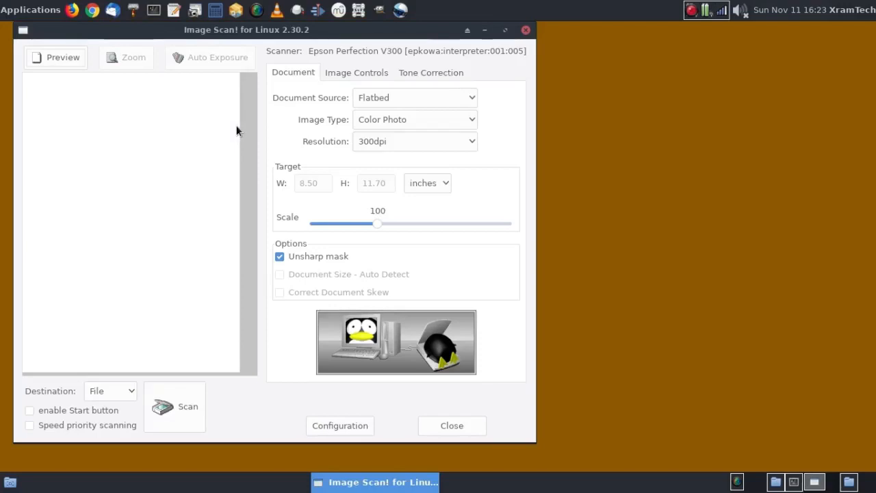
mouse_move(401, 83)
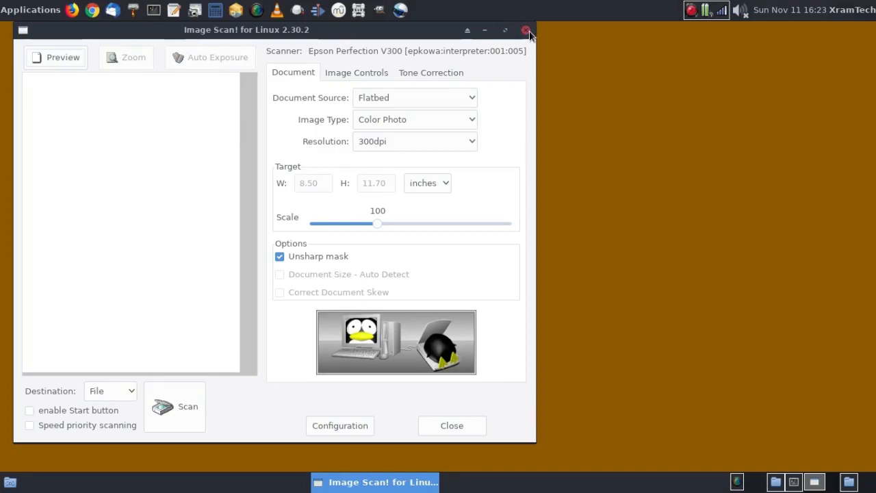
click(527, 30)
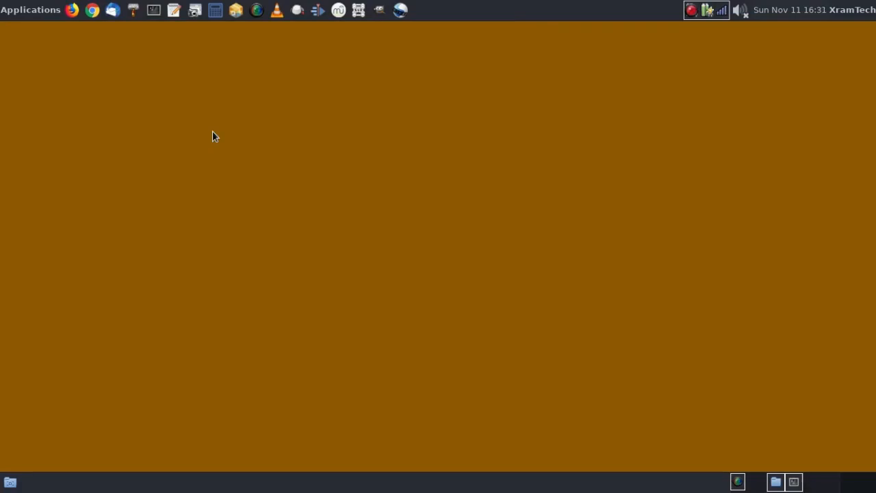